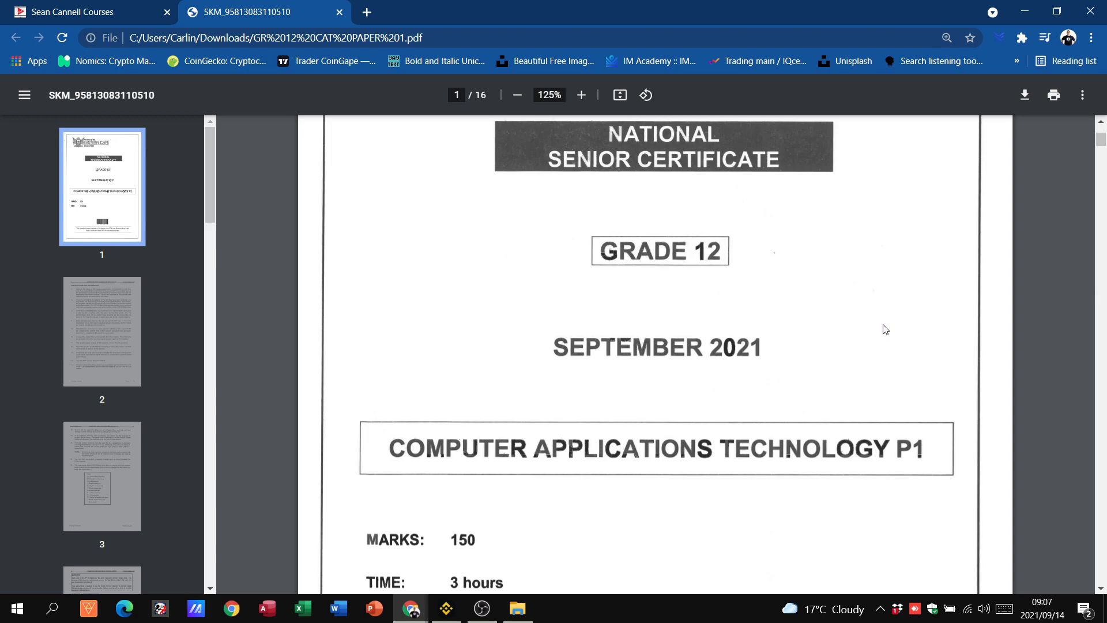
Step: Scroll the exam PDF from the cover to page 6's Question 2 instructions
scroll(down, 3)
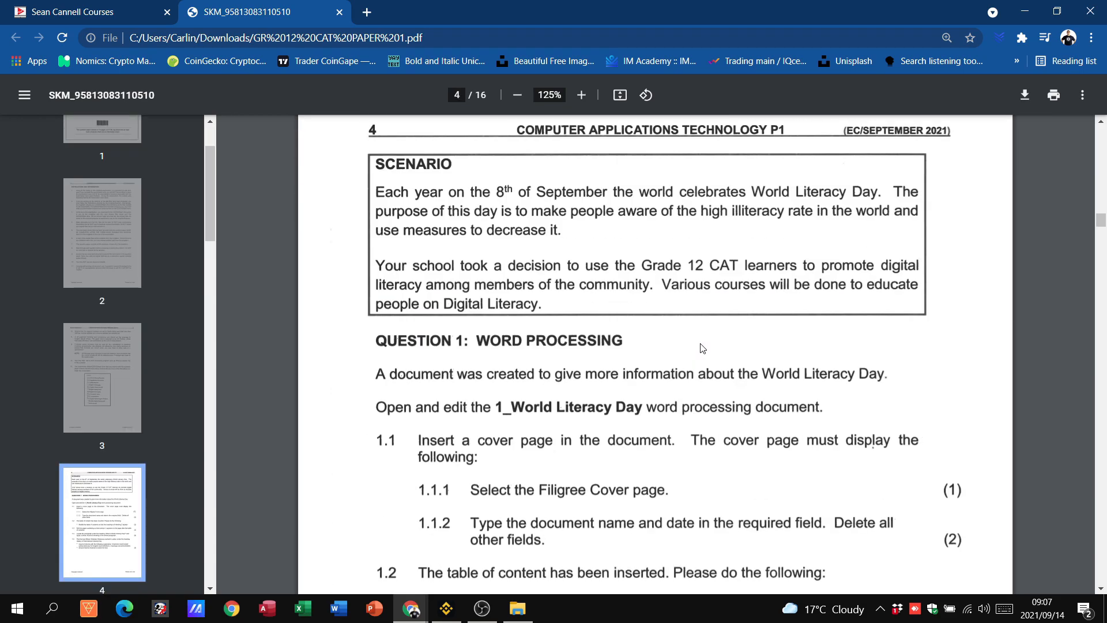
scroll(down, 3)
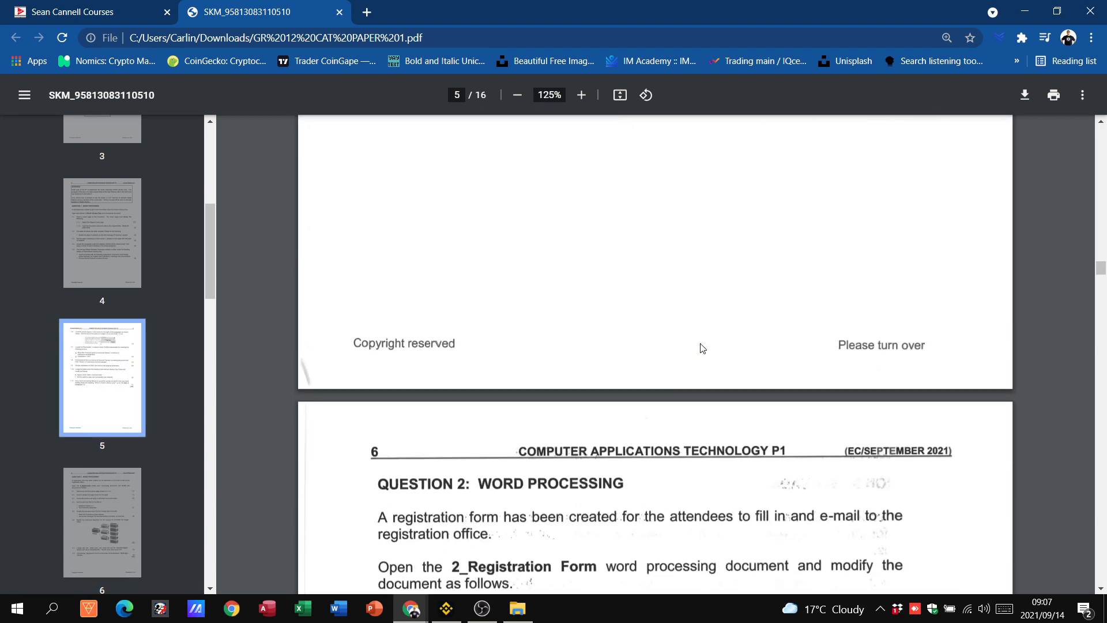
scroll(down, 3)
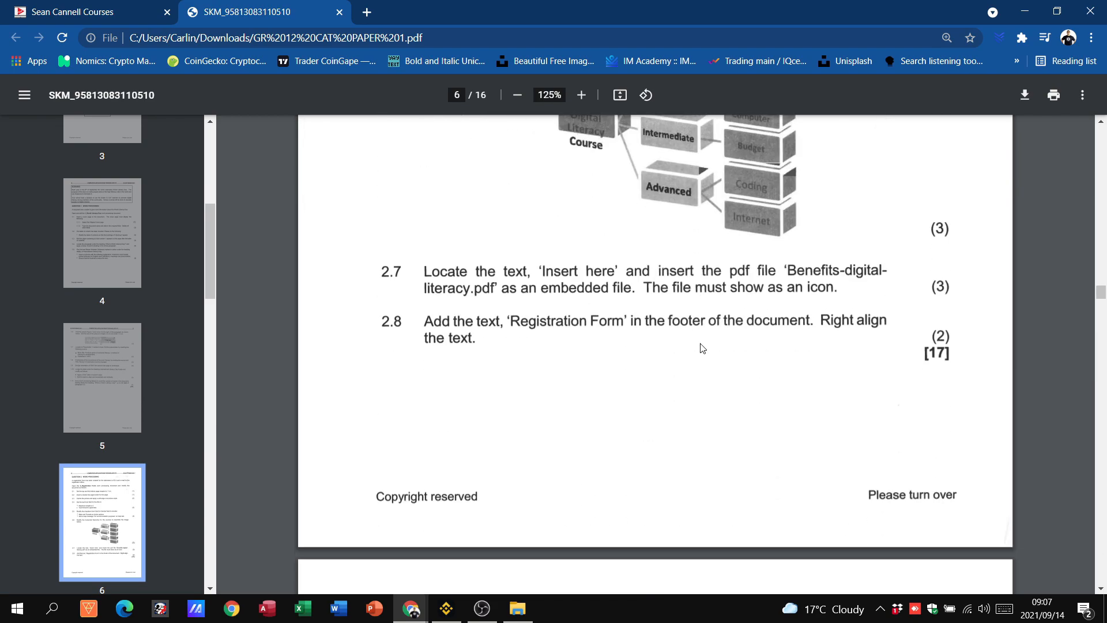
mouse_move(735, 376)
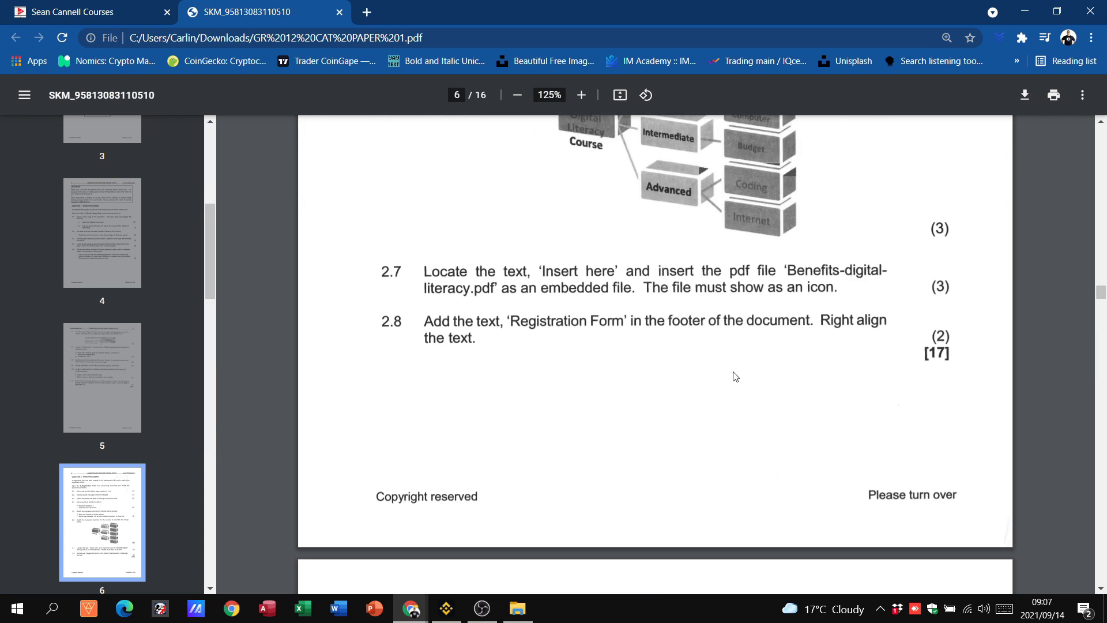
scroll(down, 3)
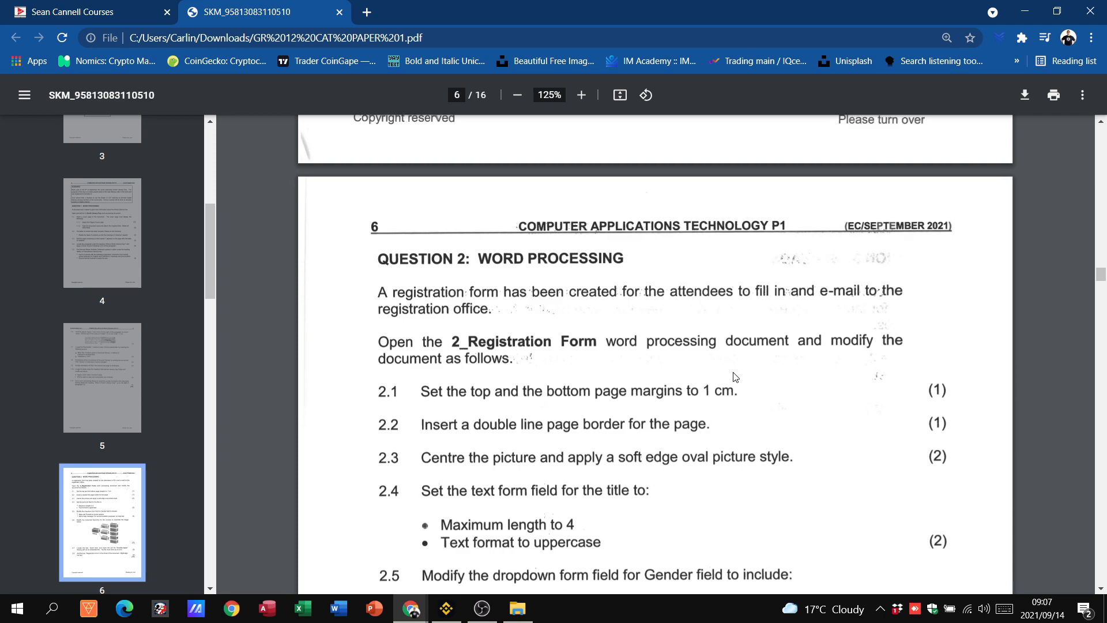
scroll(down, 3)
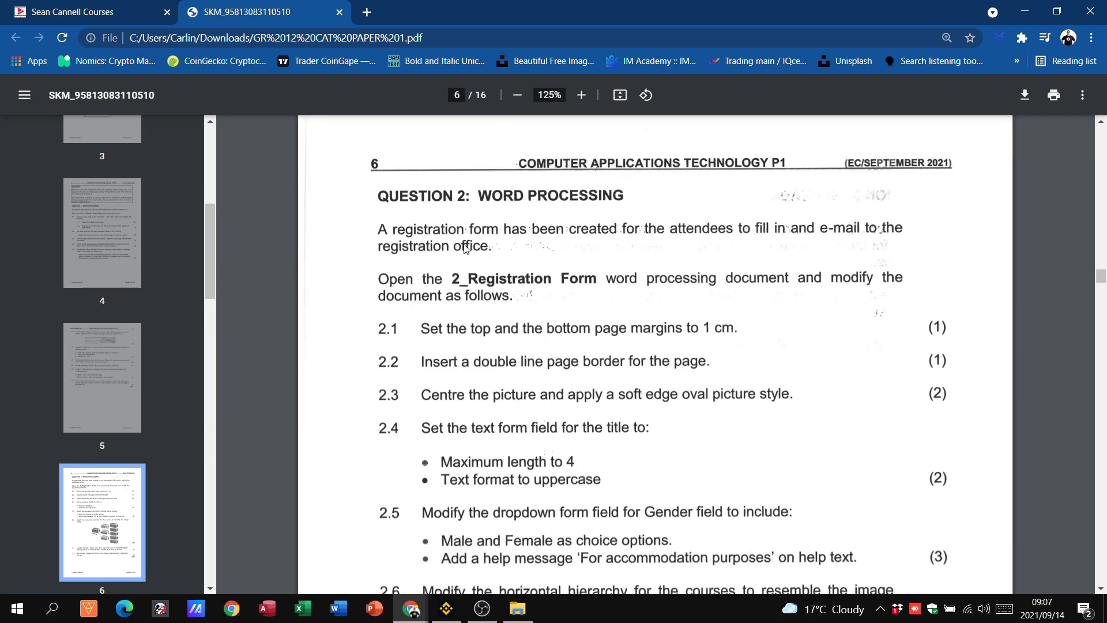
mouse_move(758, 244)
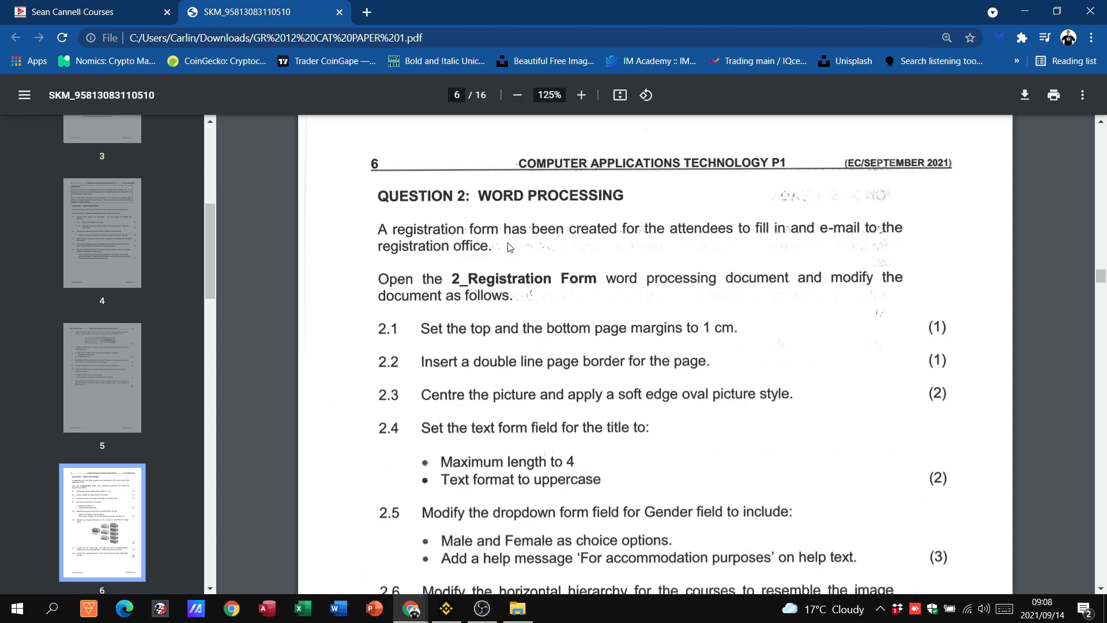
mouse_move(406, 305)
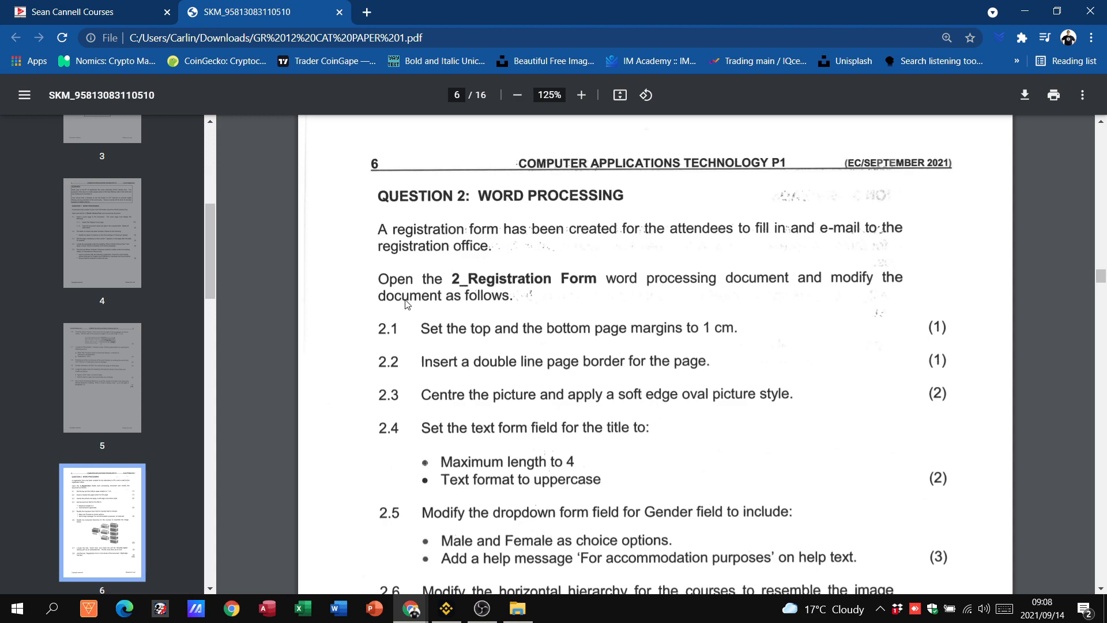
mouse_move(578, 297)
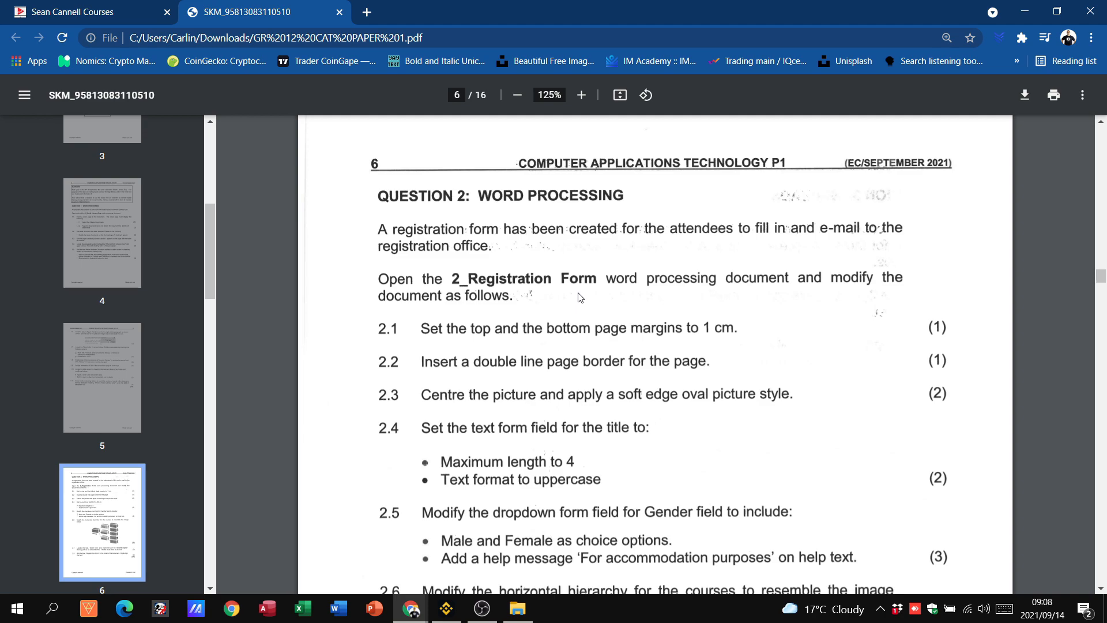
mouse_move(884, 297)
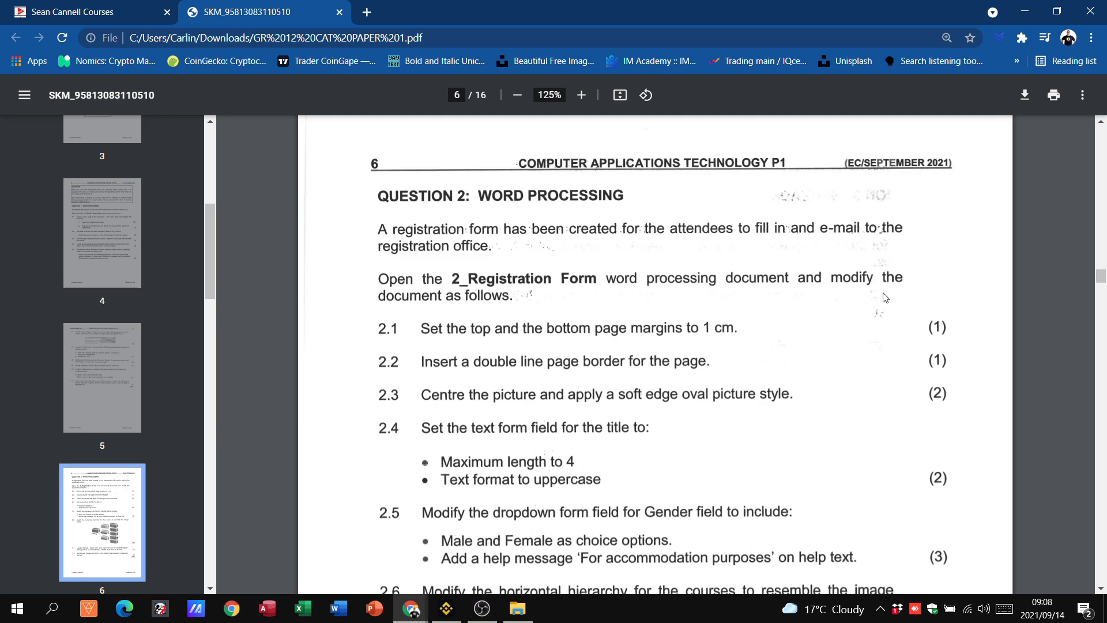
mouse_move(872, 344)
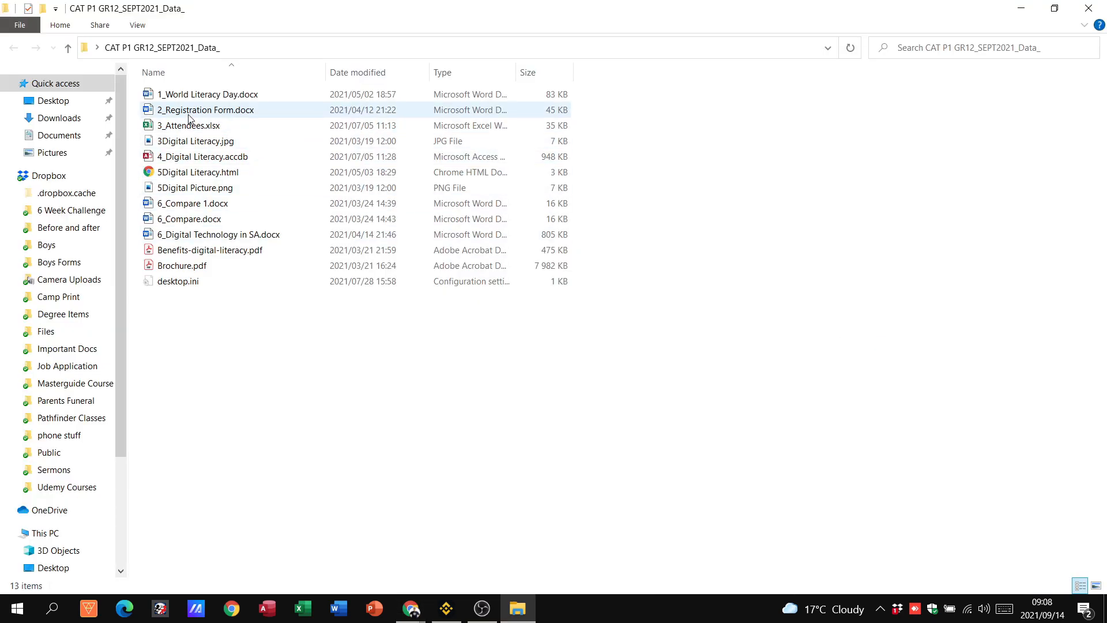
Step: Open 2_Registration Form.docx from the data folder in Word
double_click(206, 110)
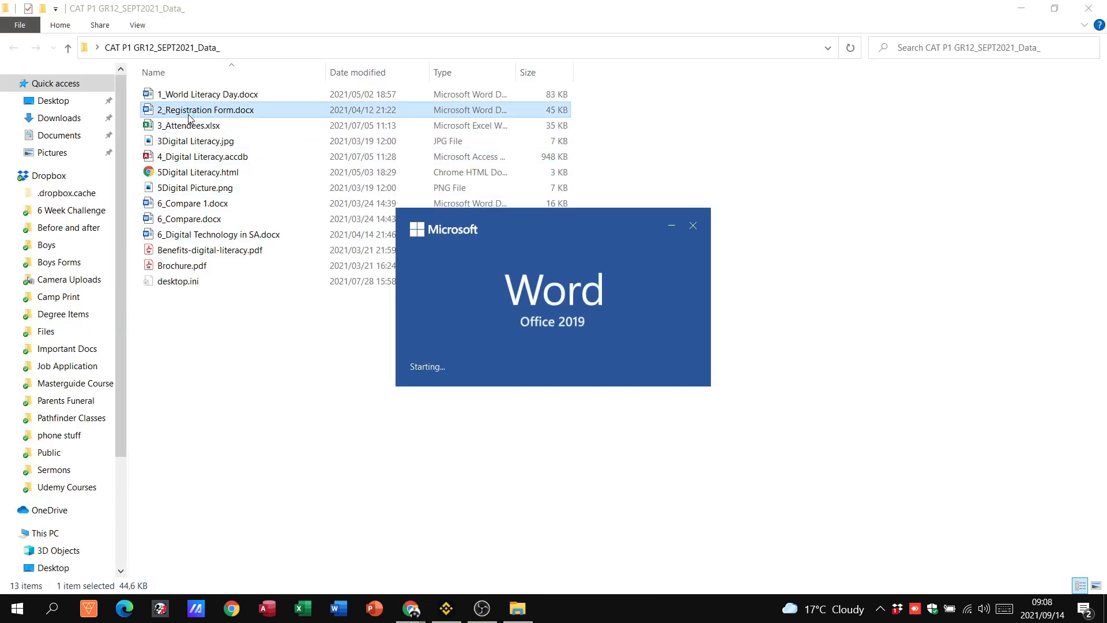
double_click(205, 109)
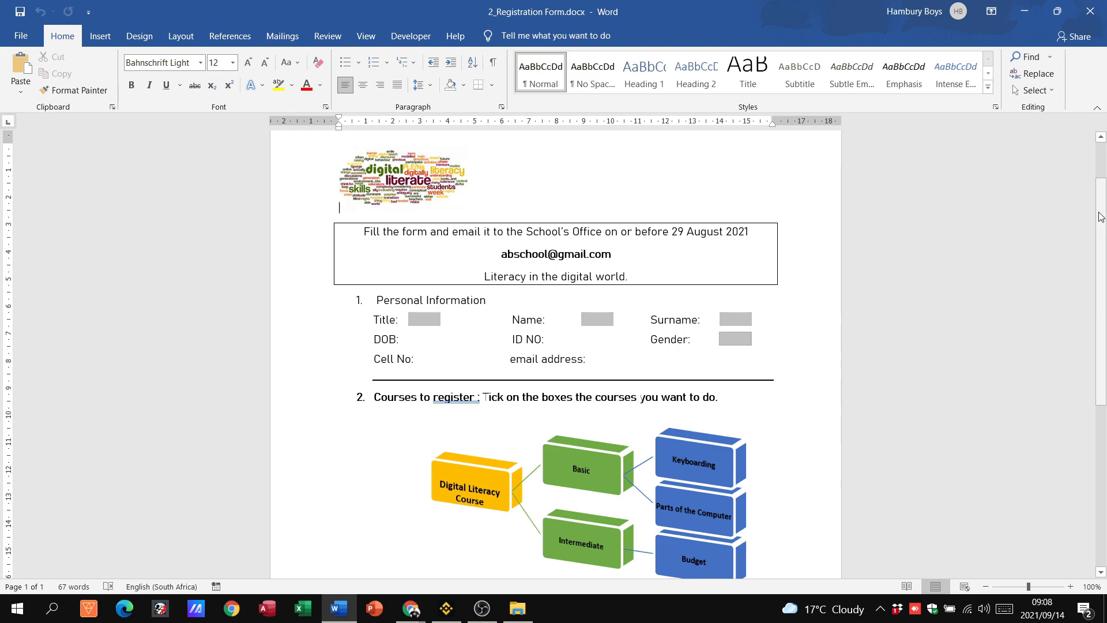
scroll(down, 3)
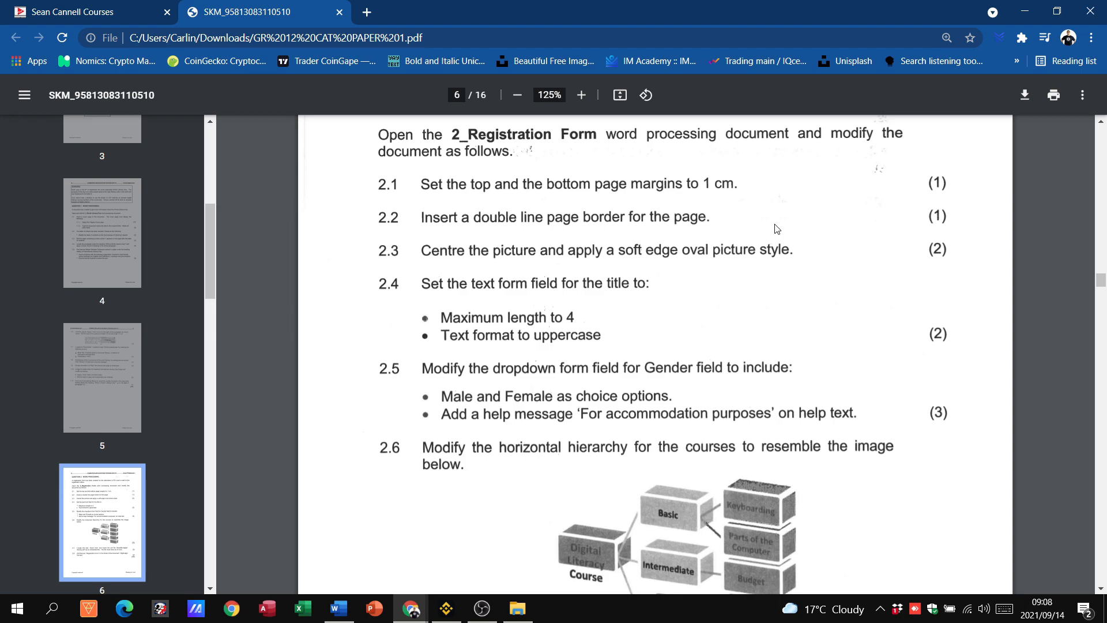
Step: Set the top and bottom page margins to 1 cm in Custom Margins
click(337, 609)
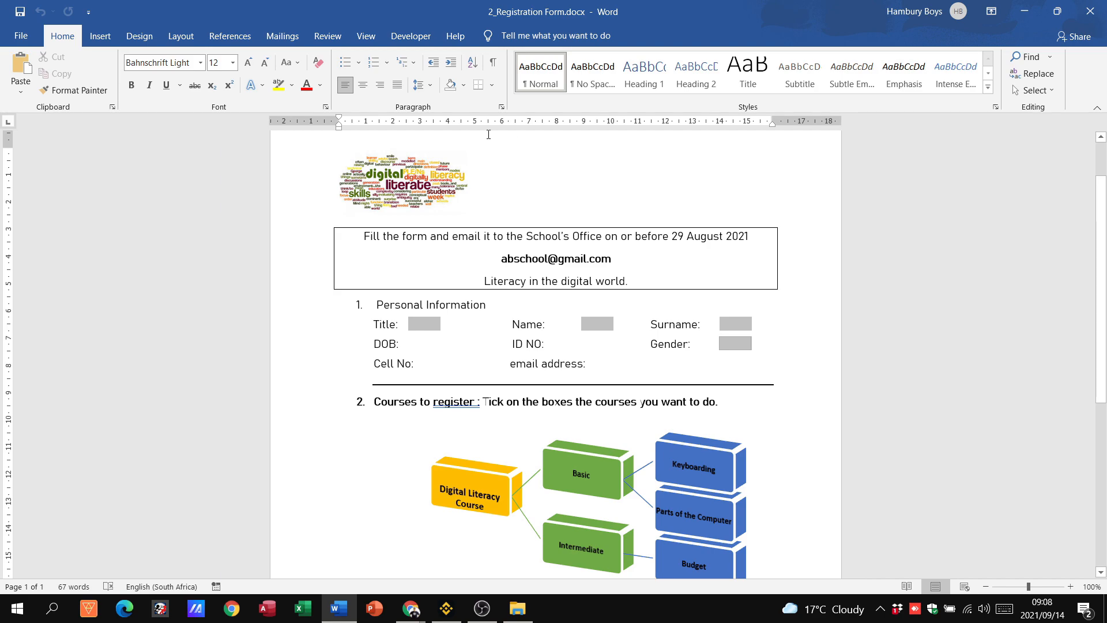
click(180, 36)
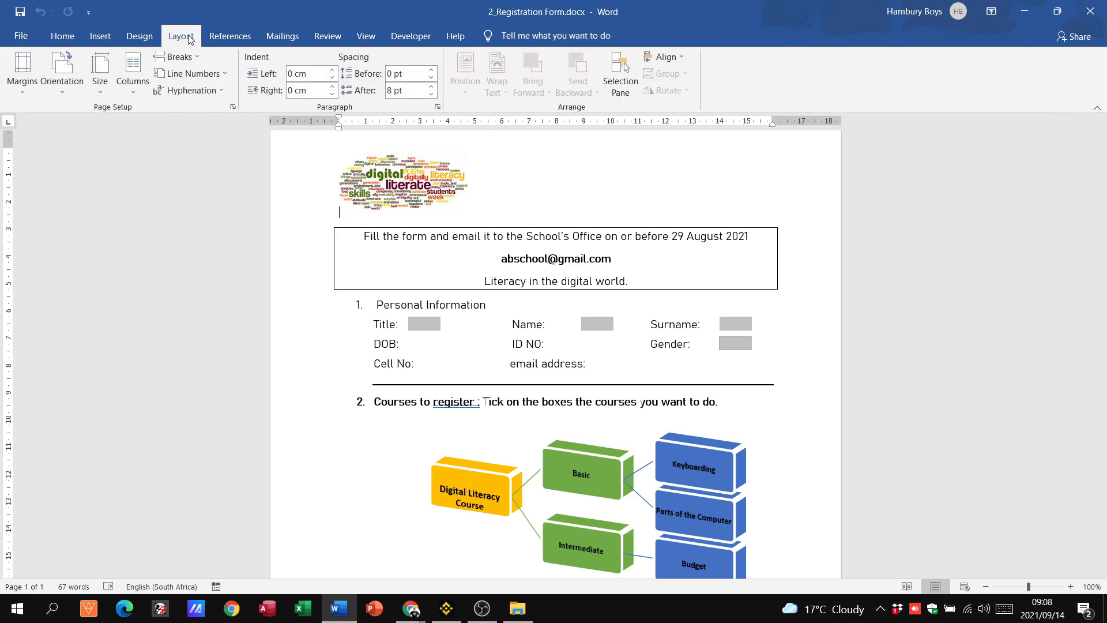
mouse_move(21, 66)
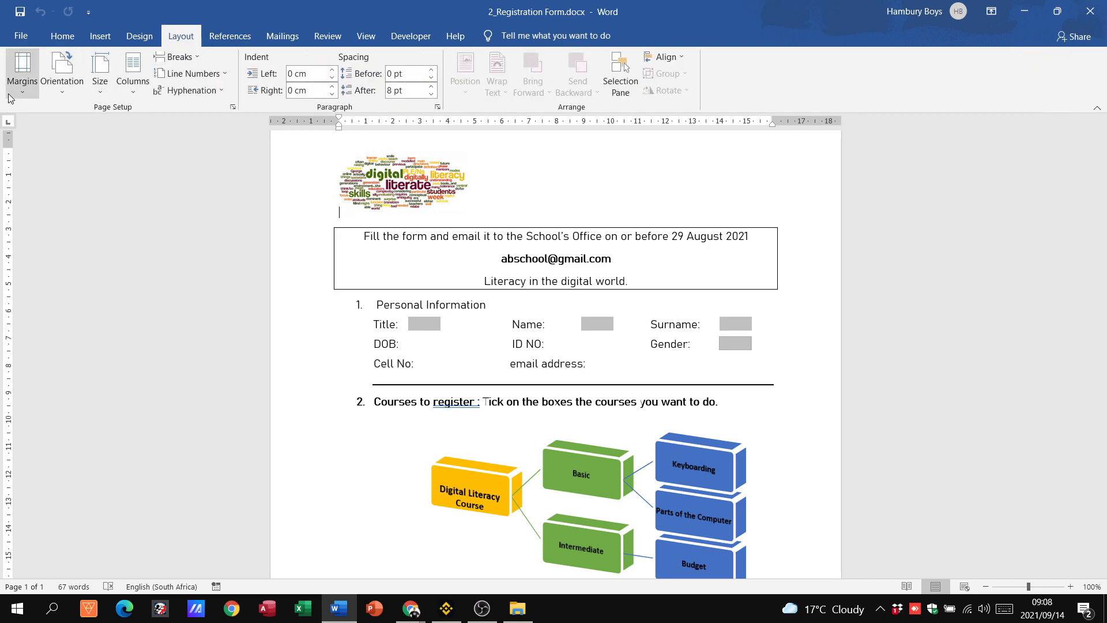
click(22, 70)
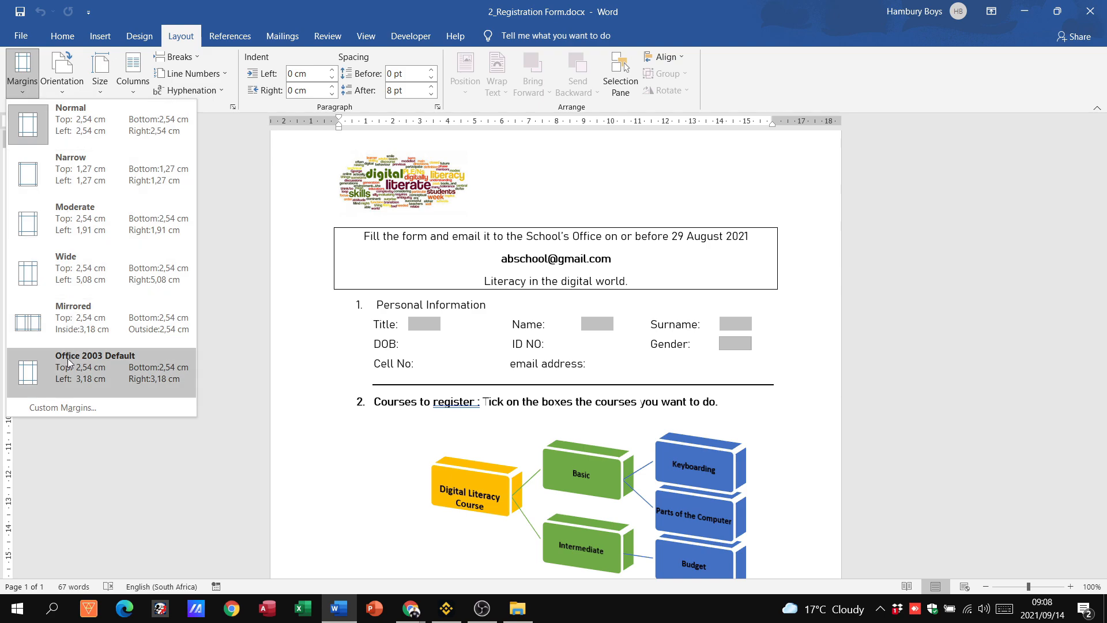
mouse_move(106, 169)
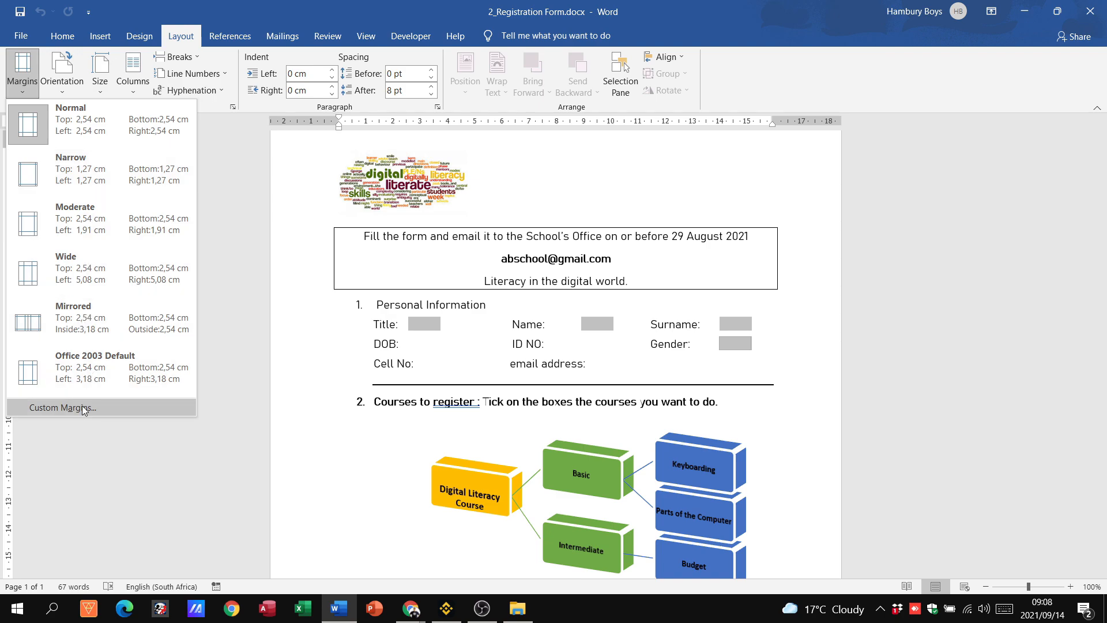
click(63, 408)
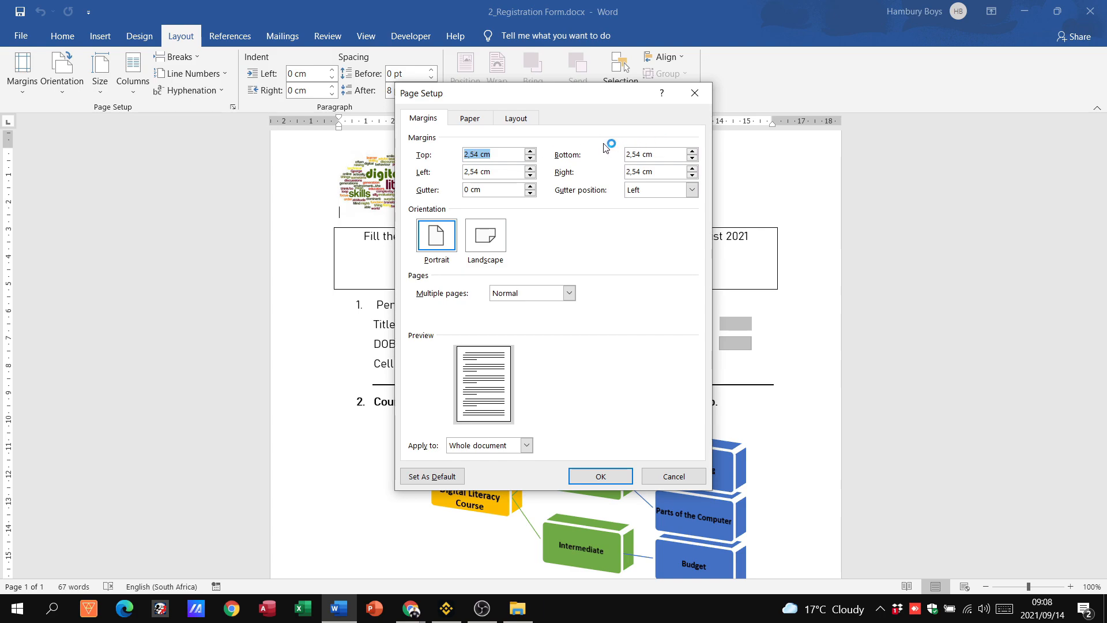
text(1)
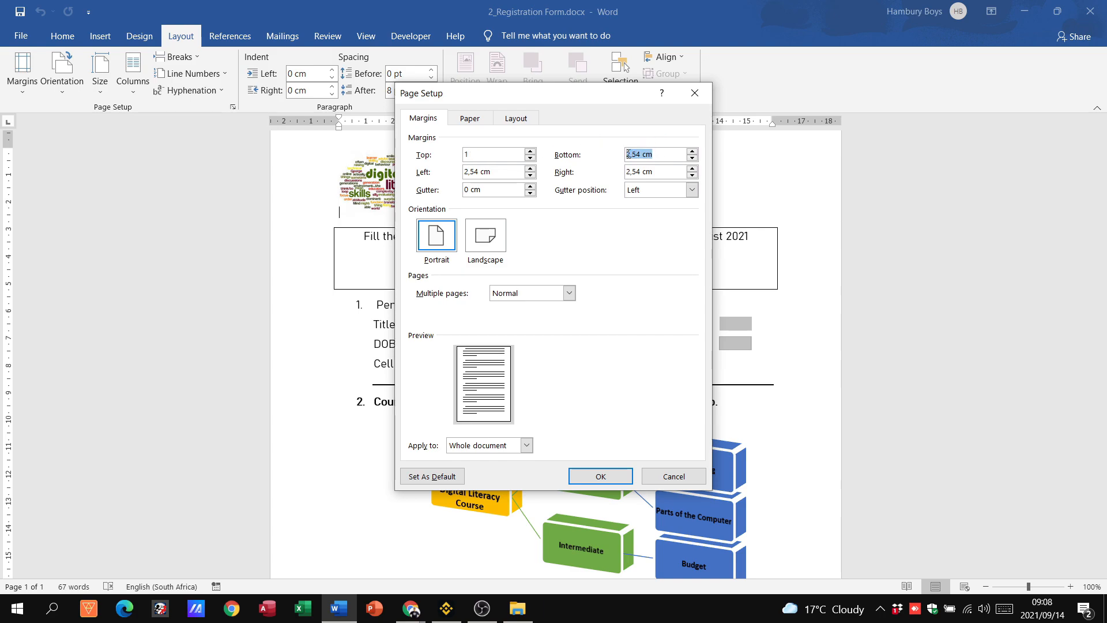
text(1)
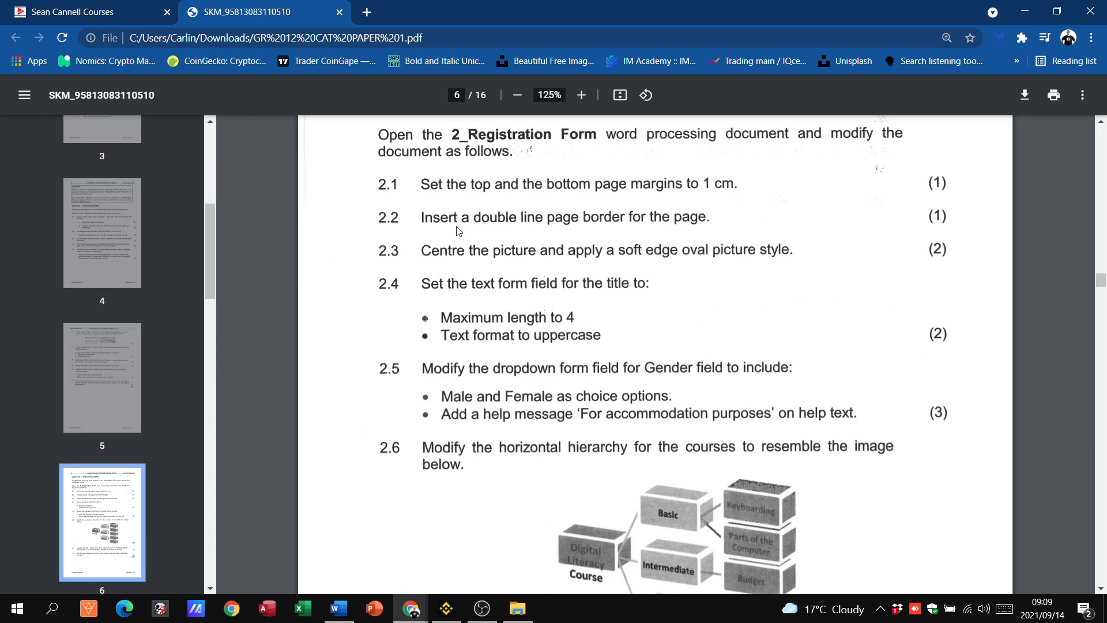
mouse_move(561, 233)
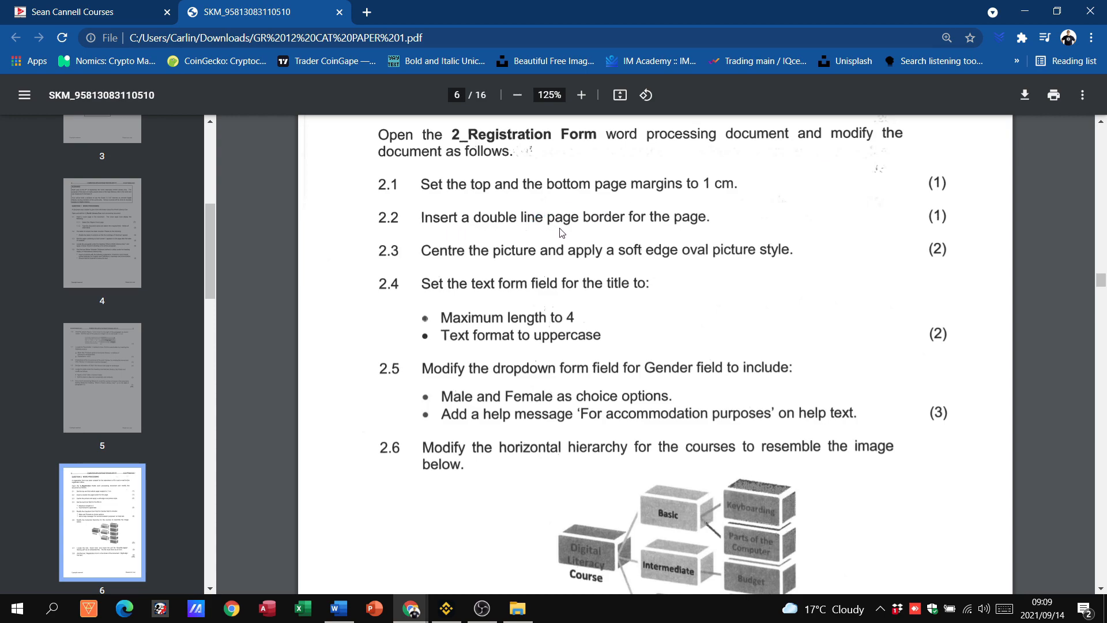
mouse_move(705, 232)
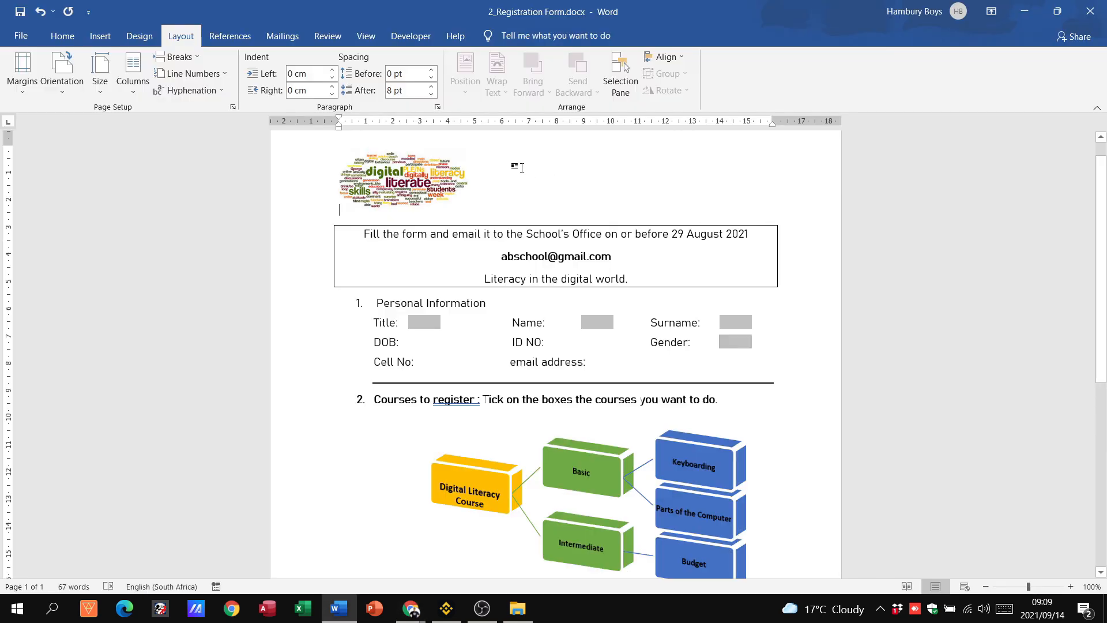
Step: Choose a gold Box page border in the Page Borders dialog
click(138, 36)
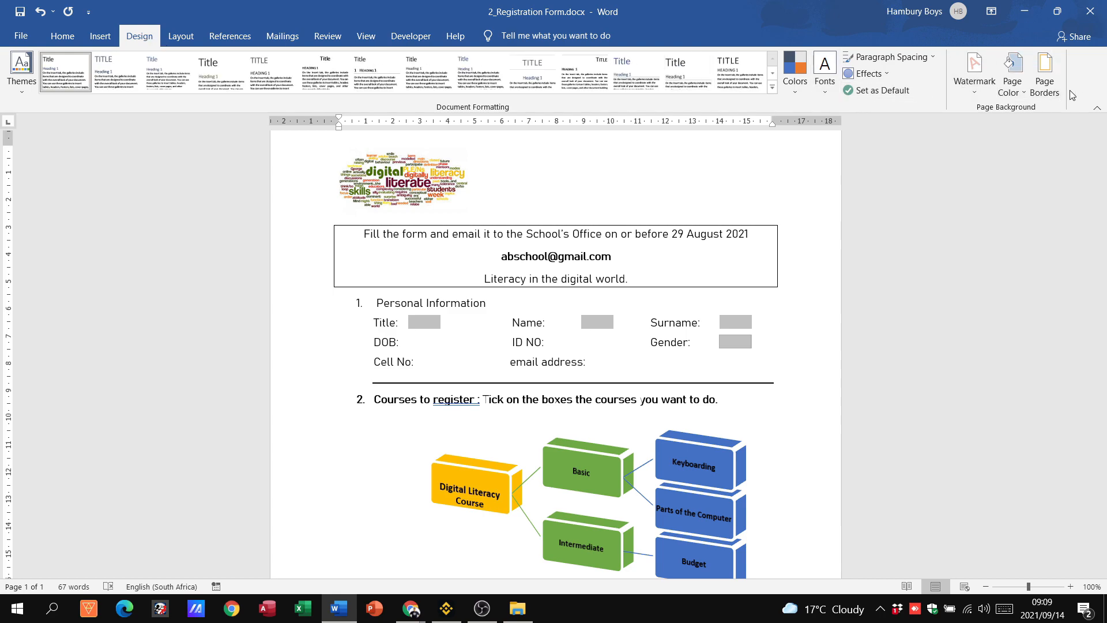
click(1044, 73)
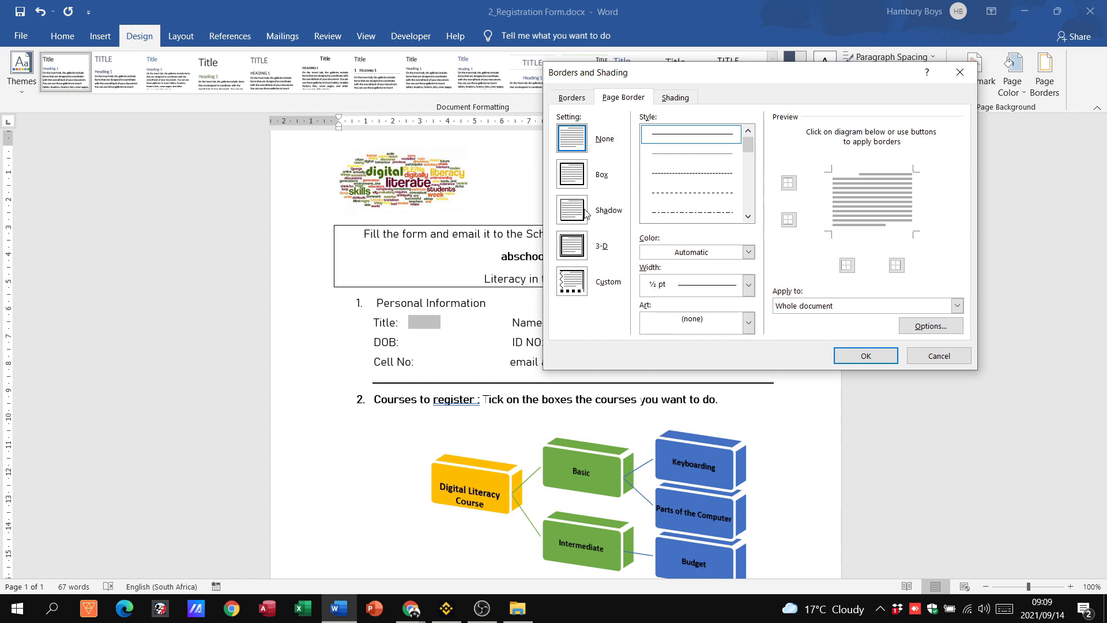
click(572, 173)
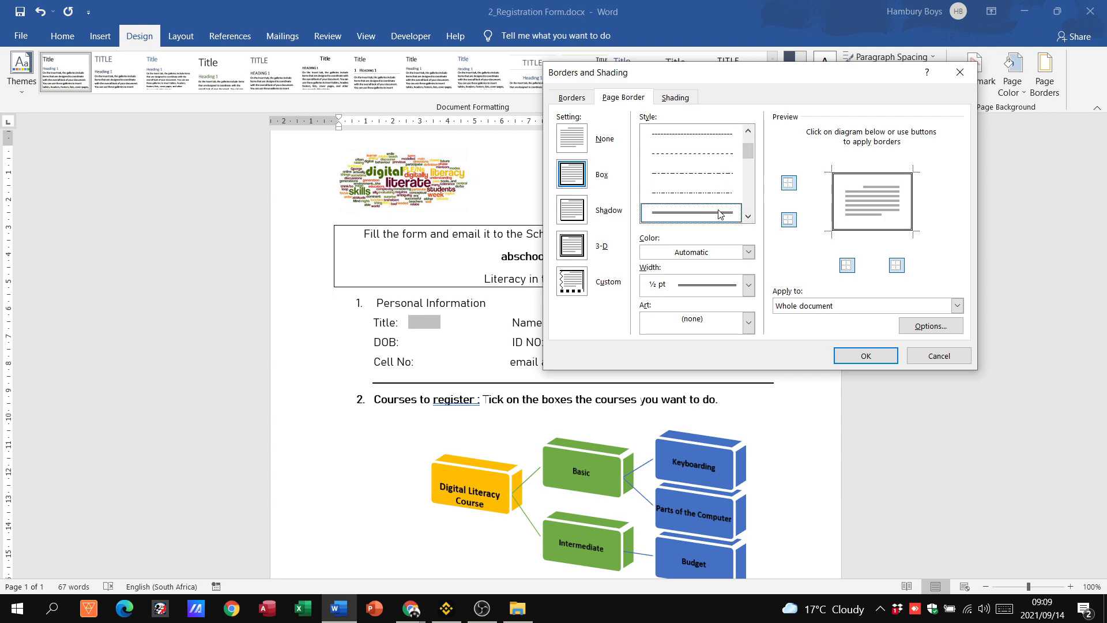
click(747, 252)
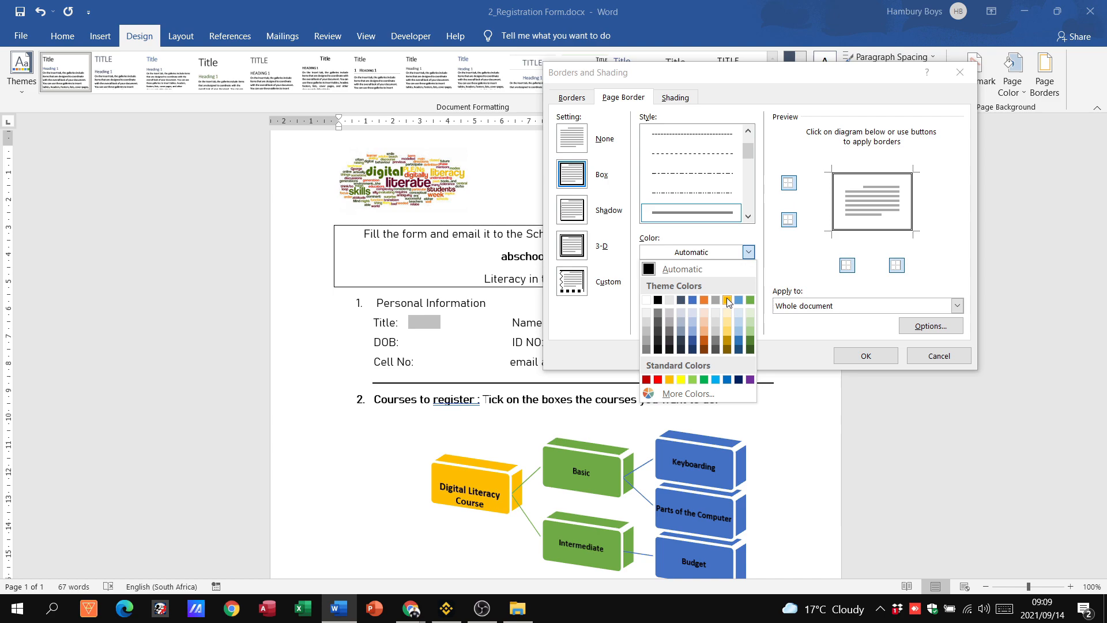
click(727, 300)
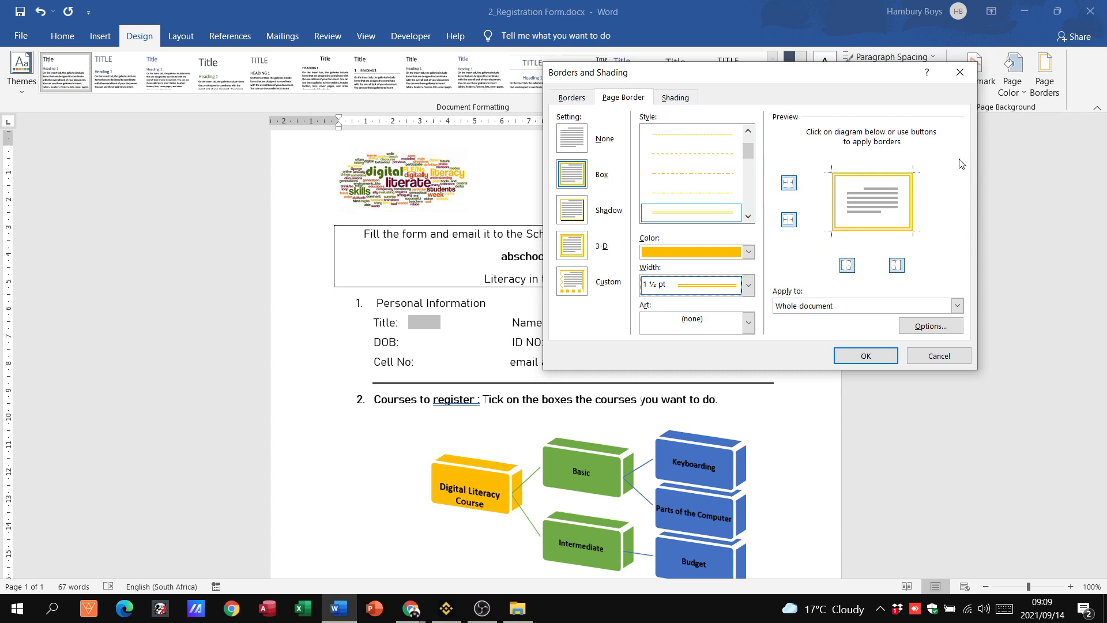
mouse_move(863, 190)
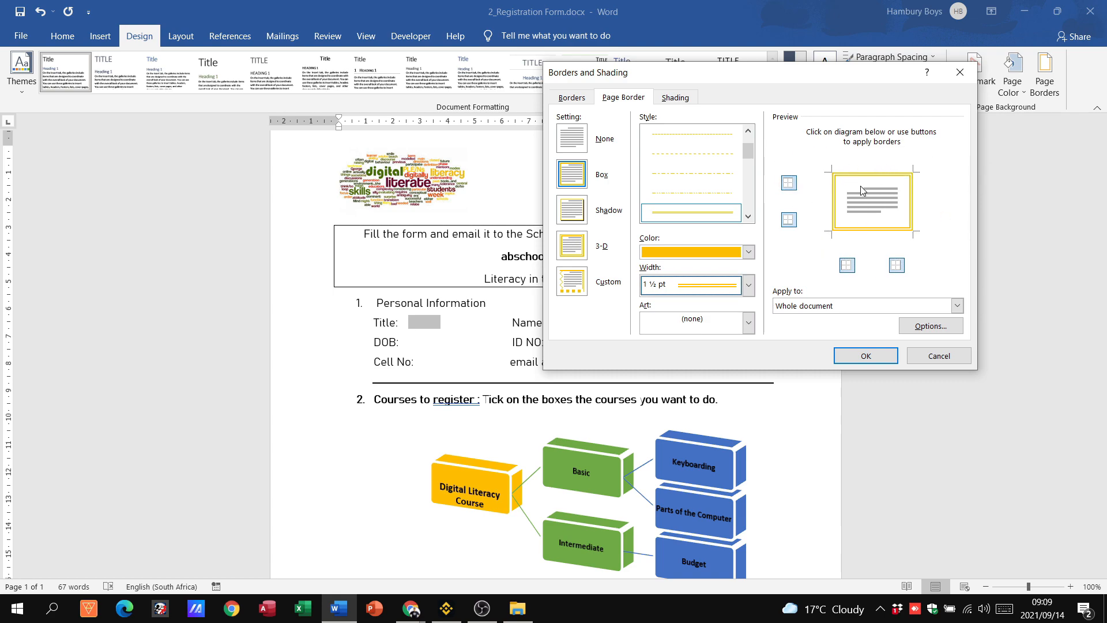
Step: Apply the border to the first page only and confirm
click(410, 609)
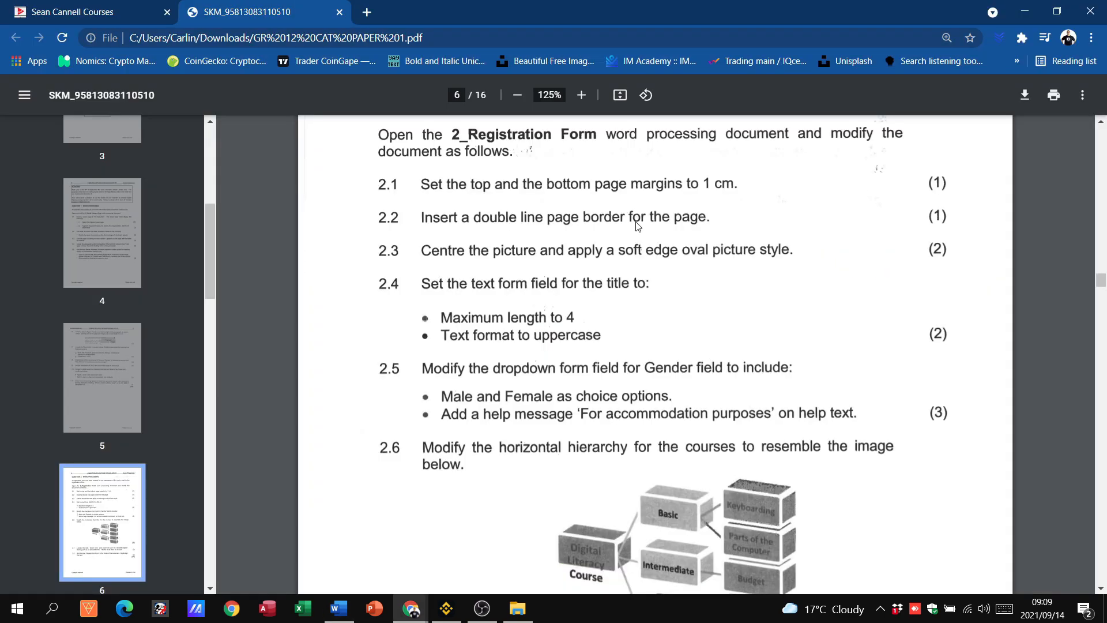
mouse_move(692, 232)
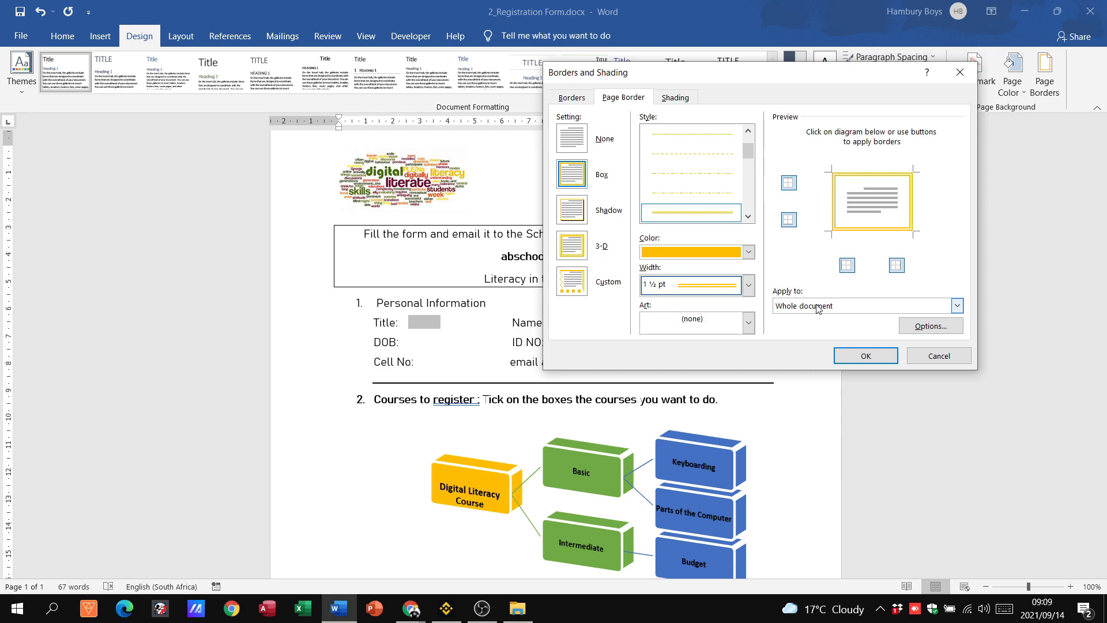
click(956, 306)
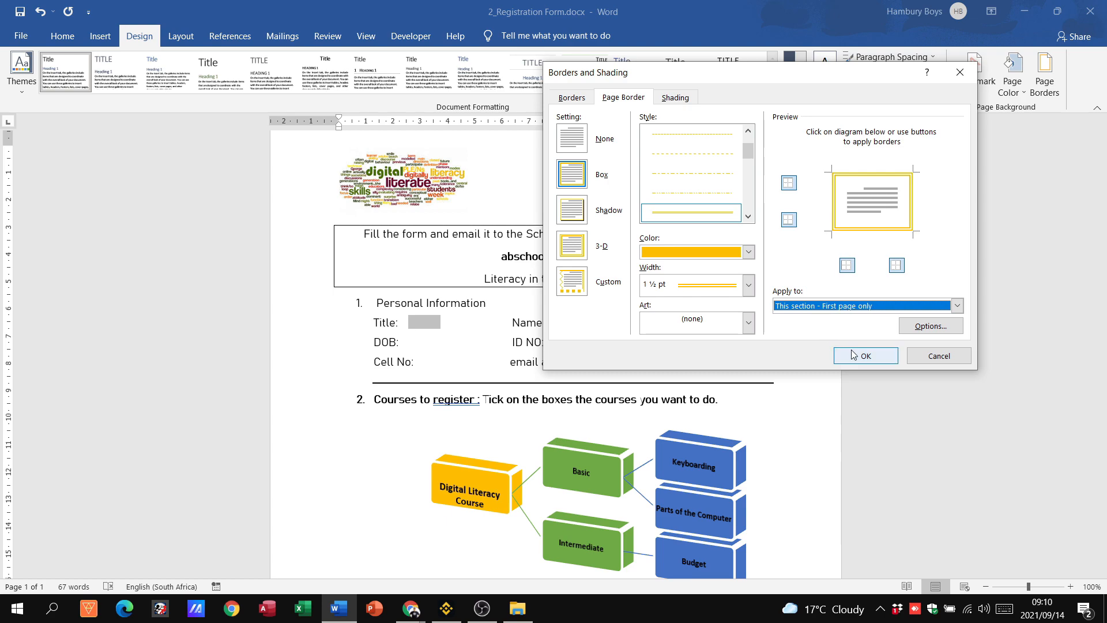
click(864, 355)
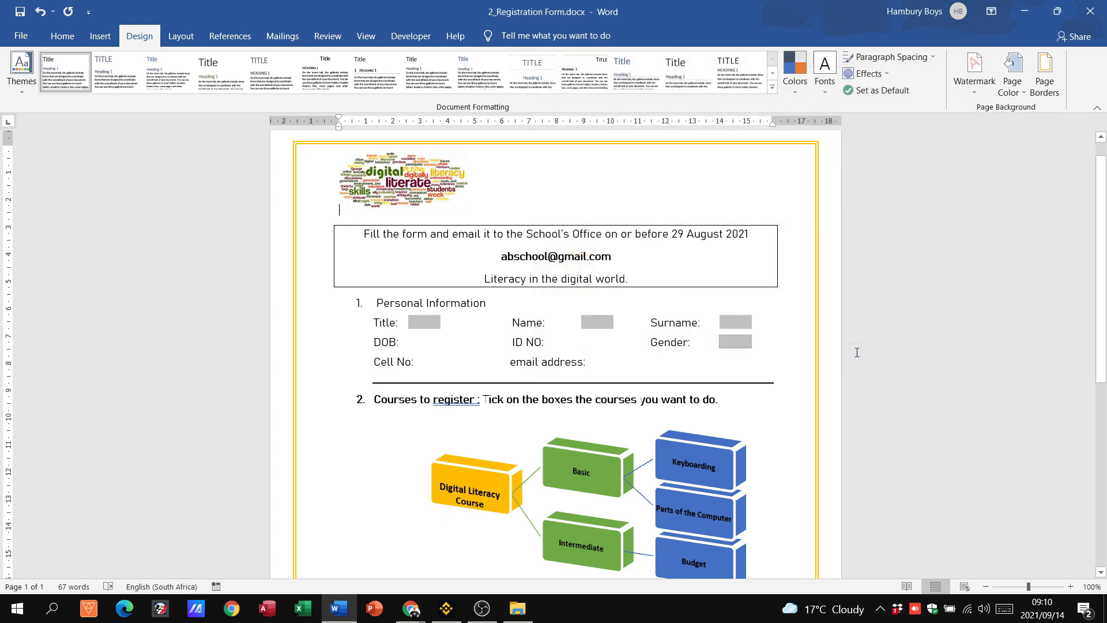
scroll(down, 3)
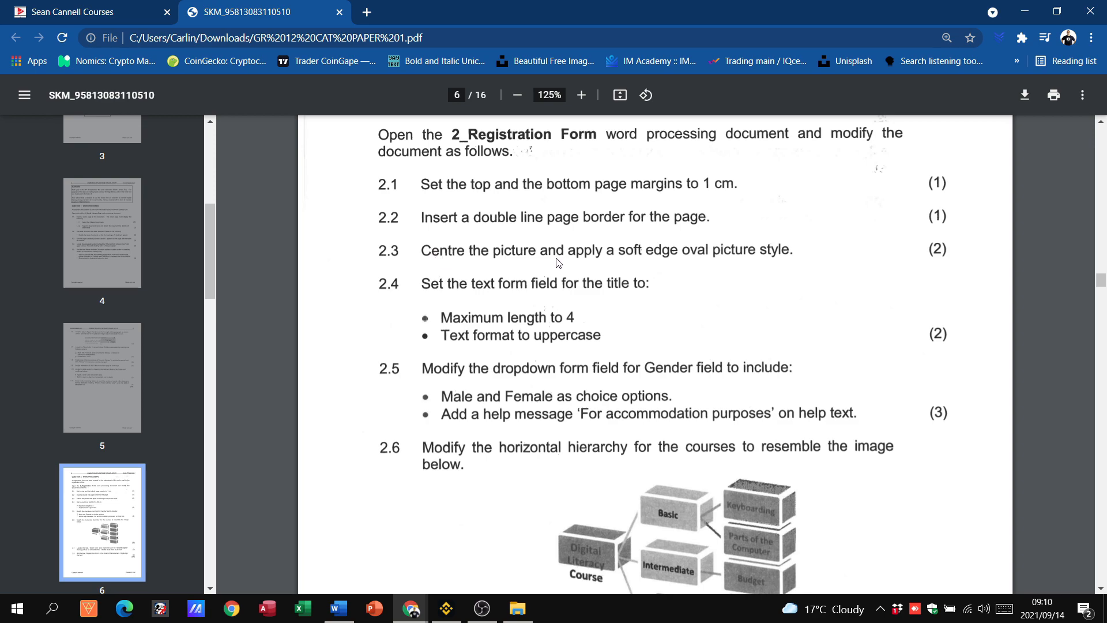
mouse_move(697, 261)
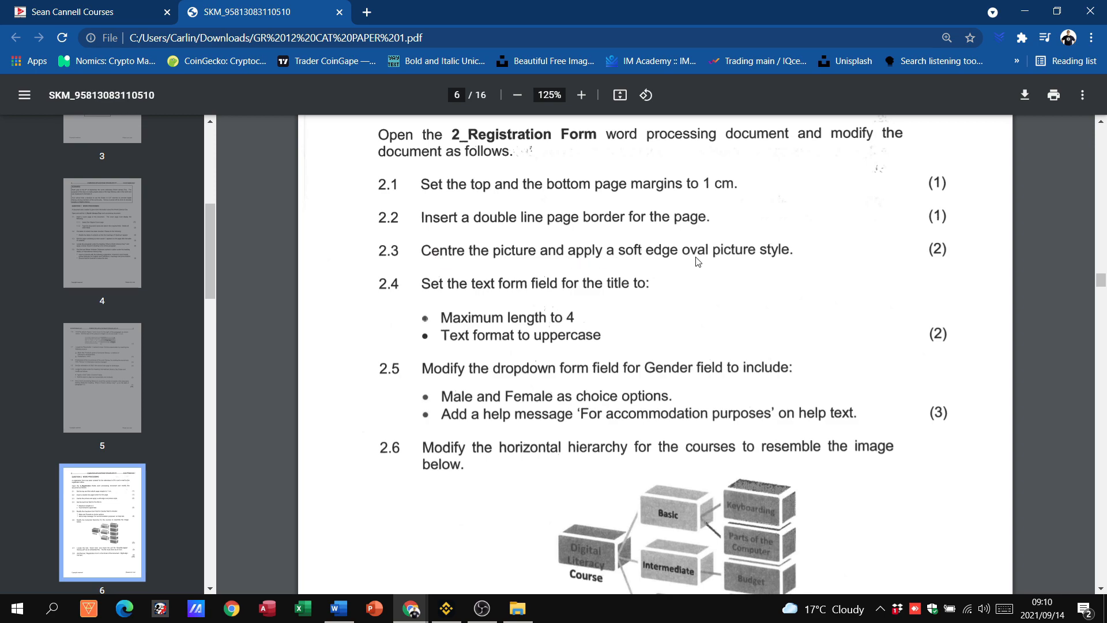
mouse_move(431, 280)
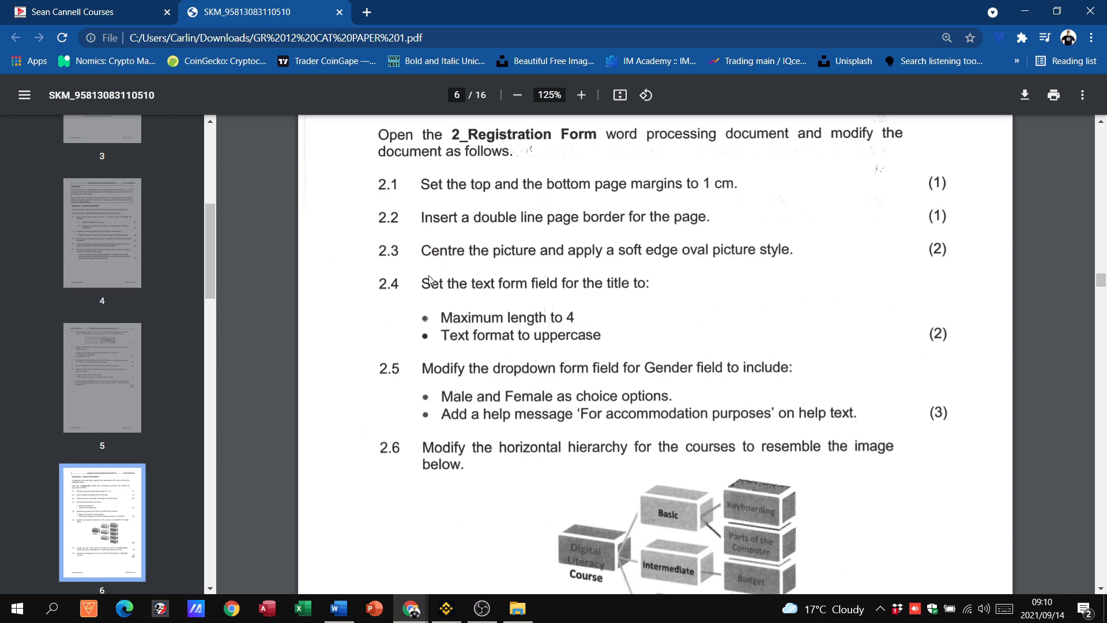
mouse_move(604, 264)
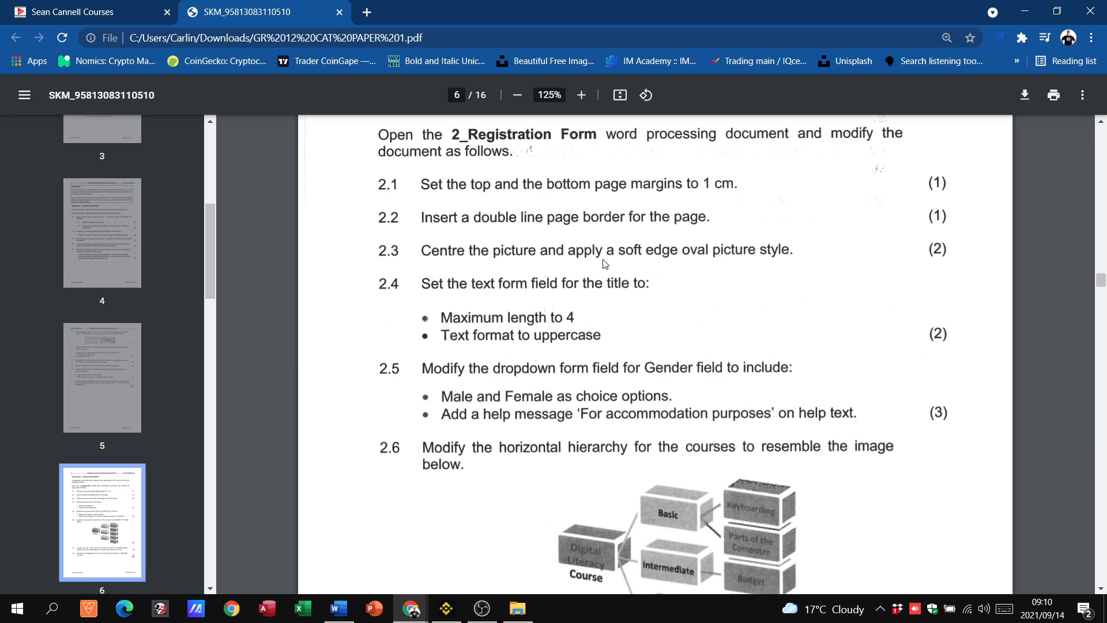
mouse_move(786, 271)
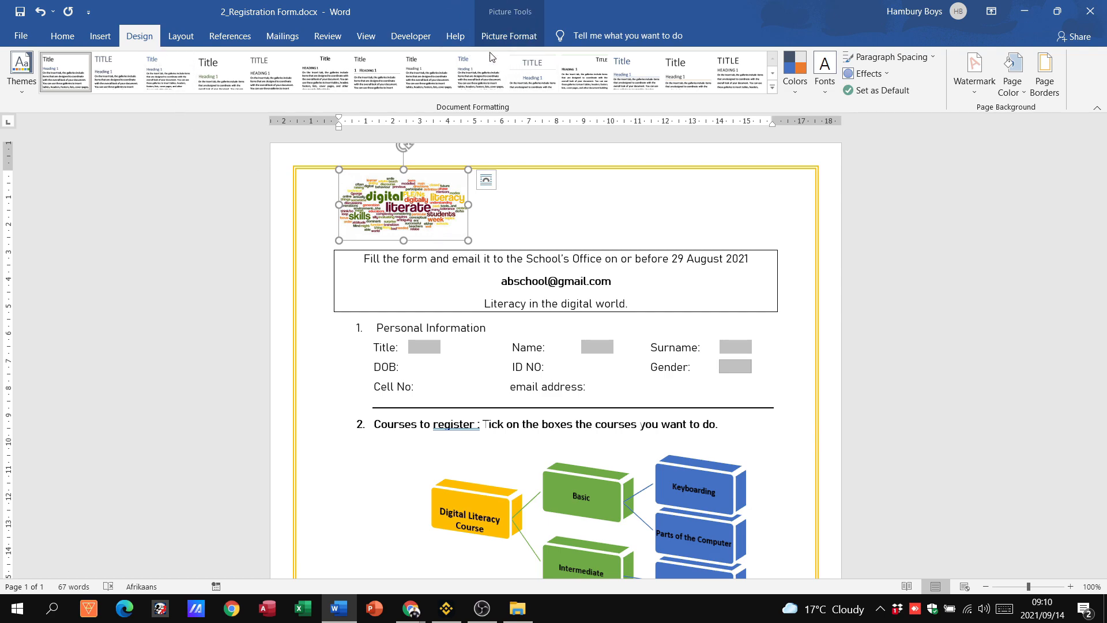
Step: Apply the Soft Edge Oval picture style to the word-cloud picture
click(509, 35)
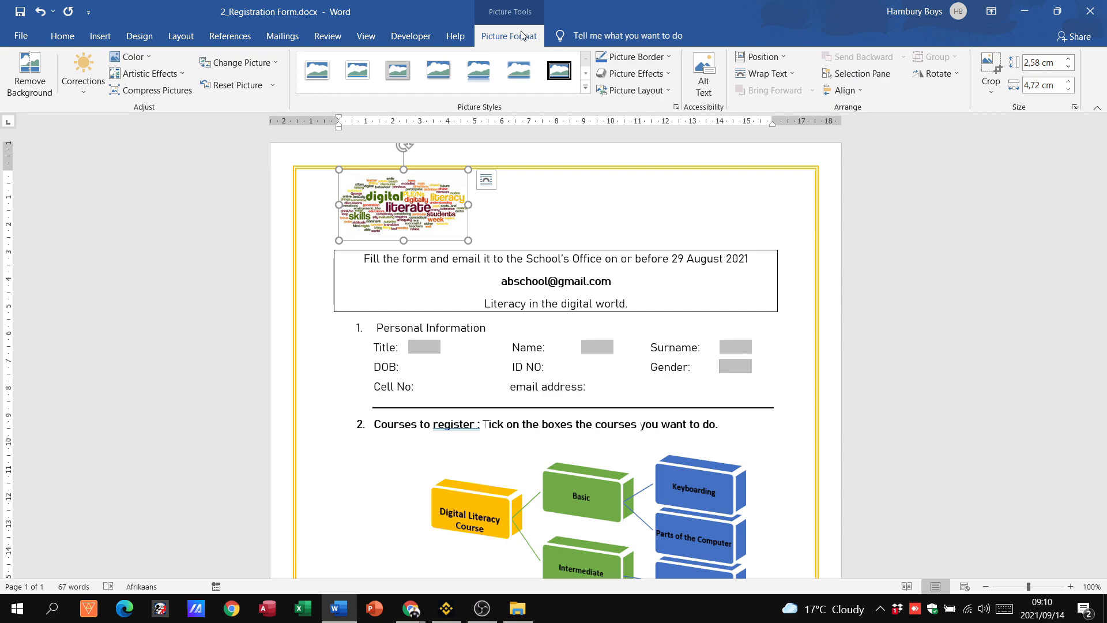
mouse_move(565, 92)
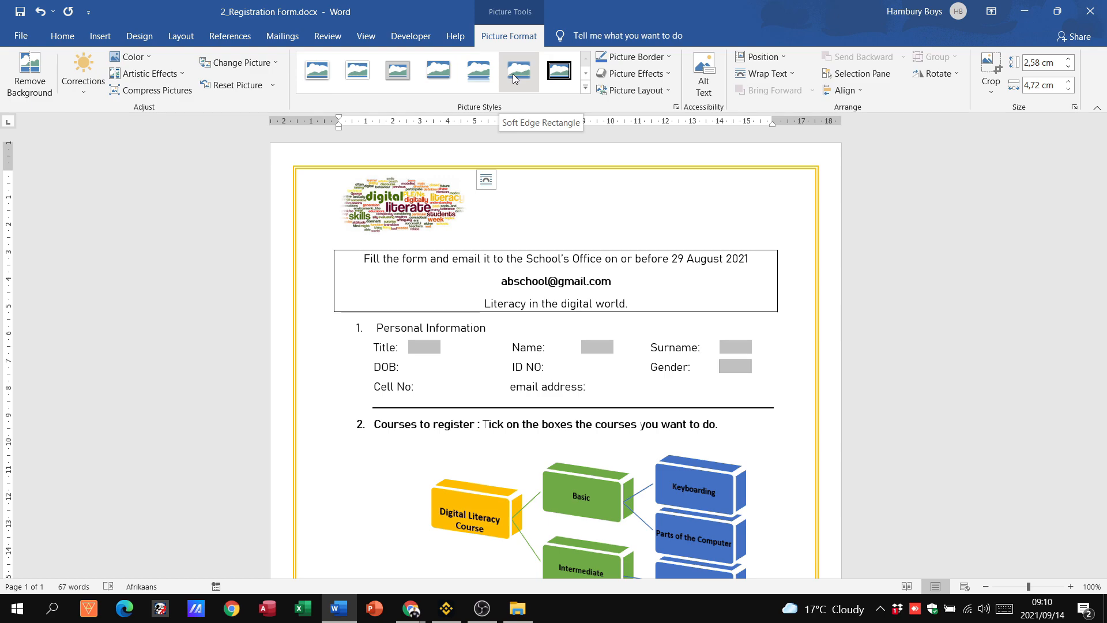
click(409, 608)
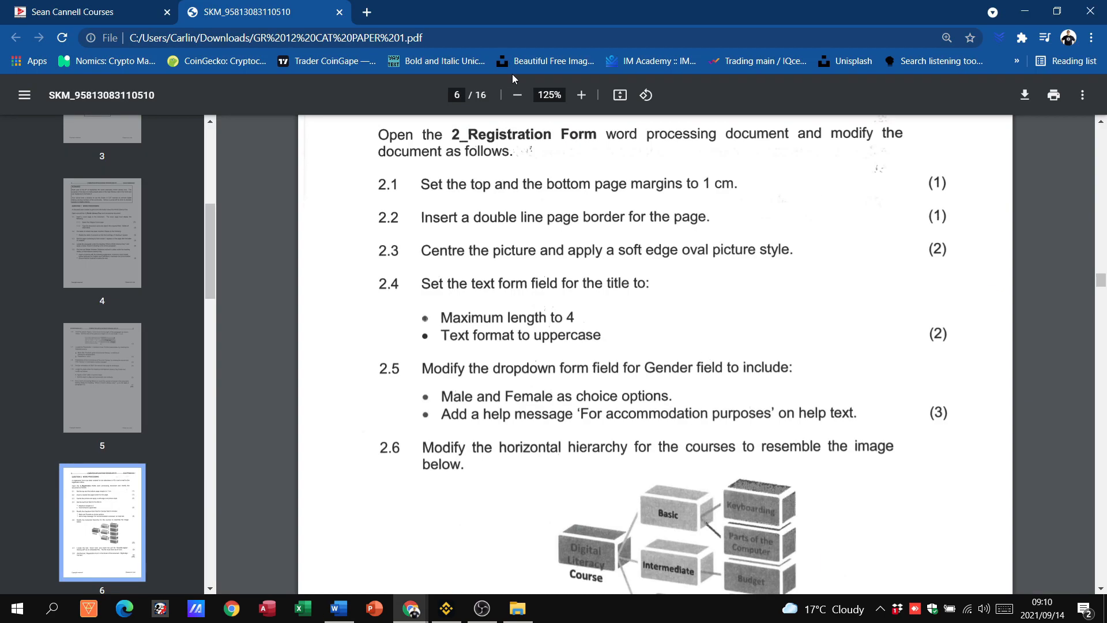
mouse_move(730, 261)
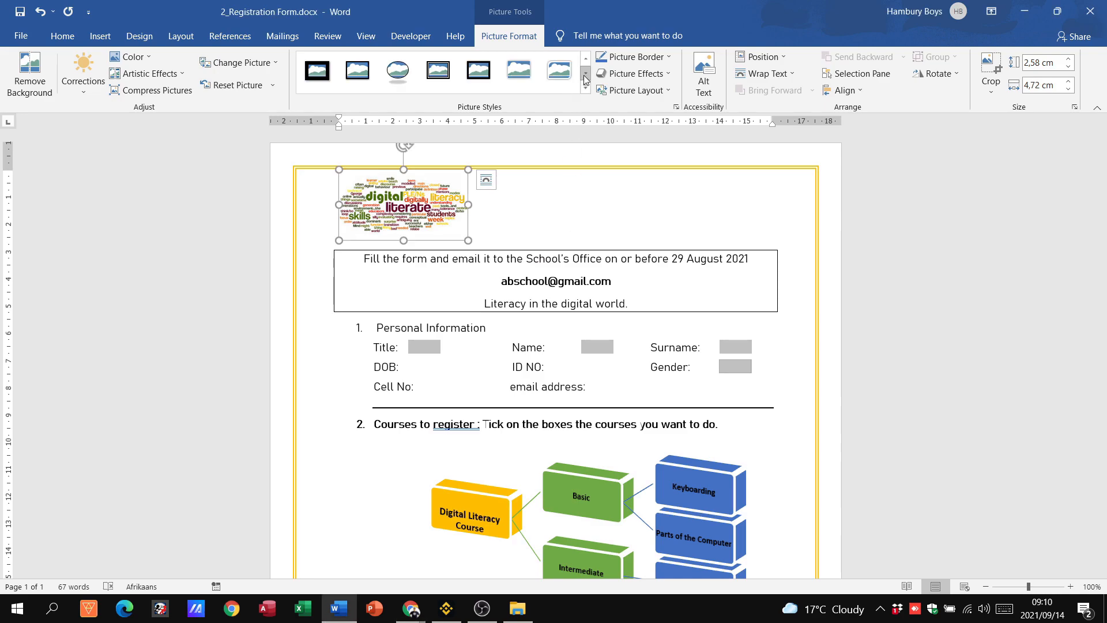
click(396, 70)
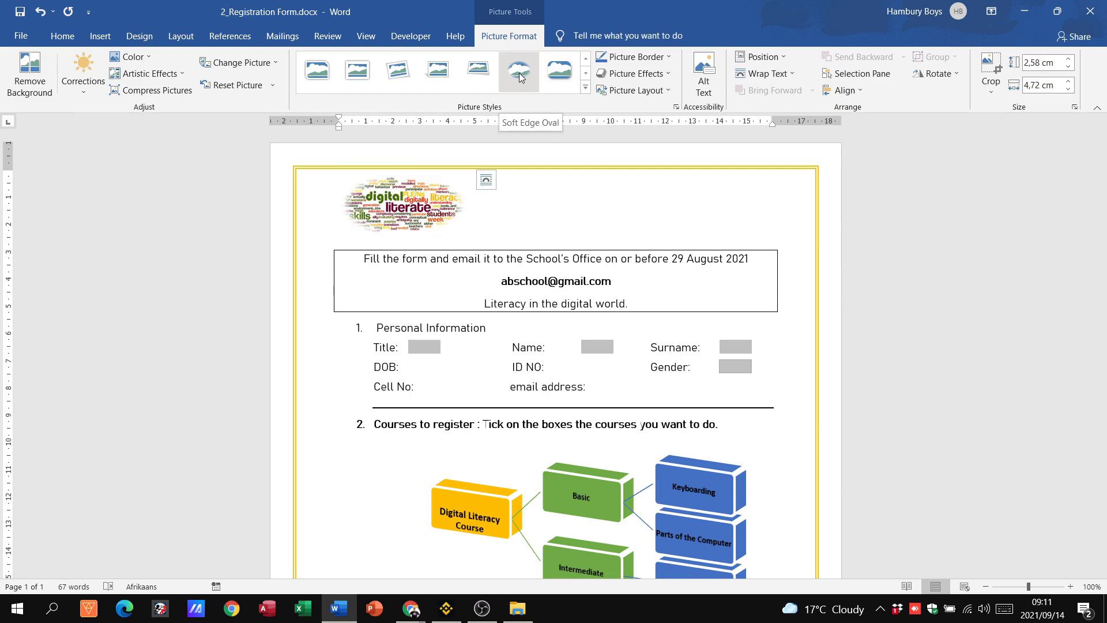
click(518, 69)
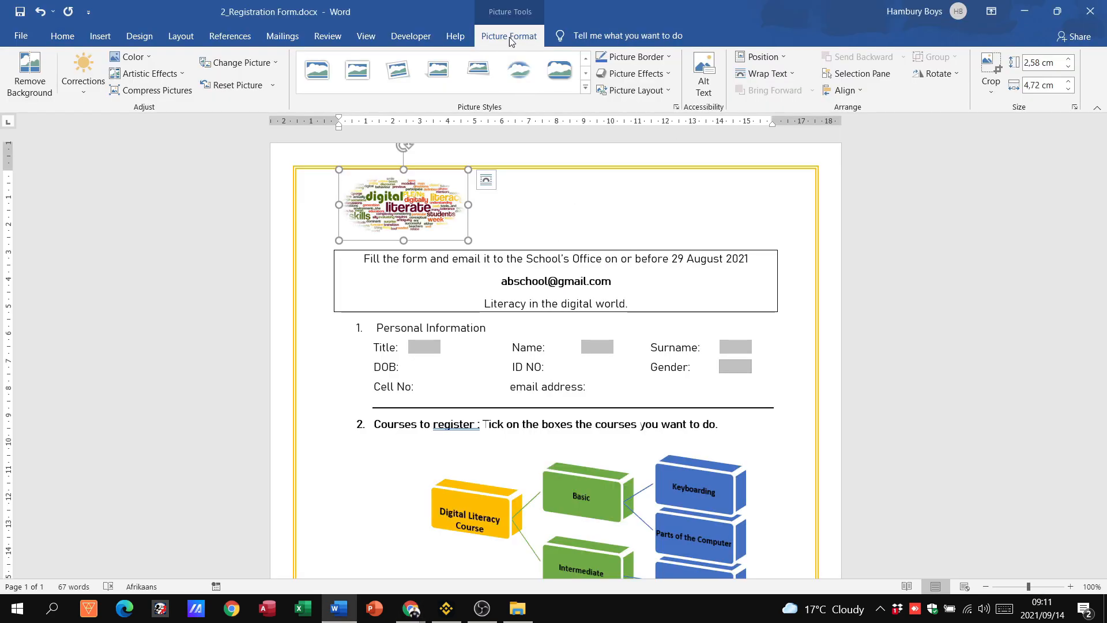
mouse_move(812, 111)
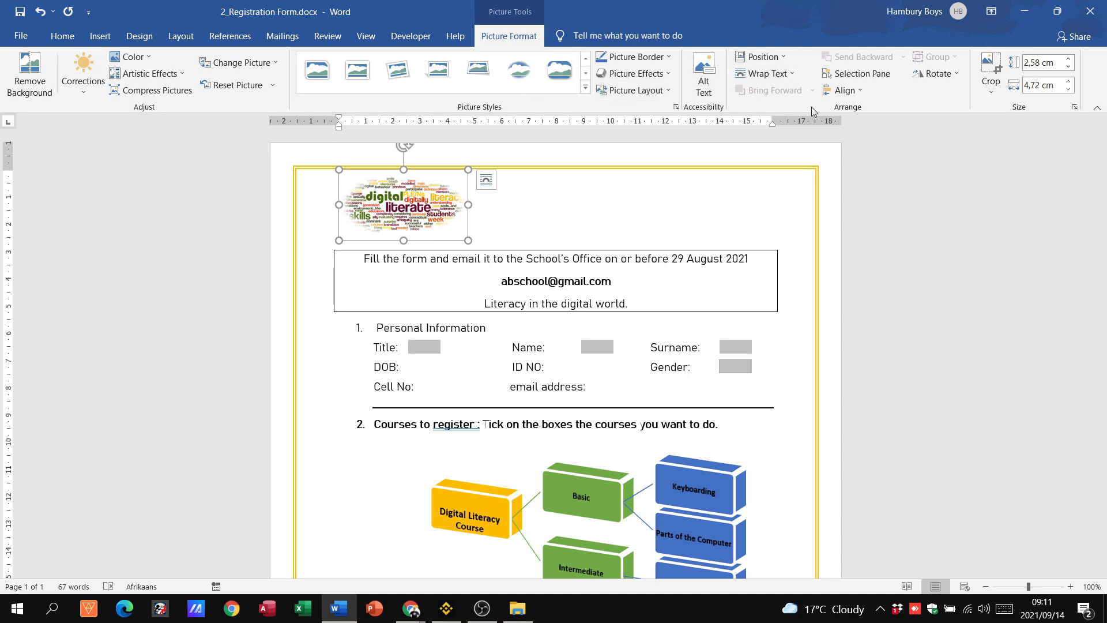
Step: Position the word-cloud picture at Top Center with text wrapping
click(844, 90)
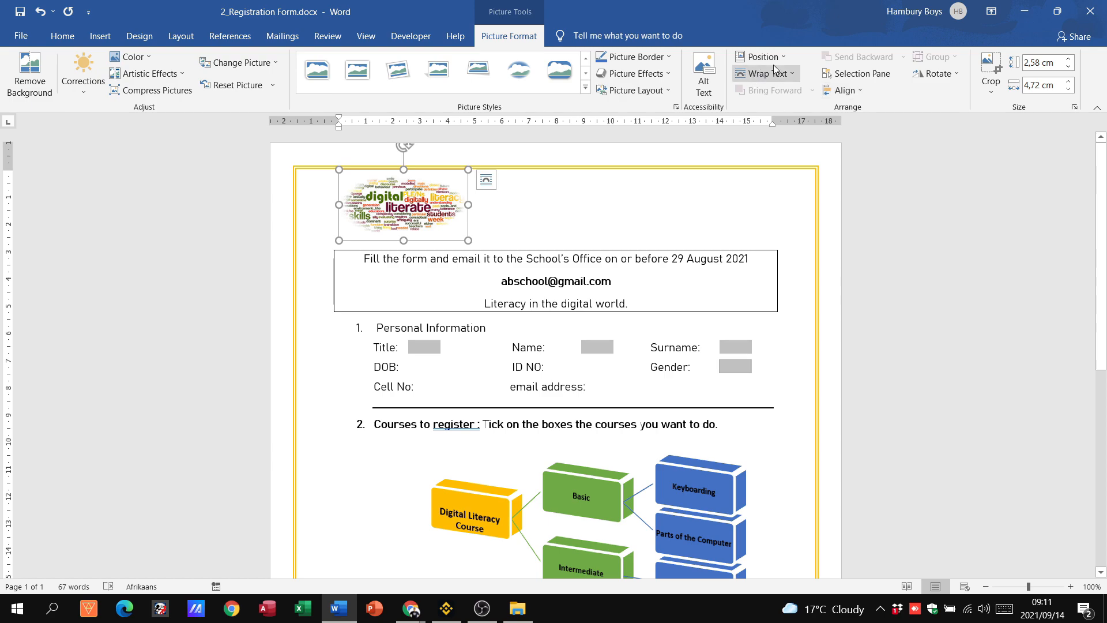
click(762, 57)
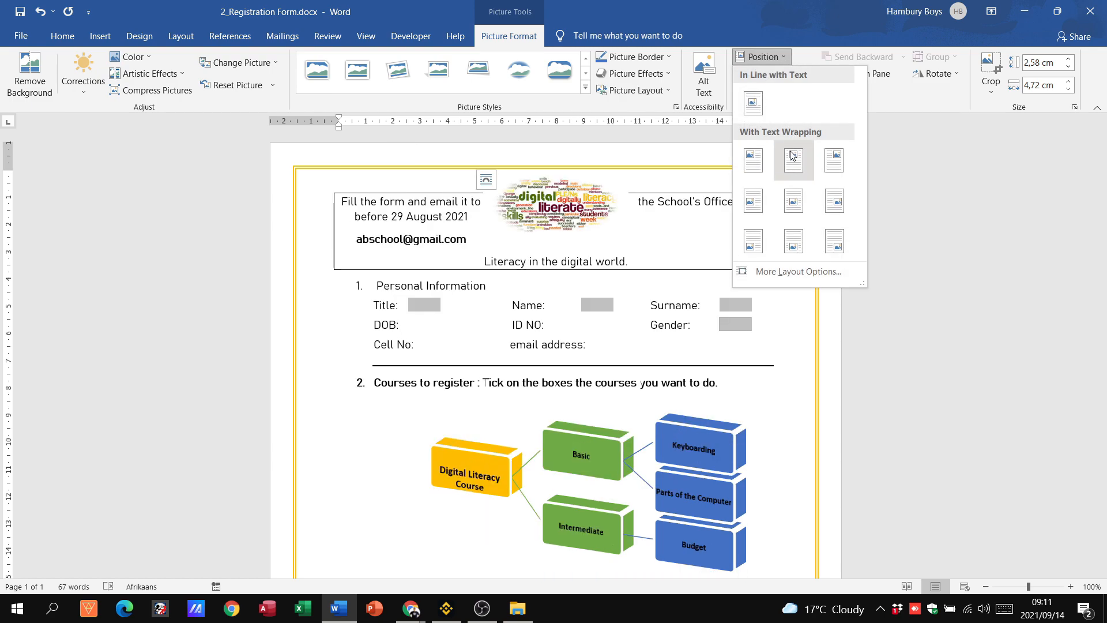
click(793, 160)
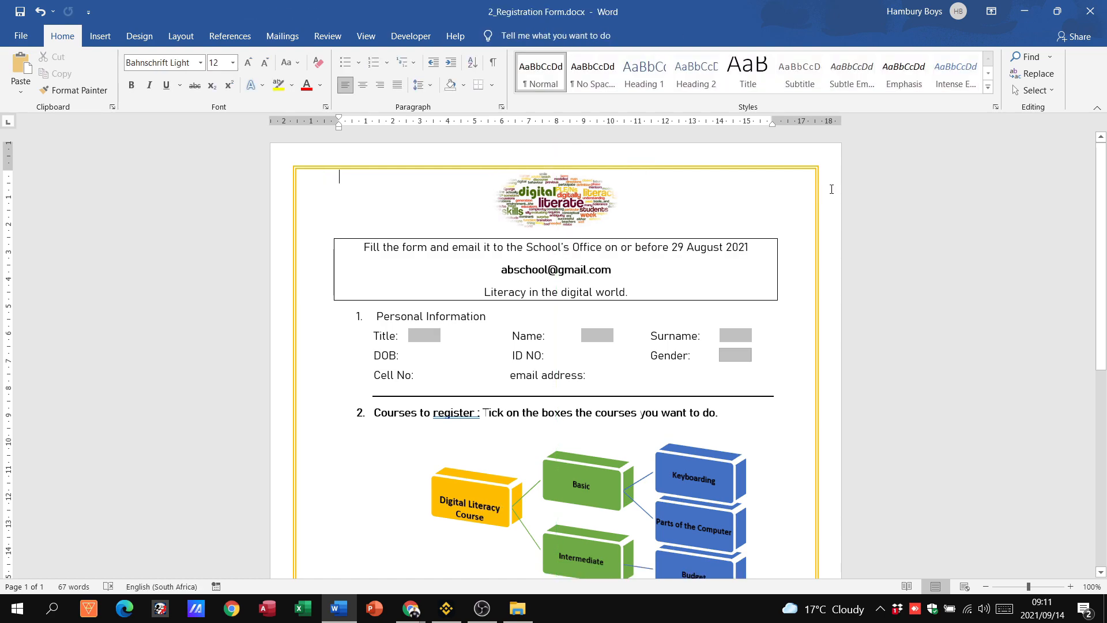
click(410, 608)
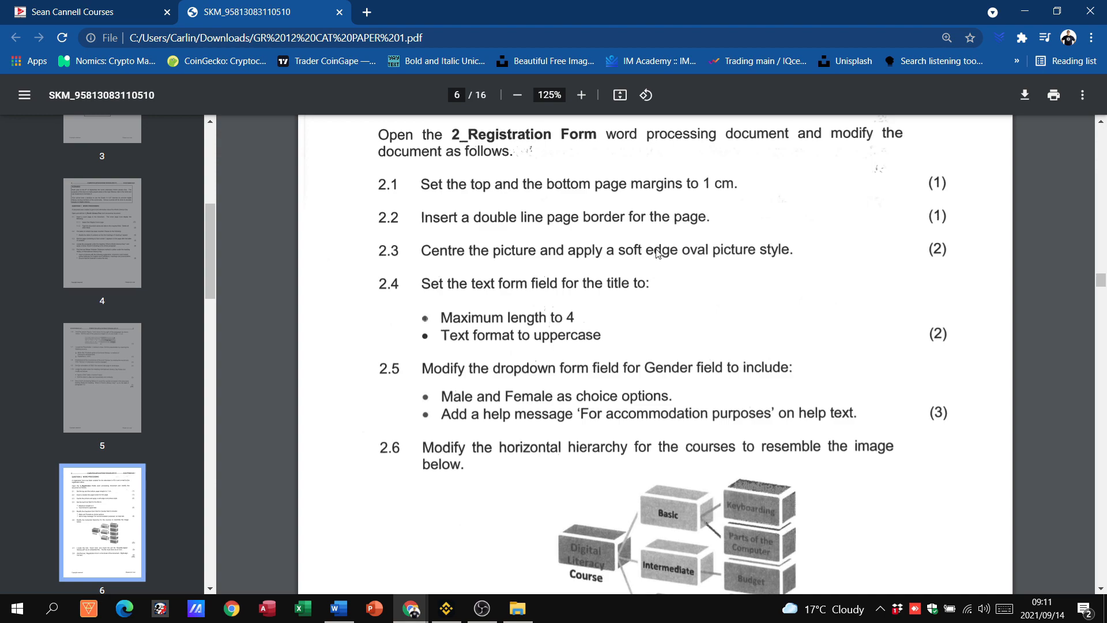
mouse_move(767, 243)
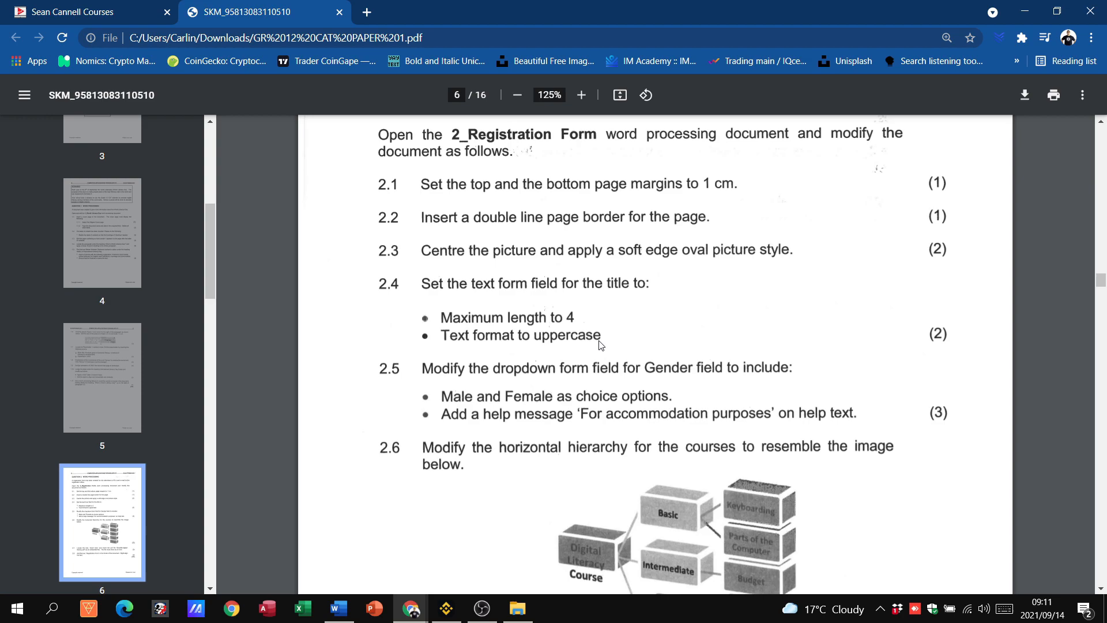
mouse_move(567, 292)
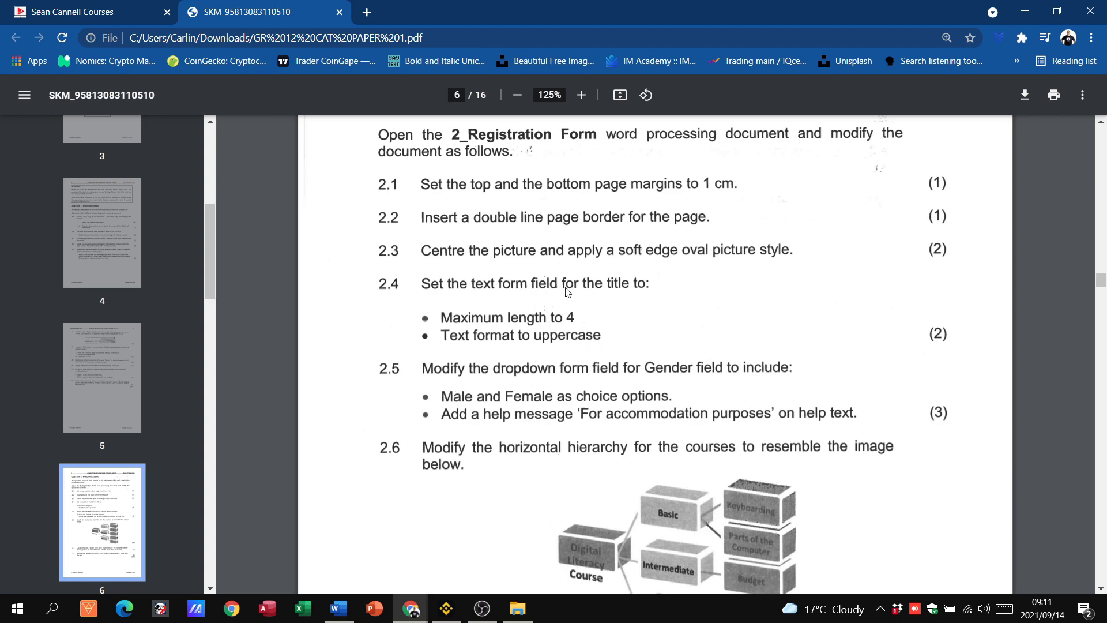
click(337, 608)
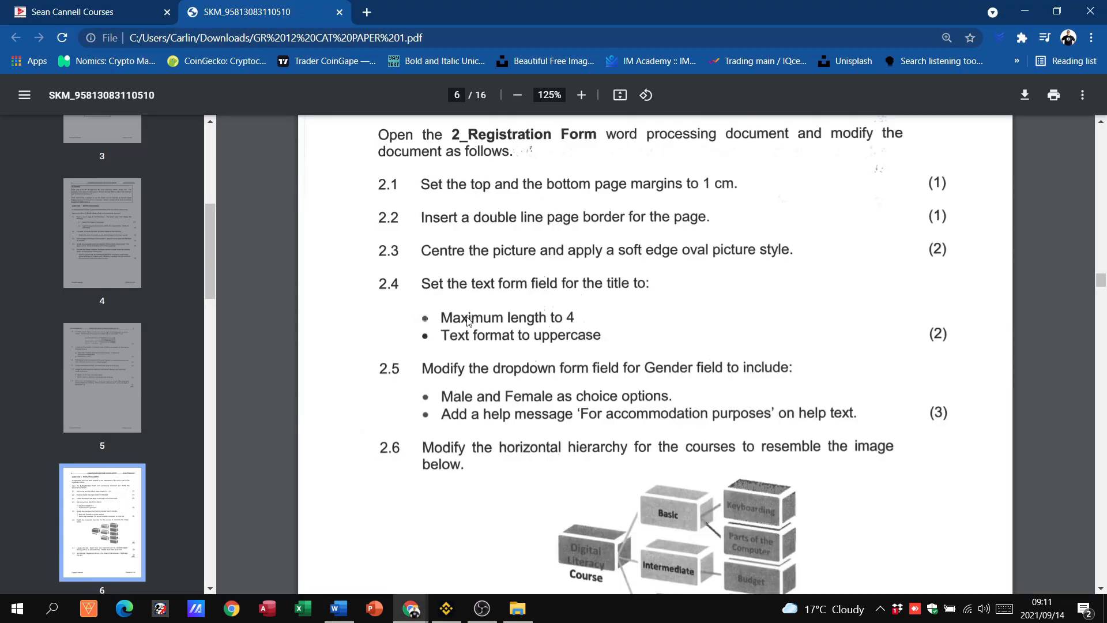
mouse_move(574, 329)
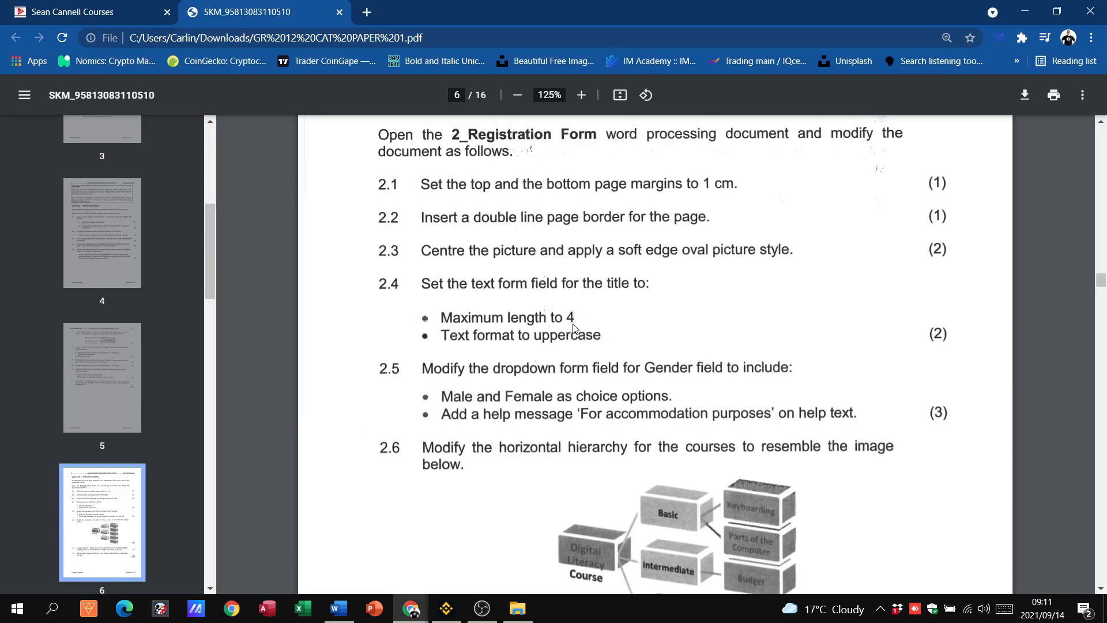
mouse_move(458, 346)
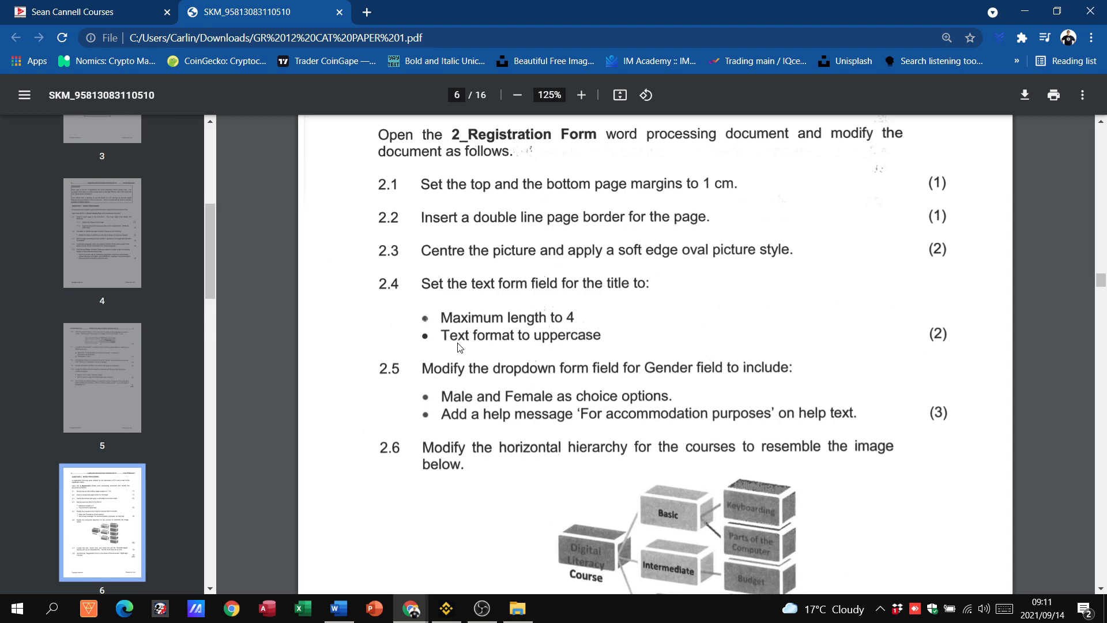
mouse_move(557, 343)
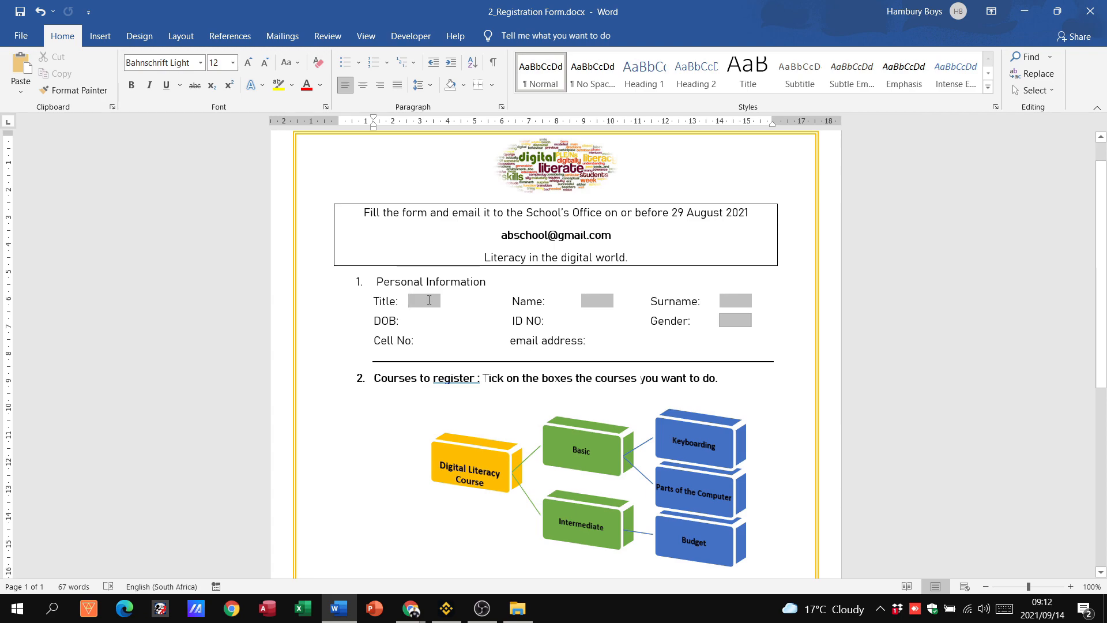
Step: Open the Properties of the Title text form field
text(ff)
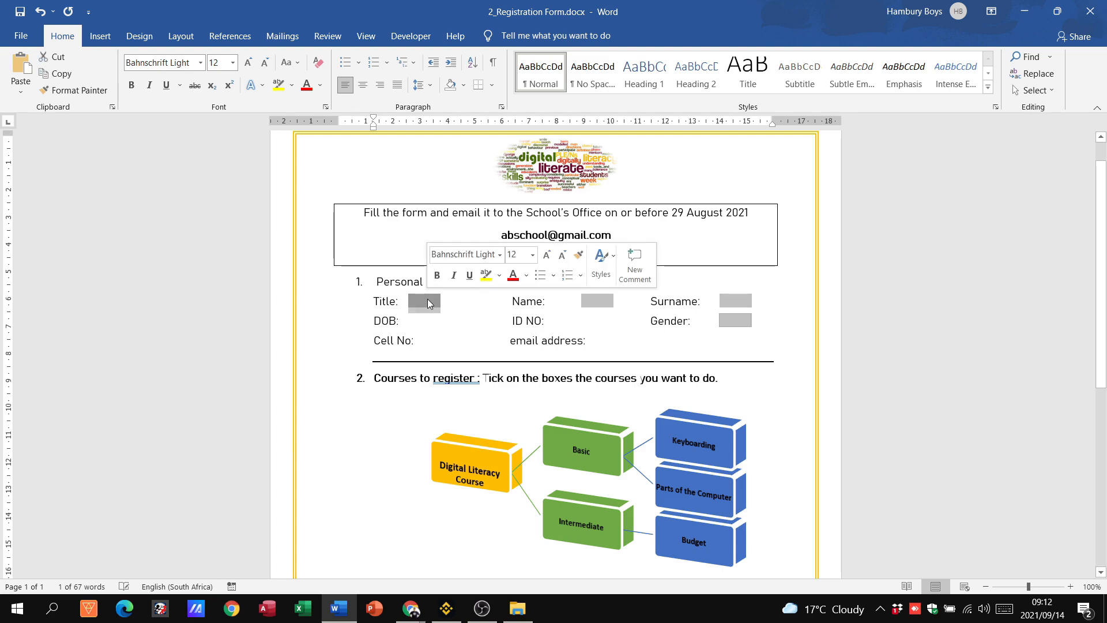
text(gh)
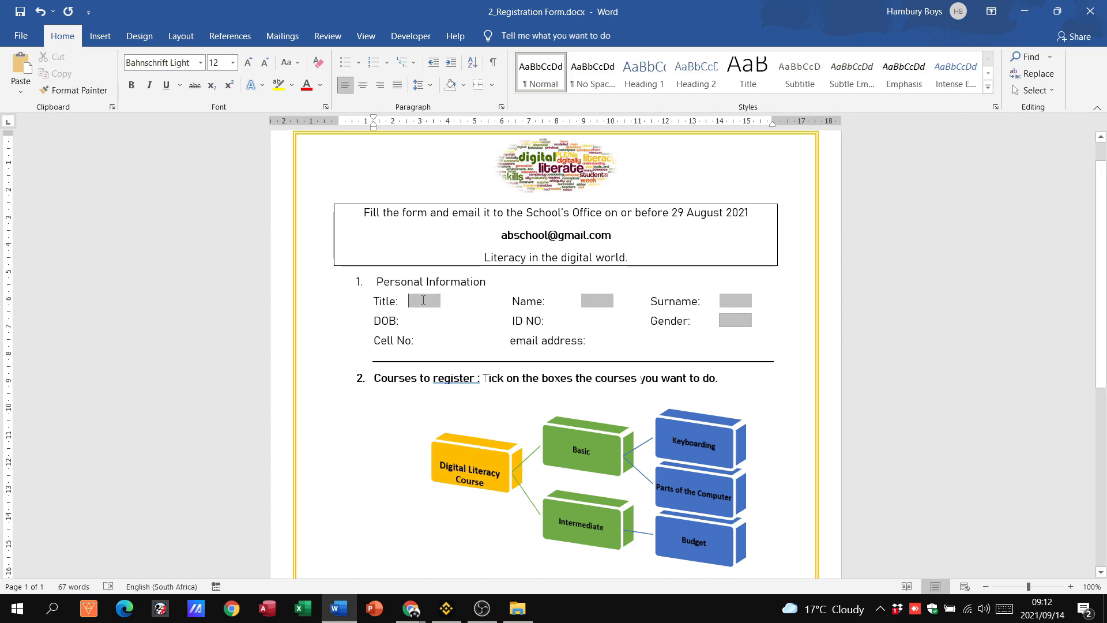
right_click(422, 299)
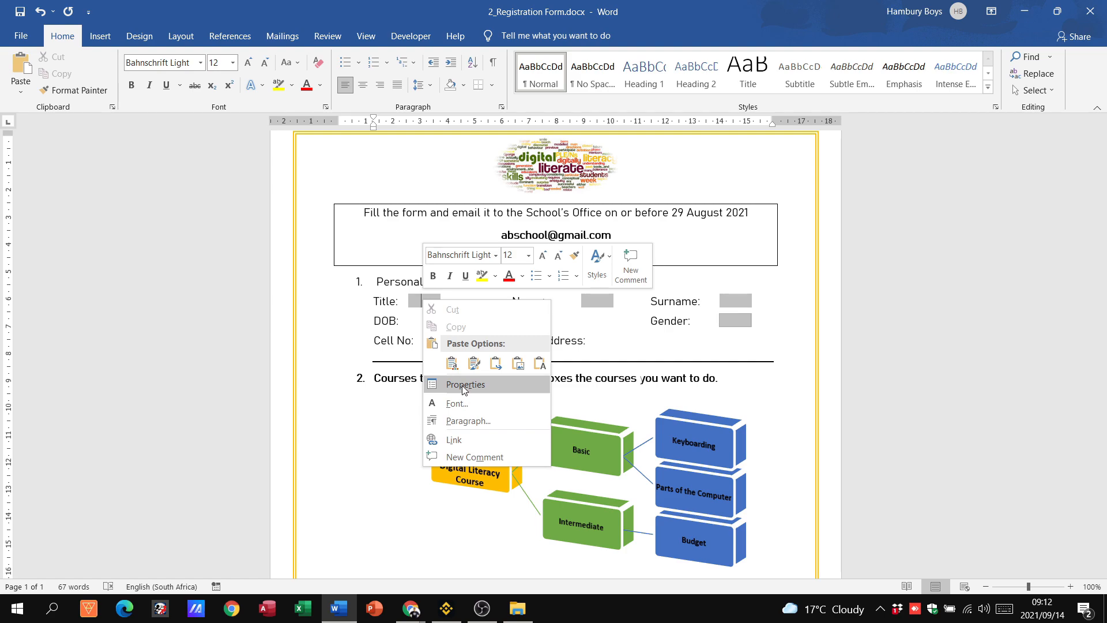
click(465, 384)
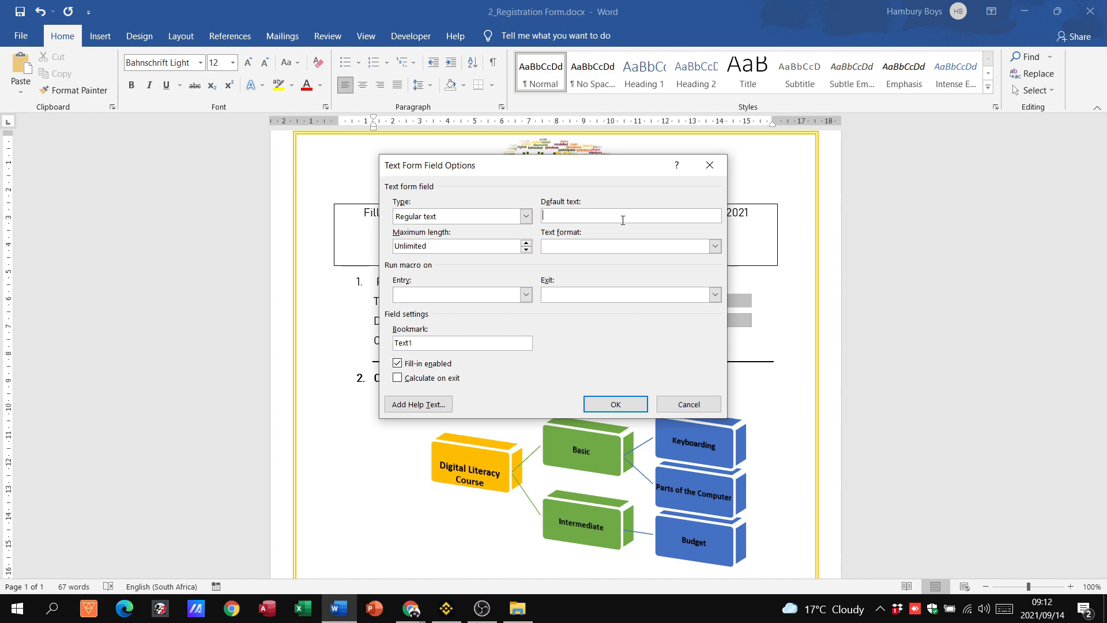
click(408, 607)
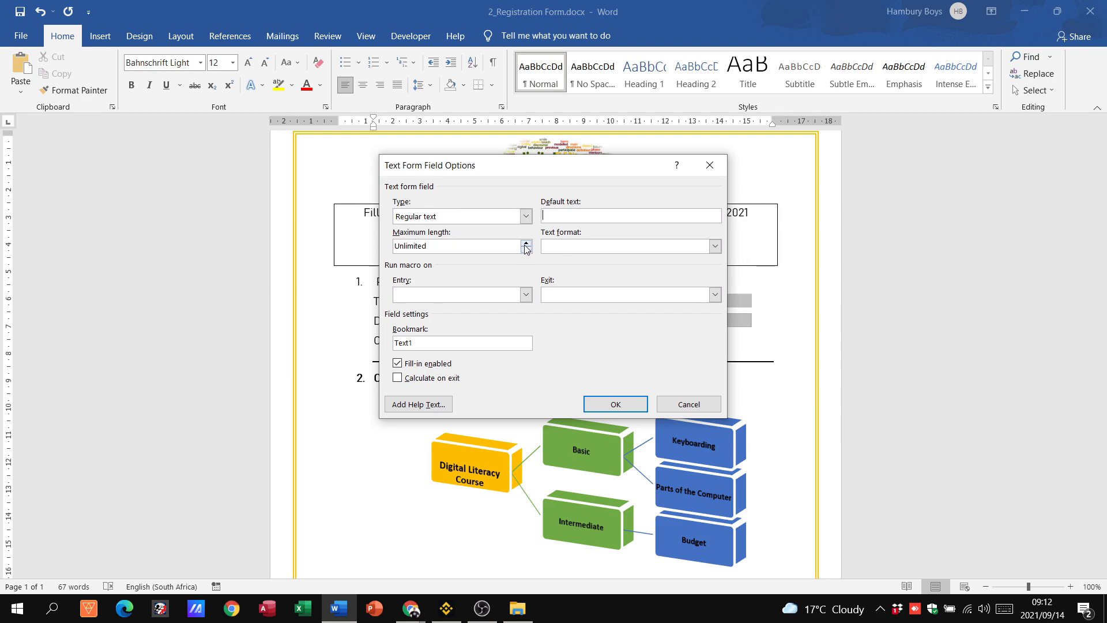
Step: Set the Title field's maximum length to 4 and text format to Uppercase
text(3)
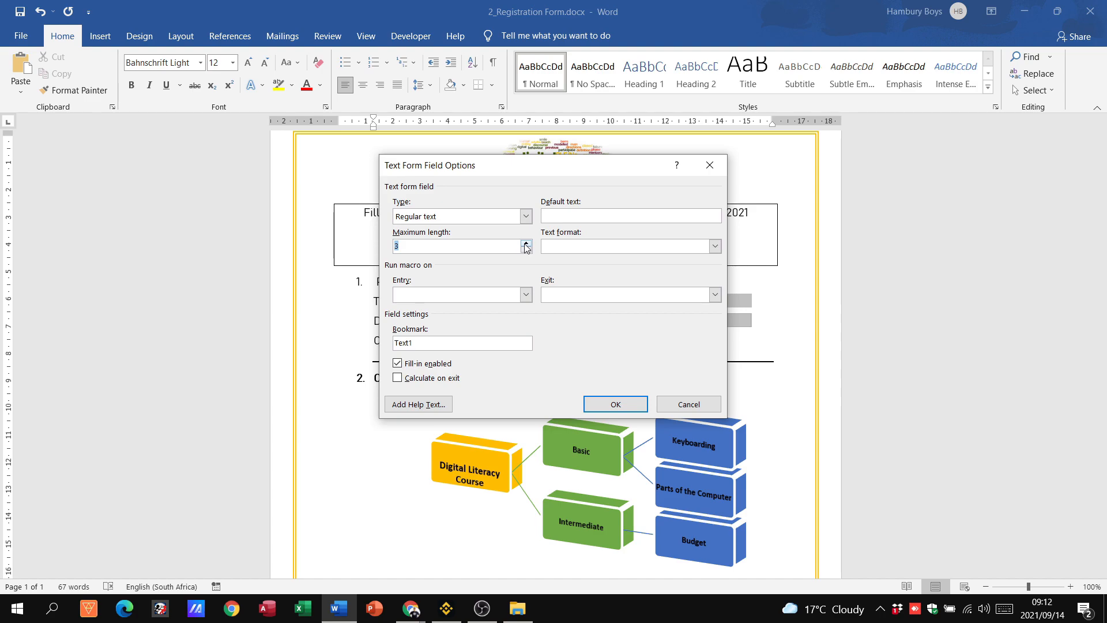
click(526, 243)
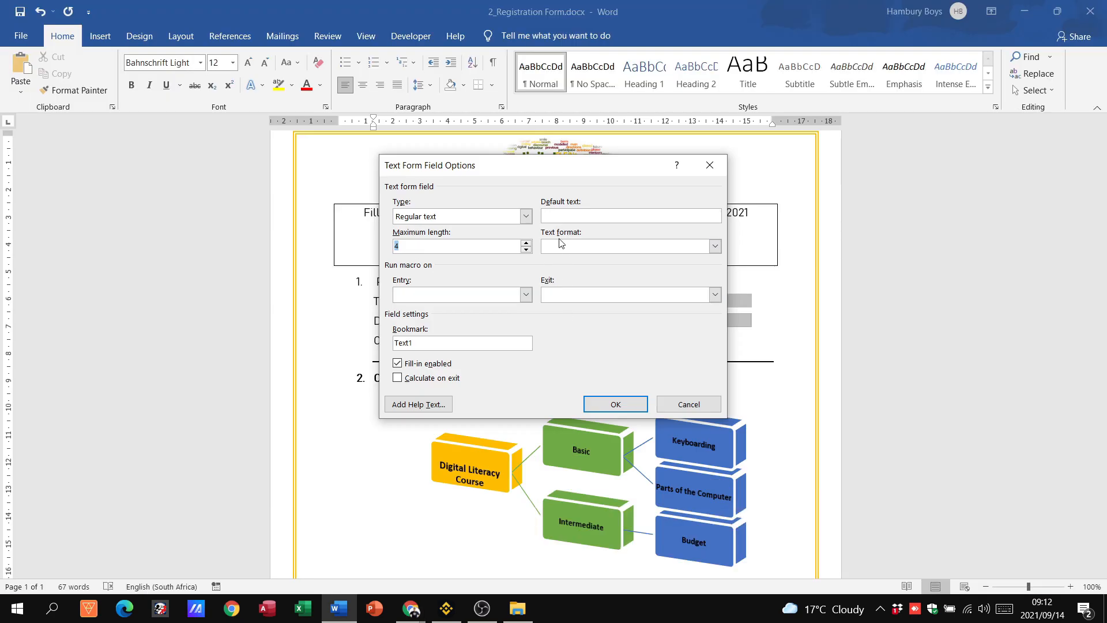
click(714, 245)
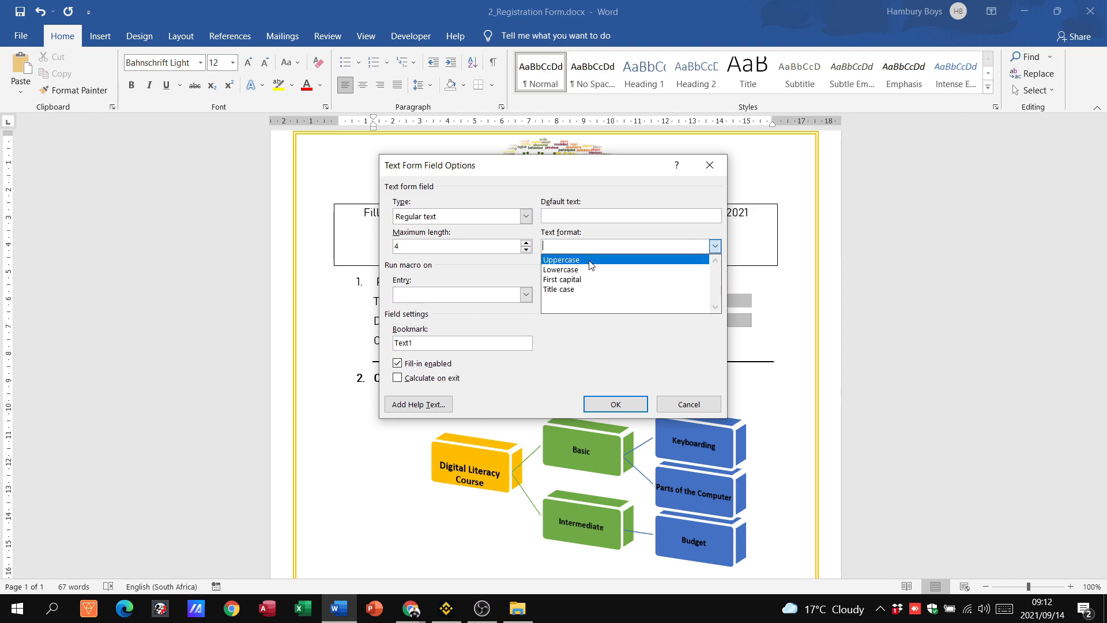
click(560, 260)
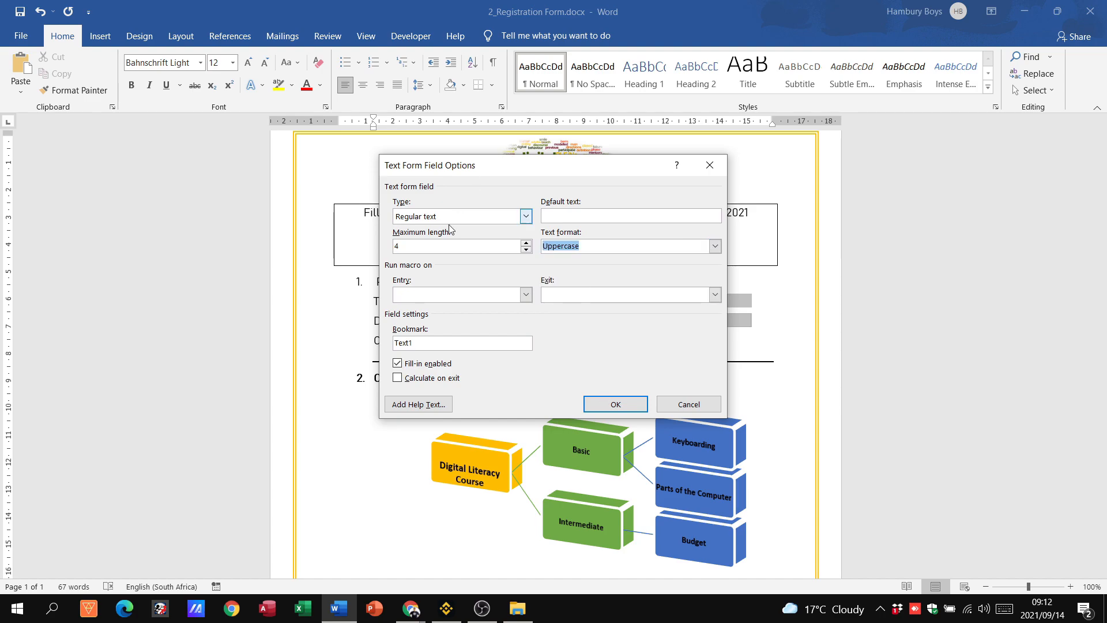
click(613, 404)
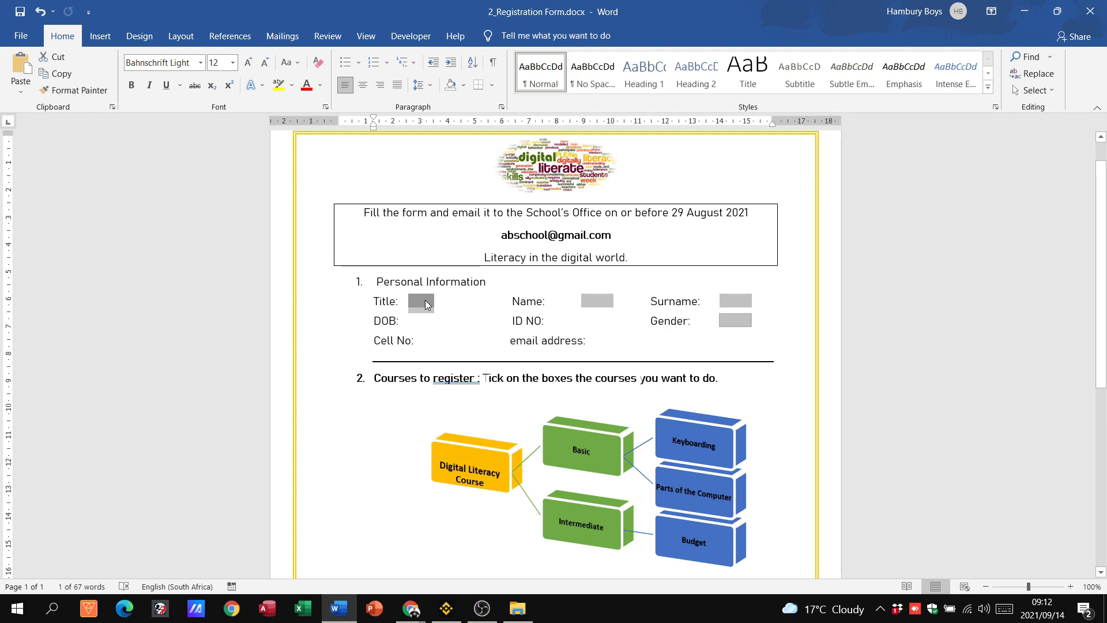
Step: Check the Gender task and open the Gender field's context menu
click(409, 608)
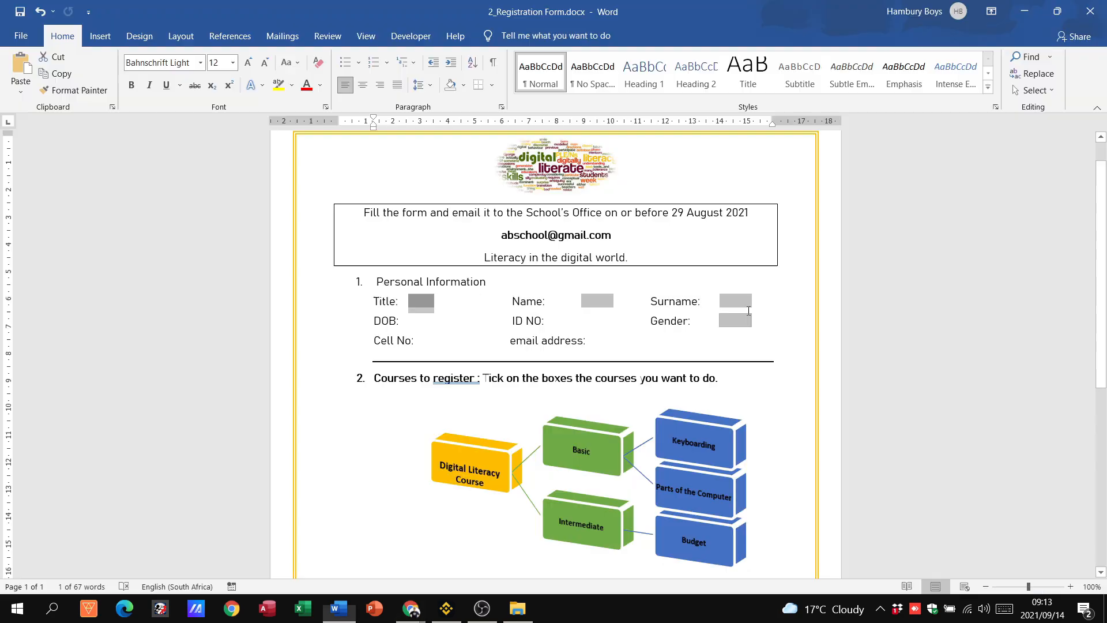
click(734, 320)
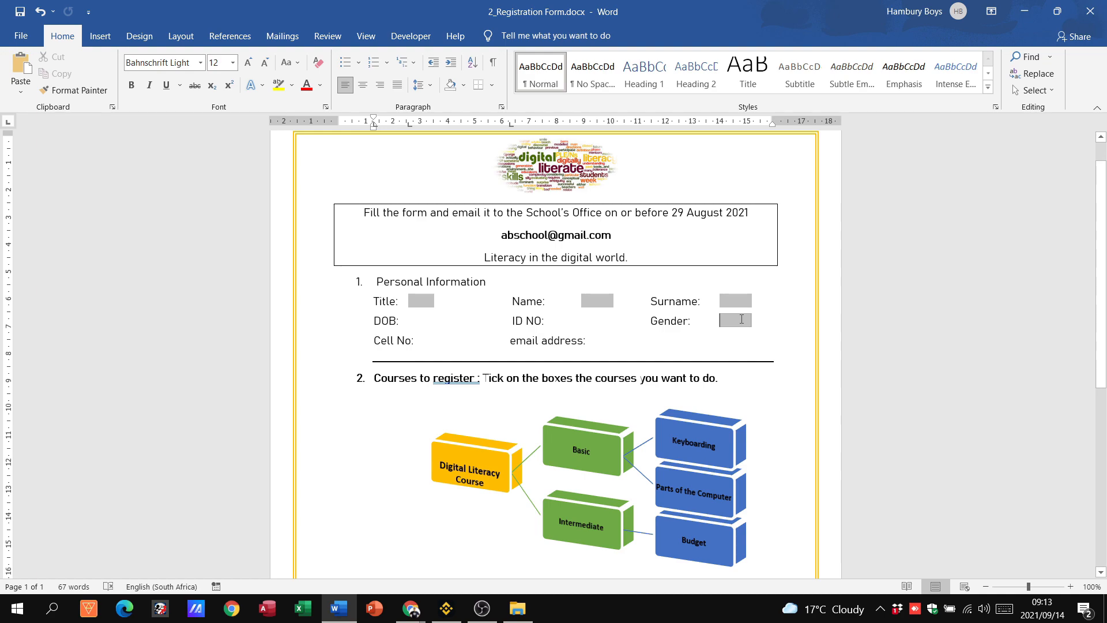
right_click(735, 319)
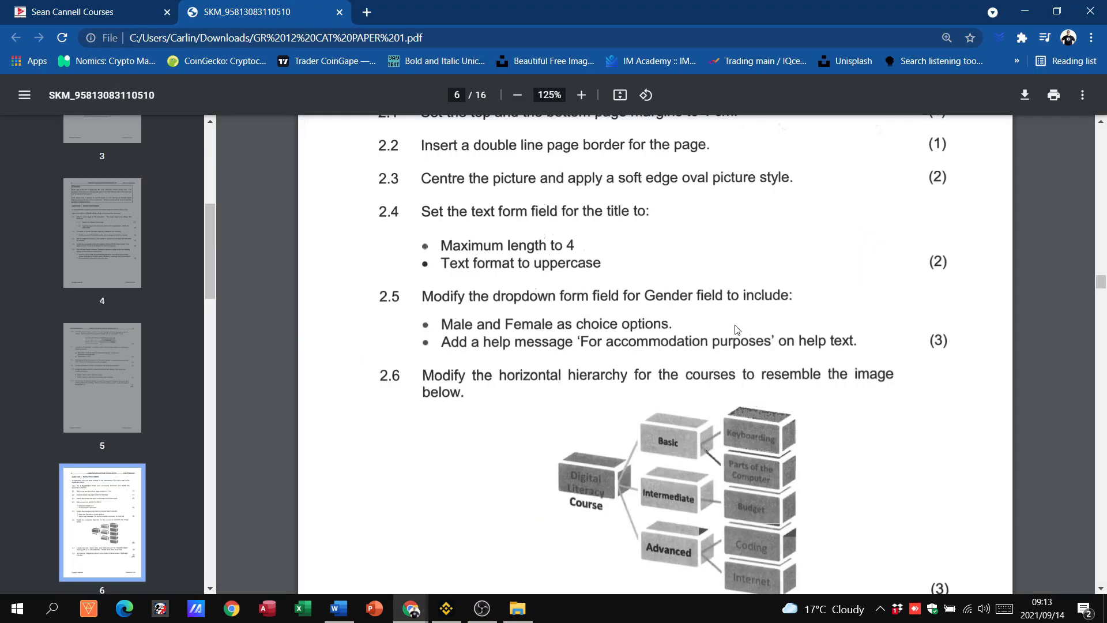
mouse_move(472, 334)
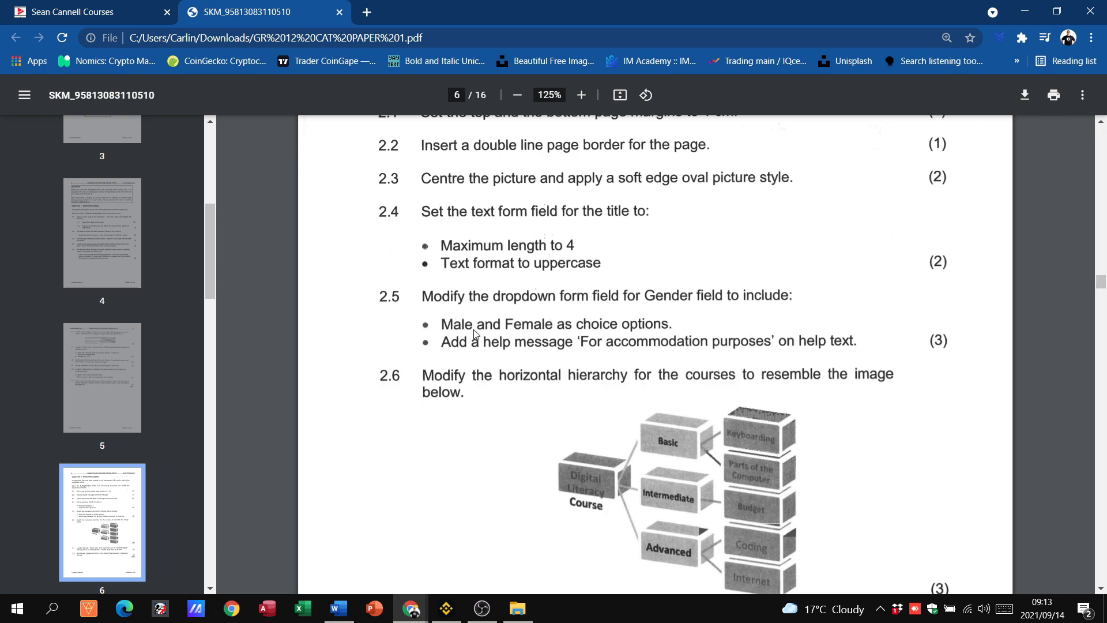
mouse_move(595, 311)
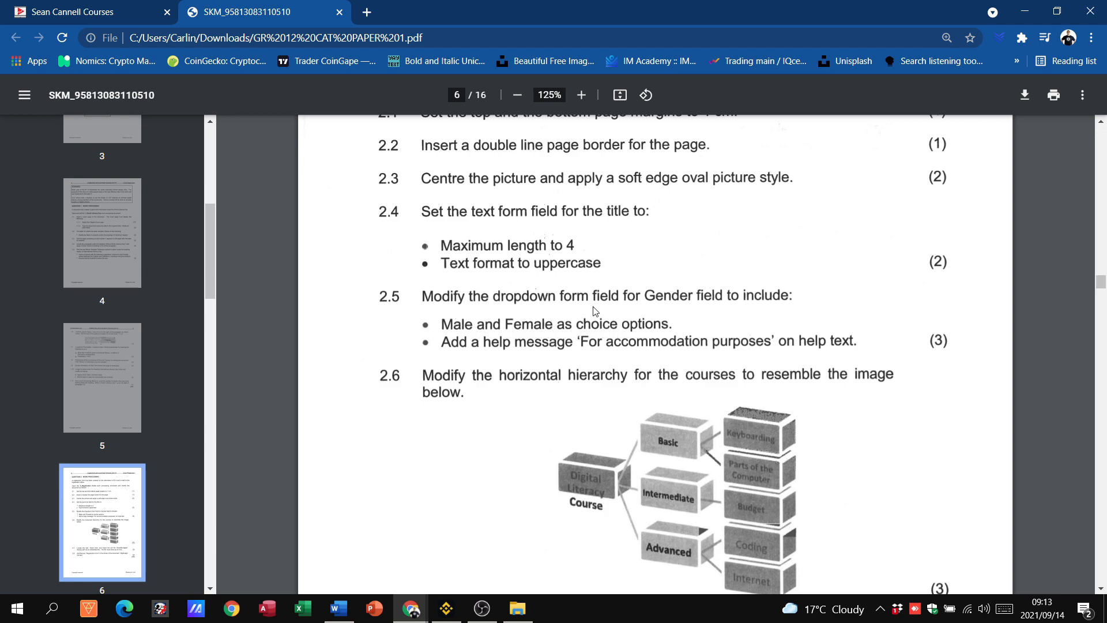
mouse_move(656, 352)
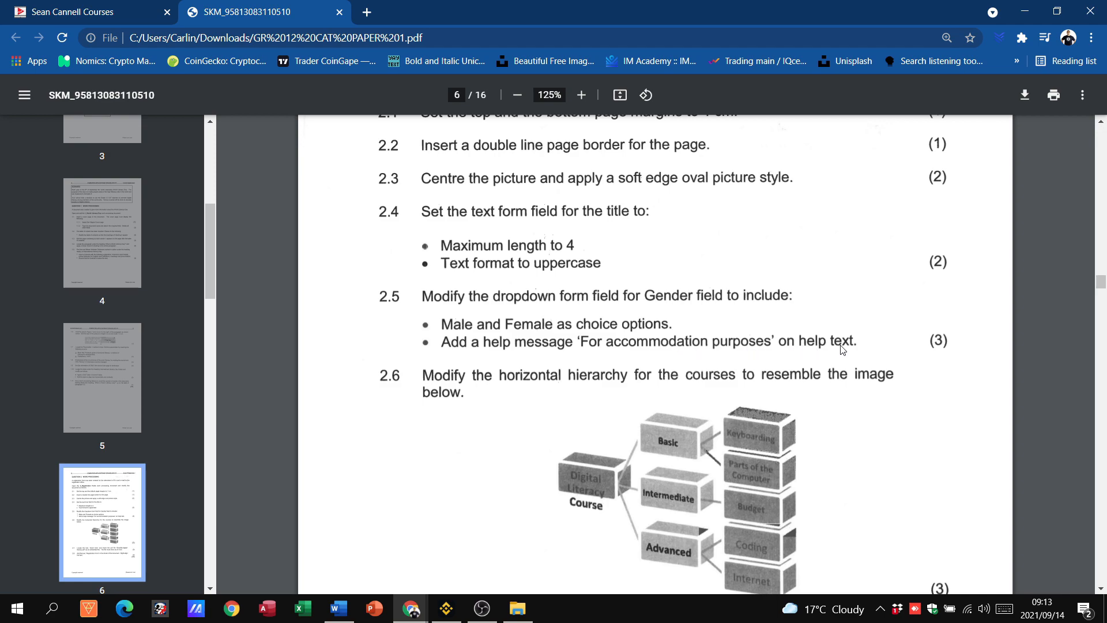
mouse_move(493, 337)
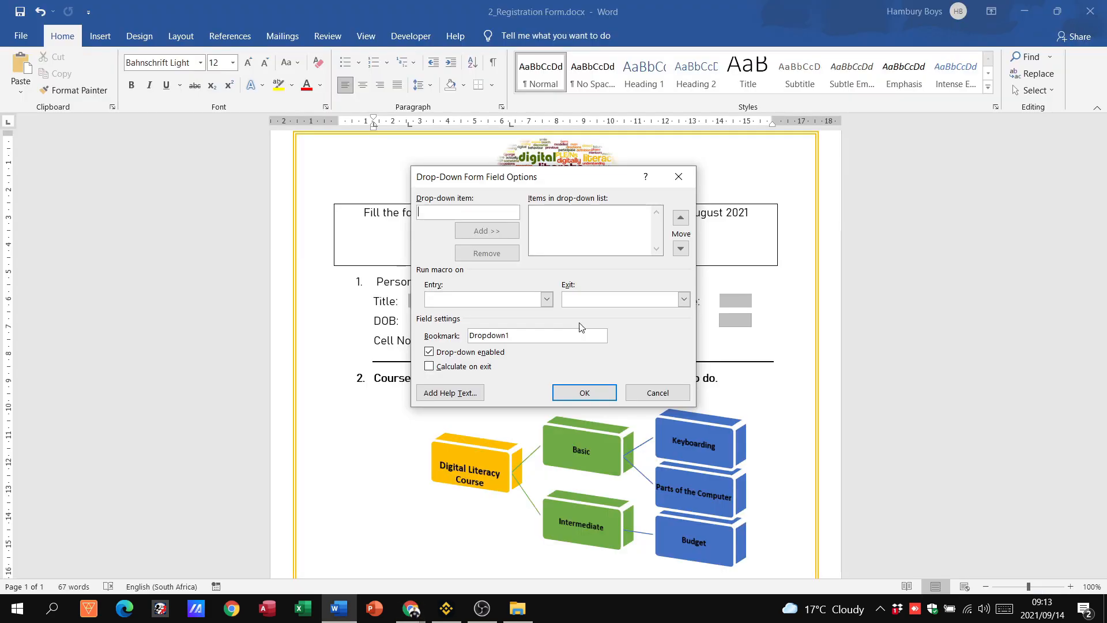
Step: Add Male and Female as the Gender dropdown field's items
click(583, 393)
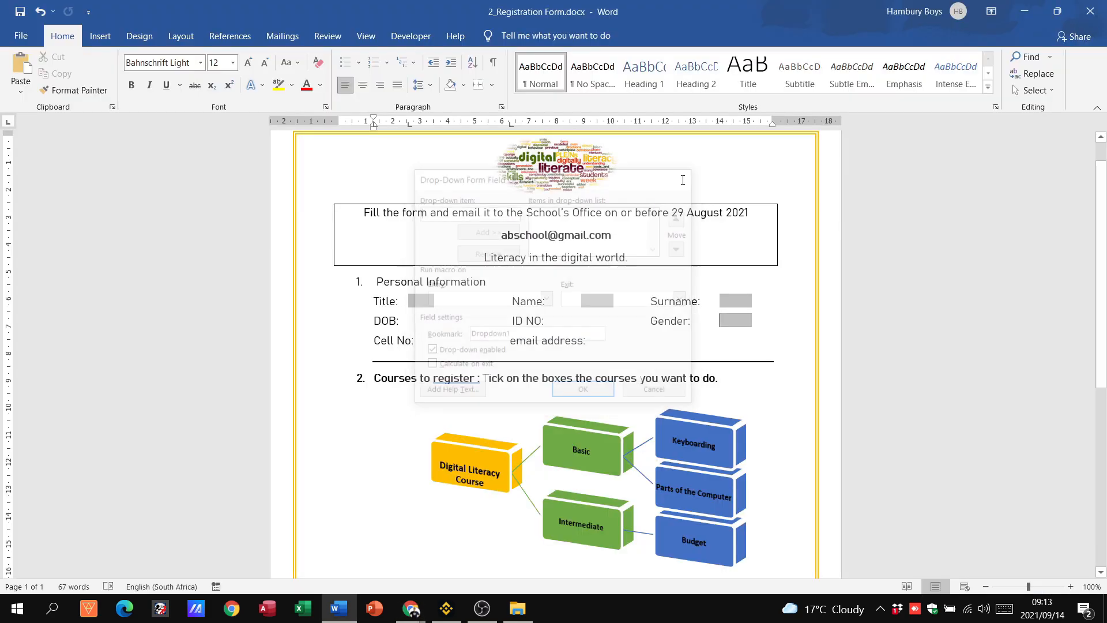
right_click(734, 320)
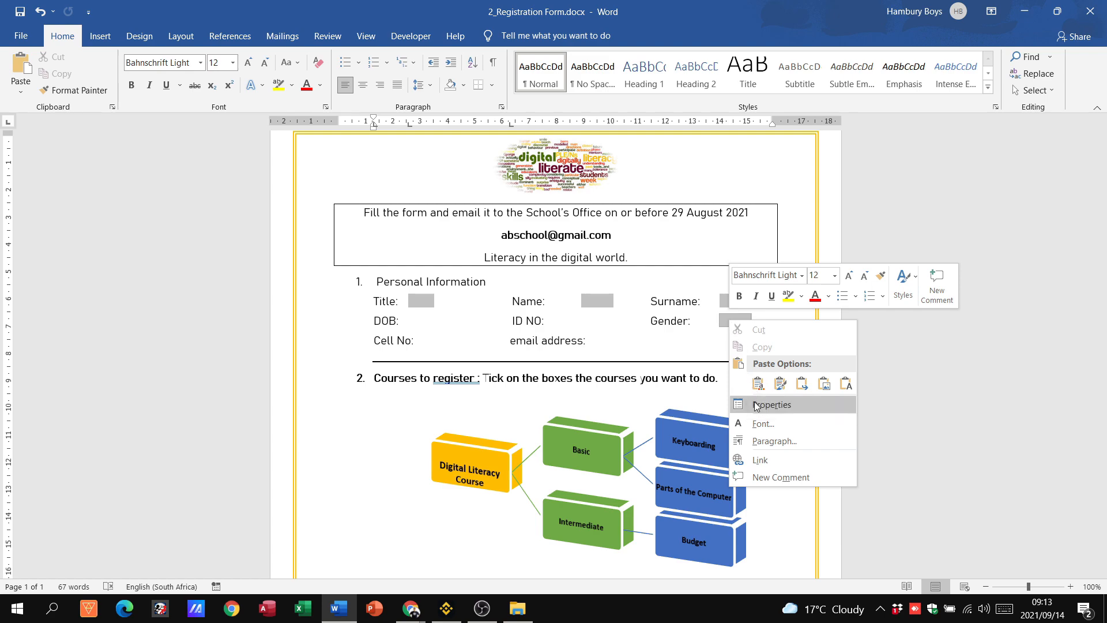
click(773, 405)
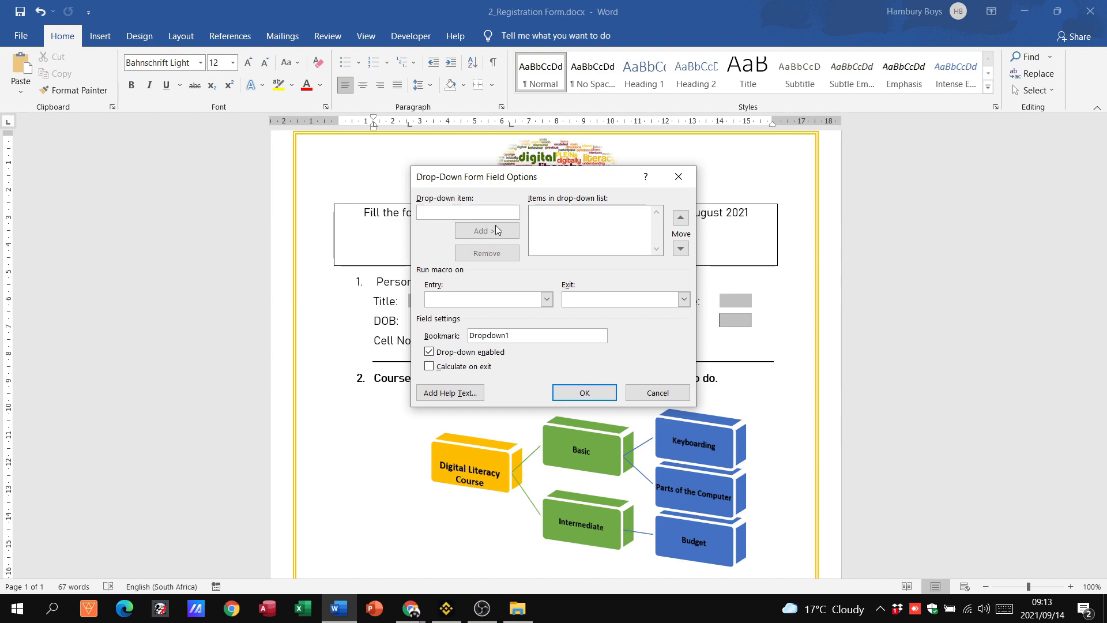
text(M)
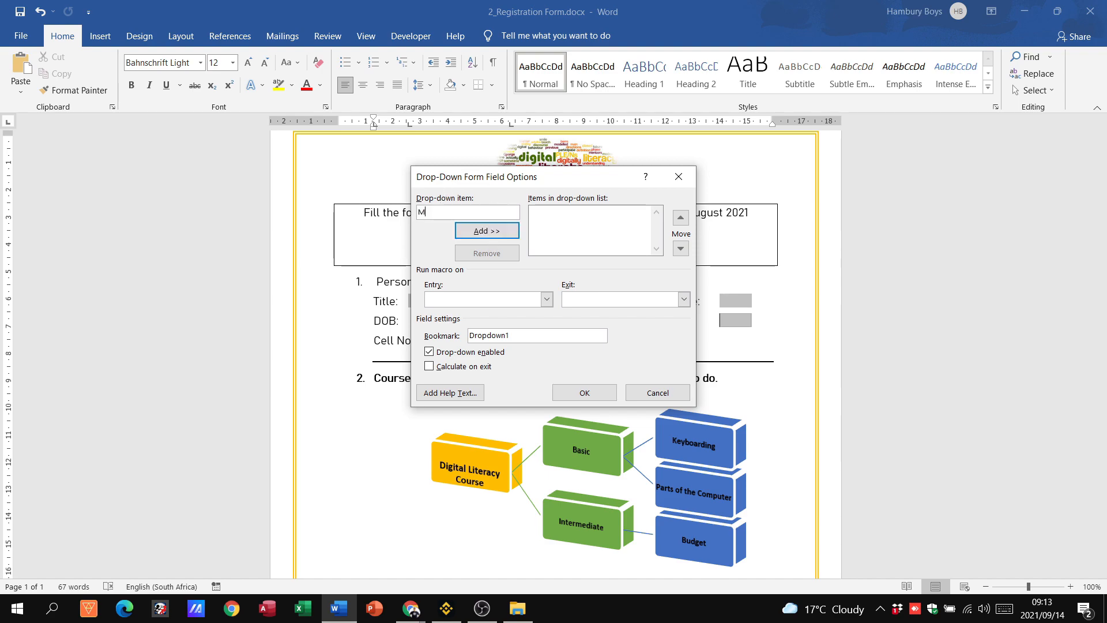
text(ale)
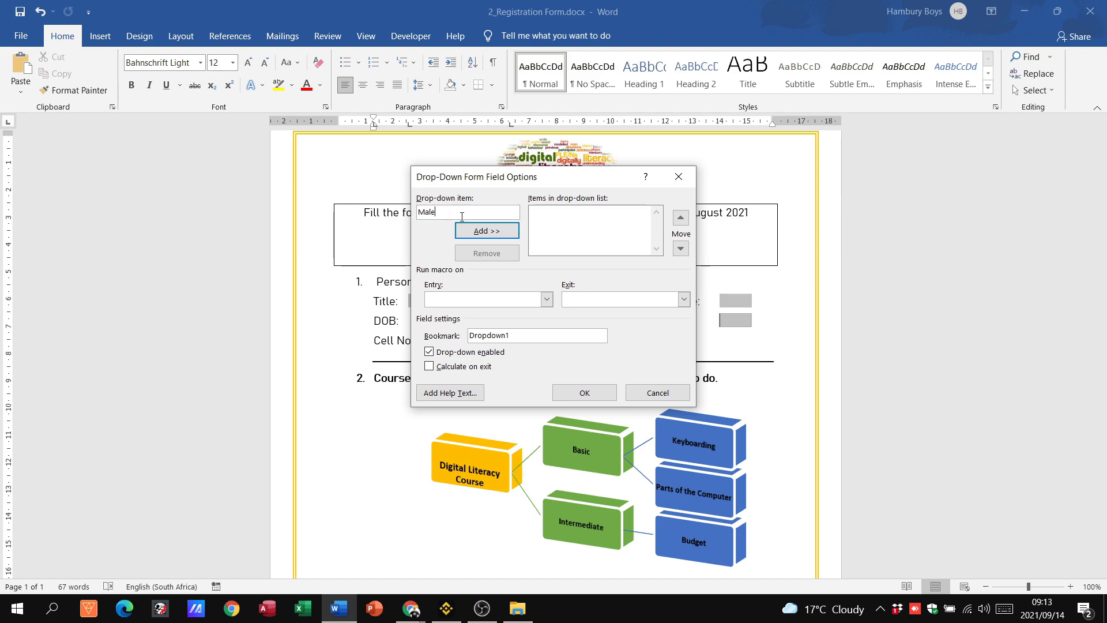
click(486, 230)
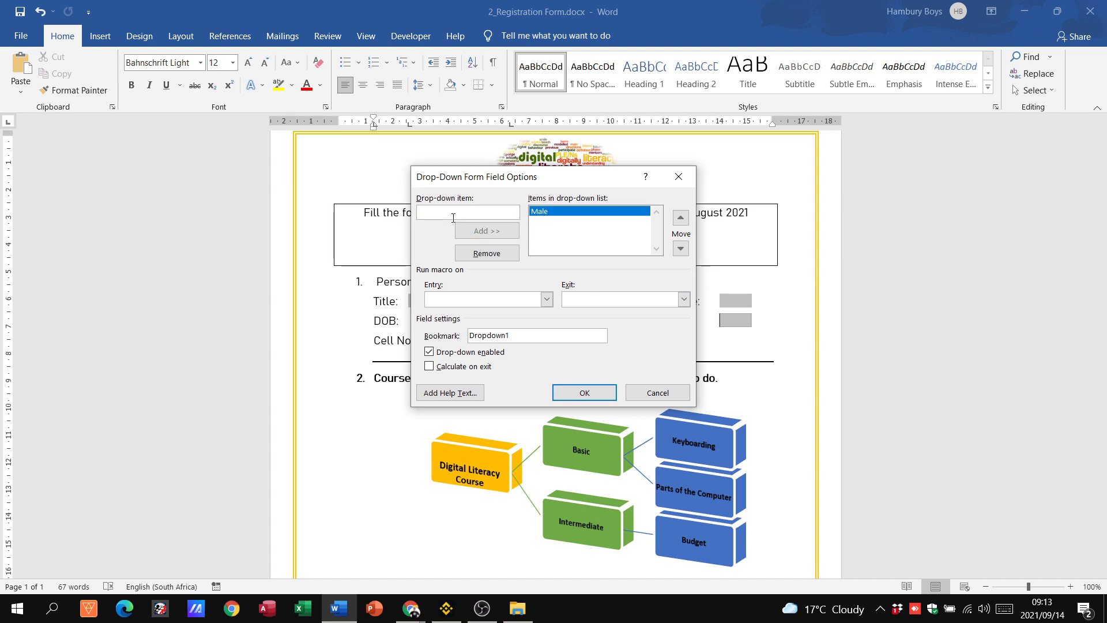
text(Female)
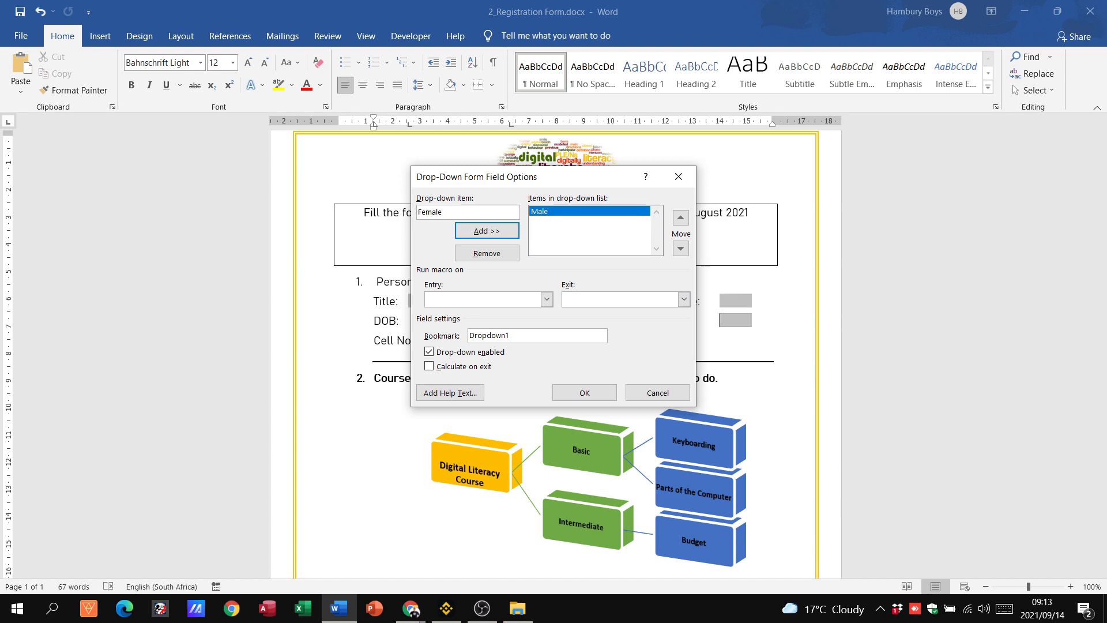
click(486, 230)
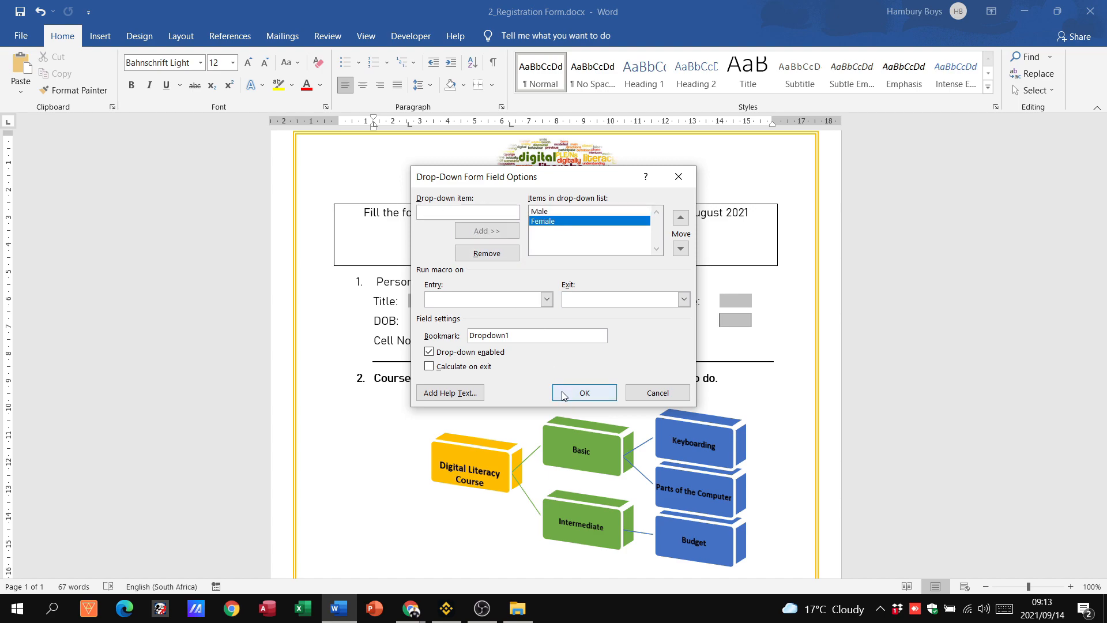
click(582, 393)
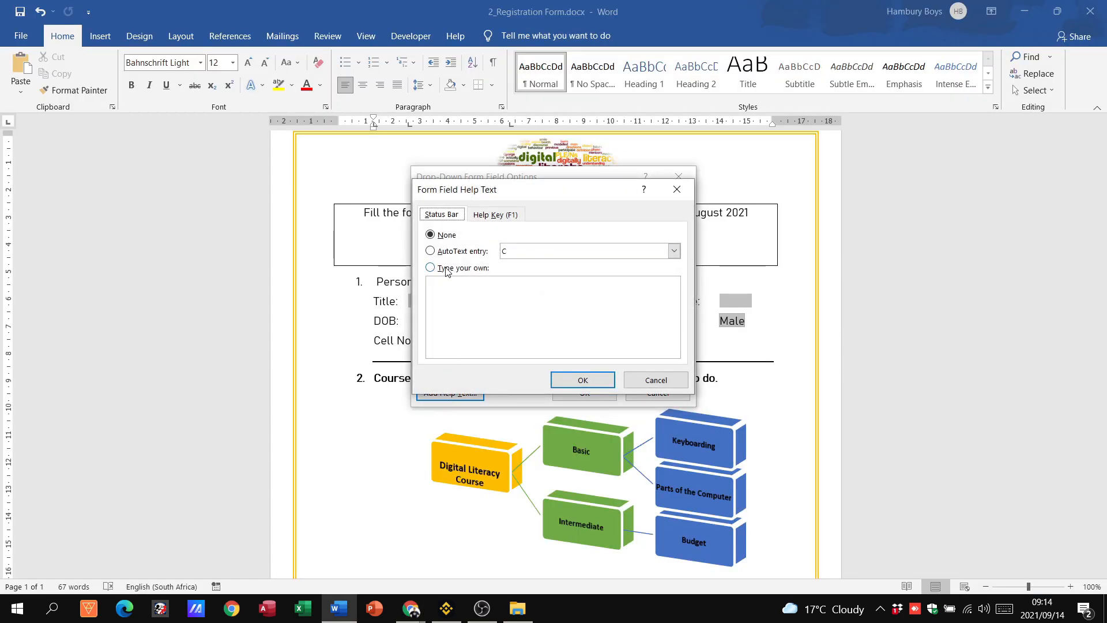
Step: Give the Gender field the custom help text 'For accommodation purposes'
click(430, 267)
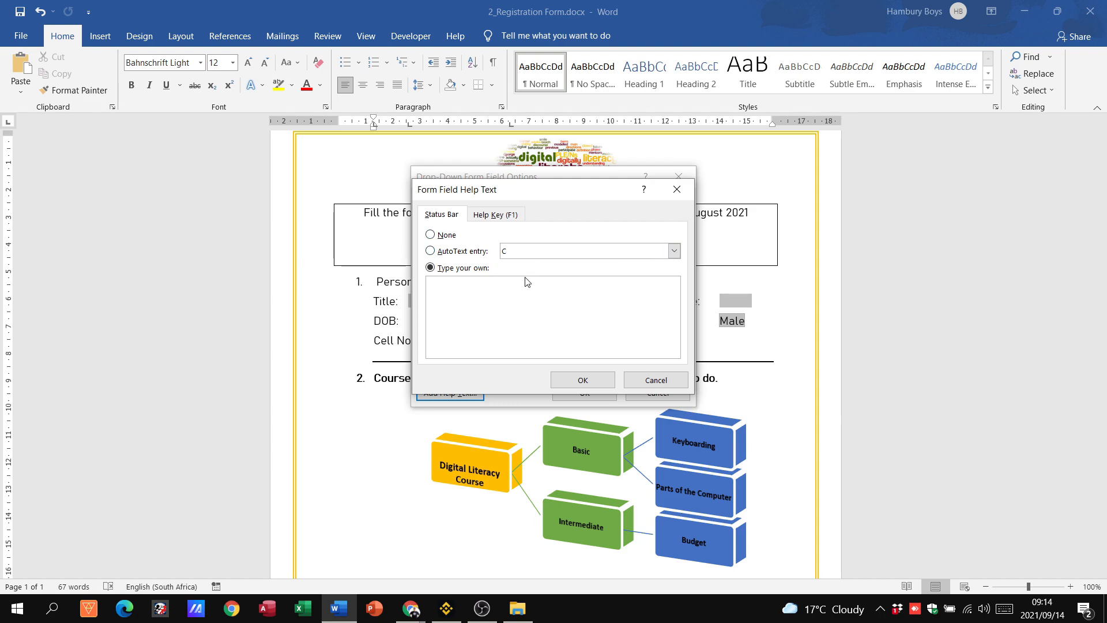
text(For)
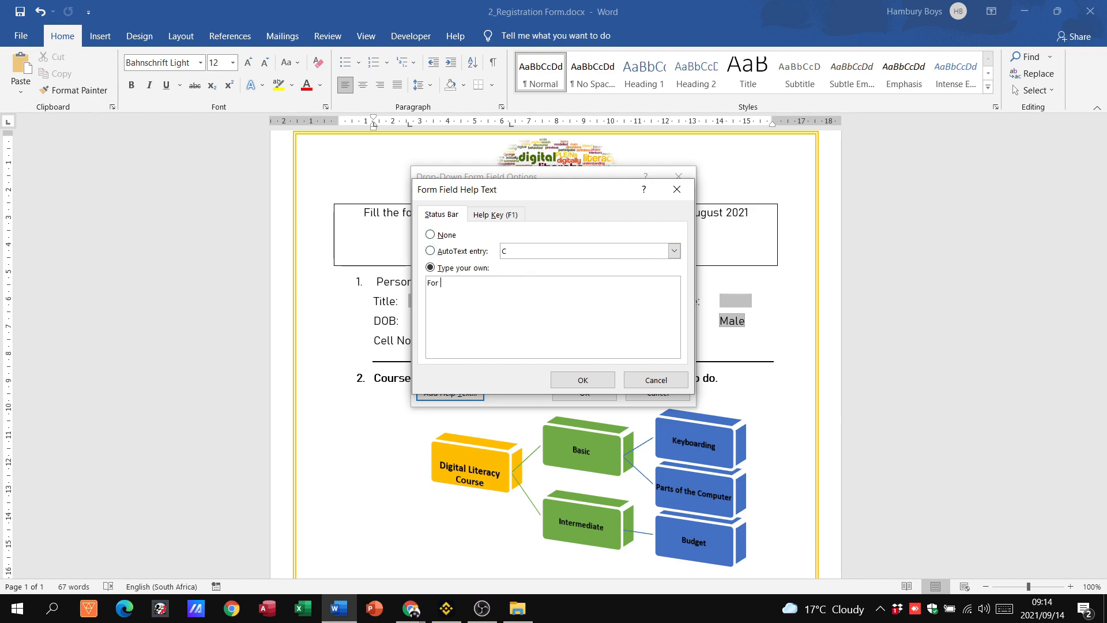
text(a)
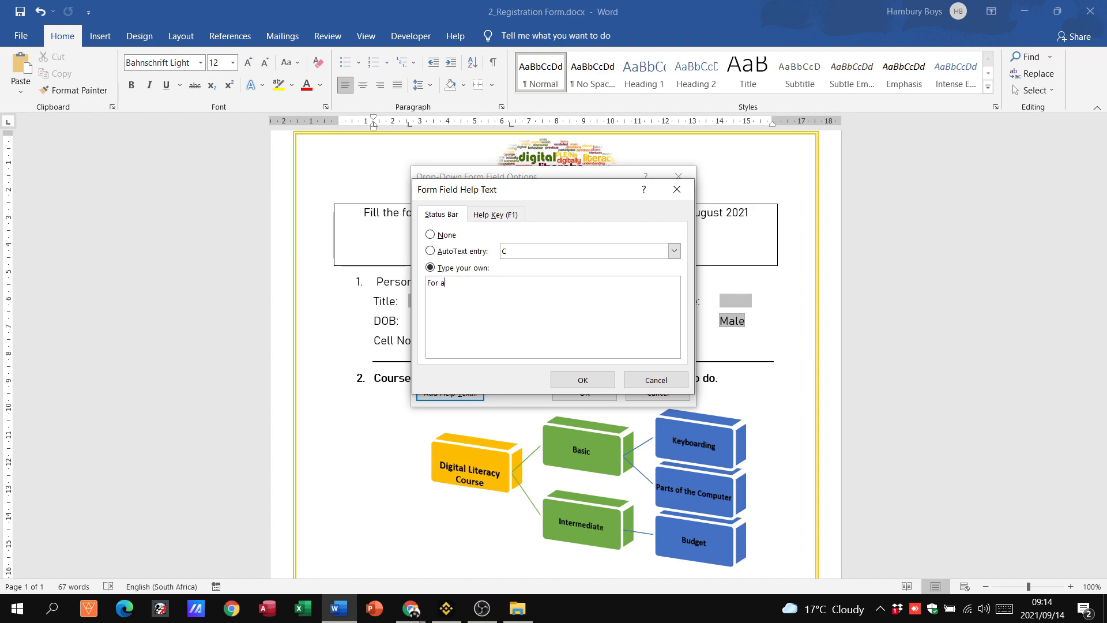
text(ccommodat)
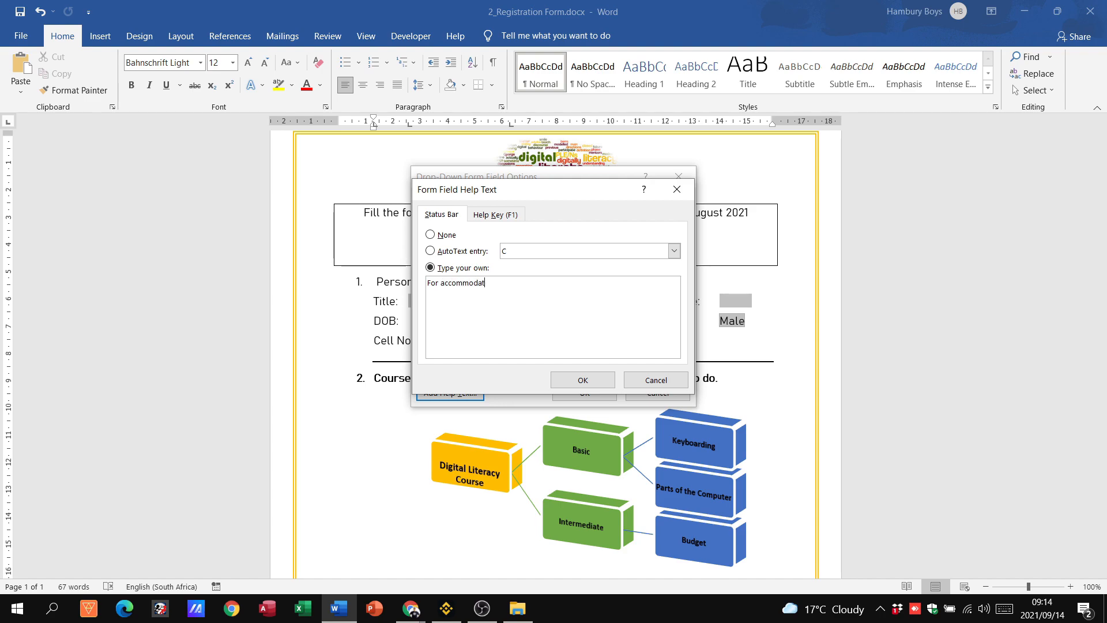
text(ion purposes)
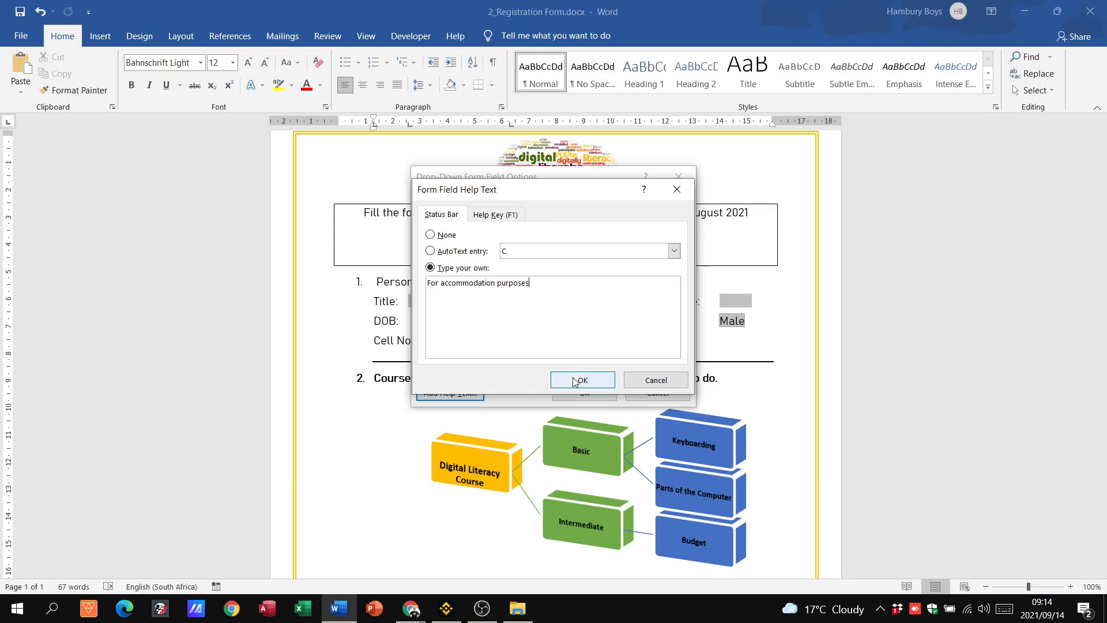
click(582, 380)
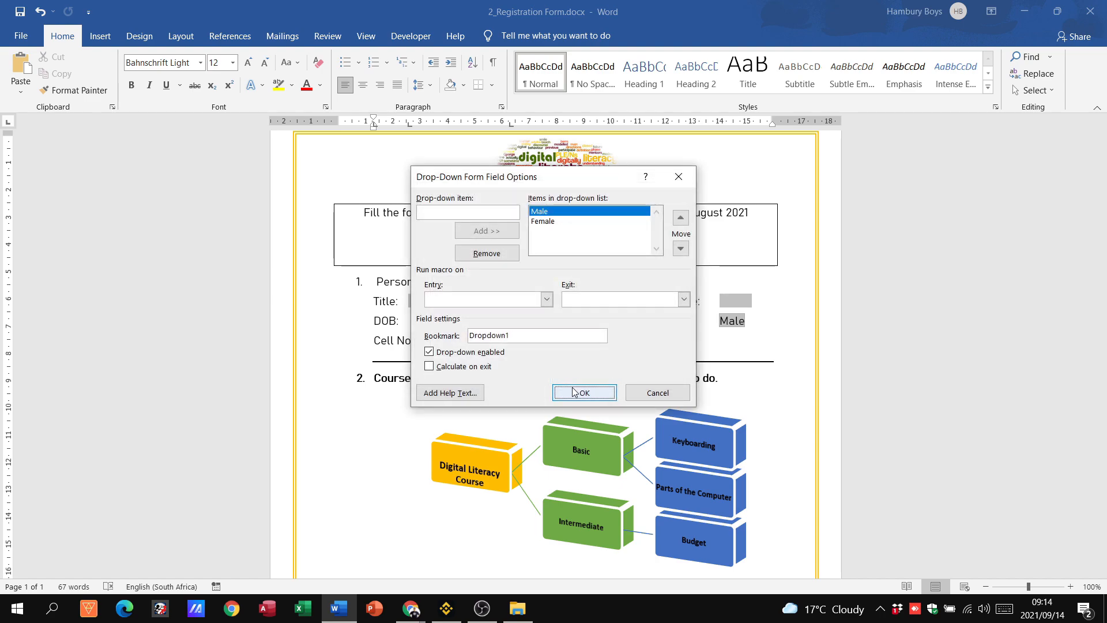
click(582, 393)
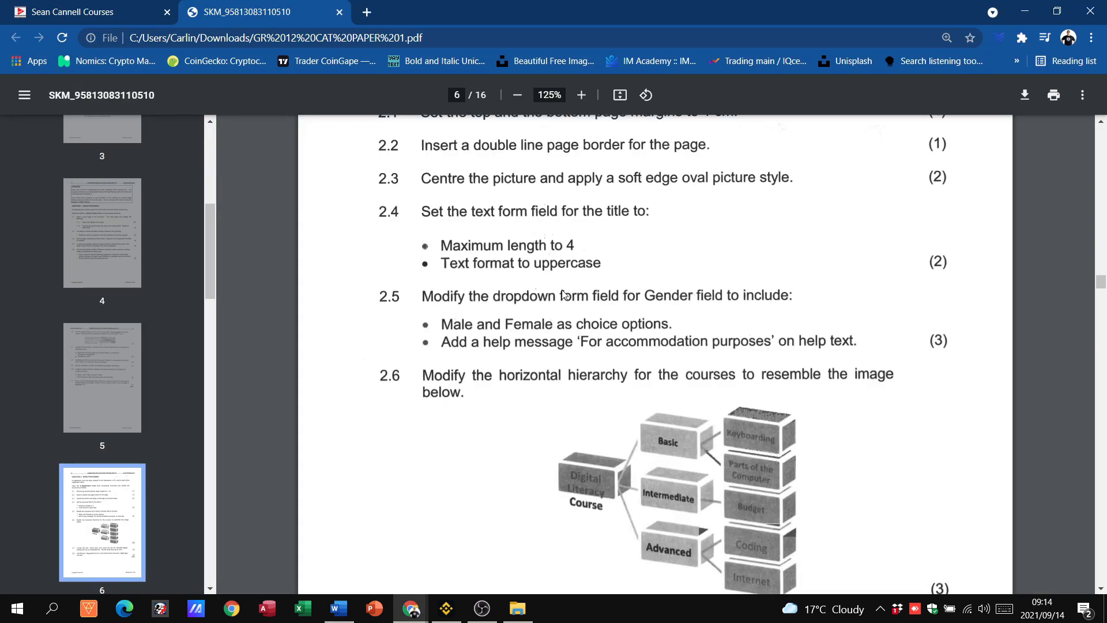
mouse_move(723, 370)
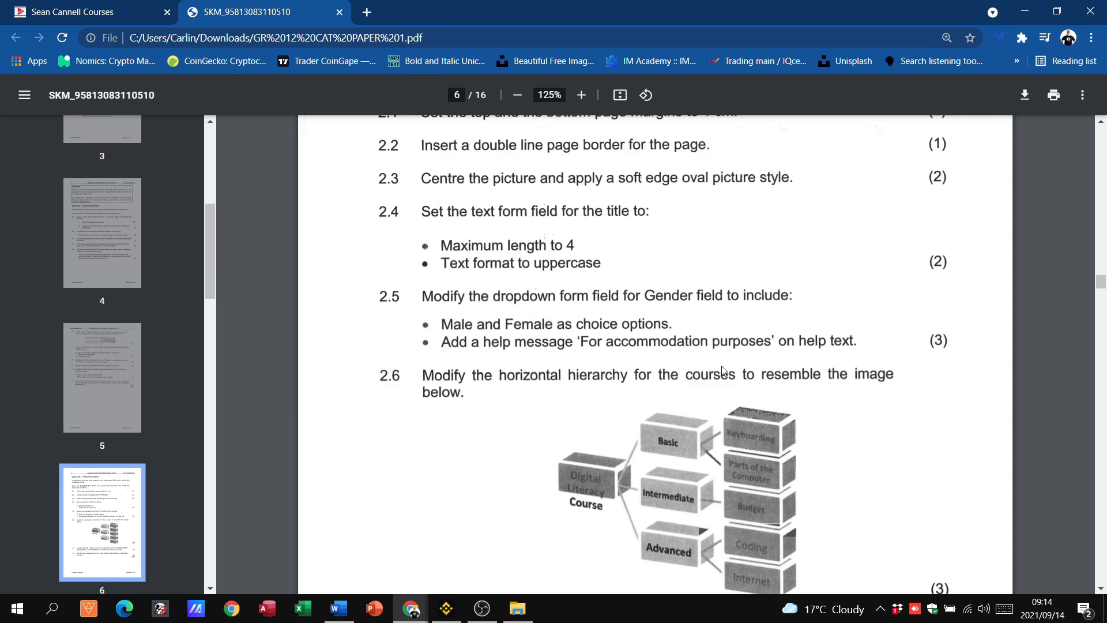
Step: Read tasks 2.5 and 2.6 in the exam PDF
scroll(down, 3)
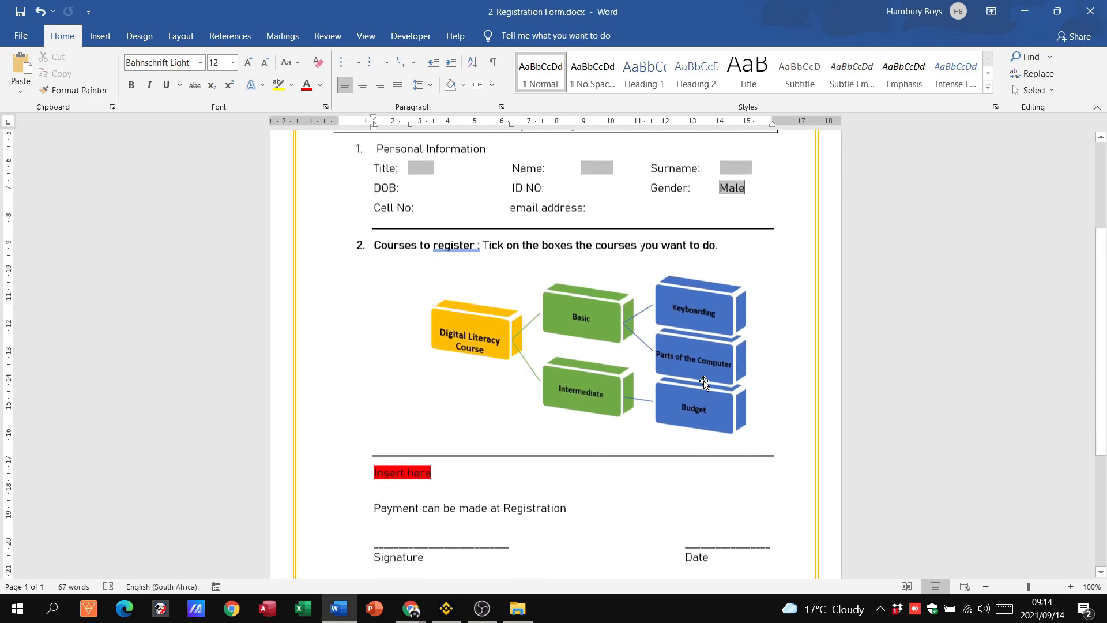
Step: Switch to the Chrome exam paper to read hierarchy, embedded-file and footer tasks 2.6–2.8
click(410, 608)
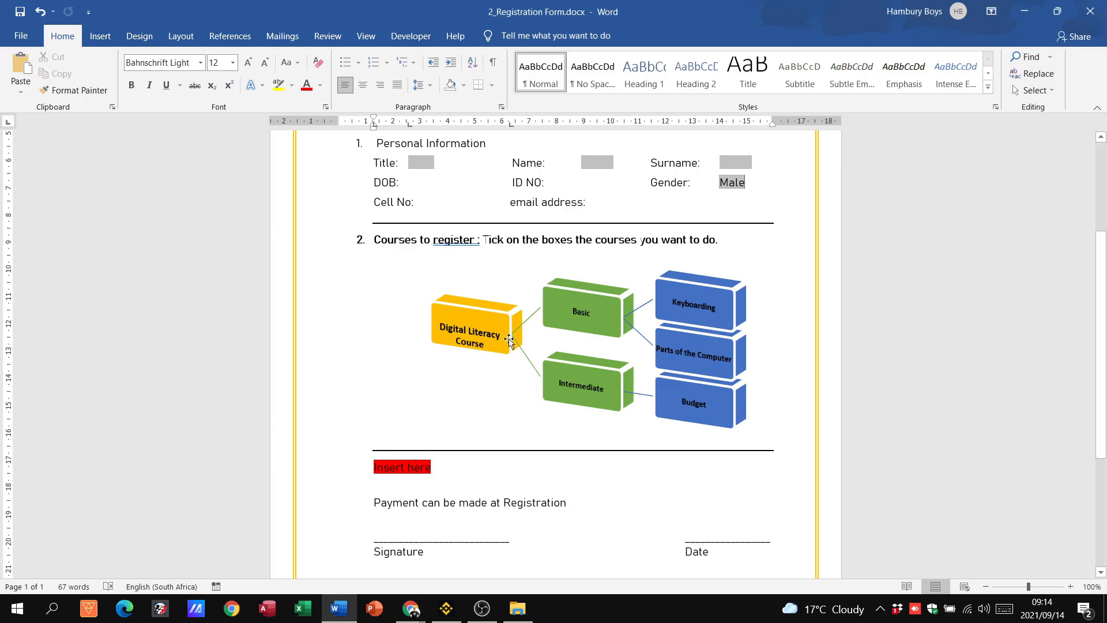
mouse_move(577, 296)
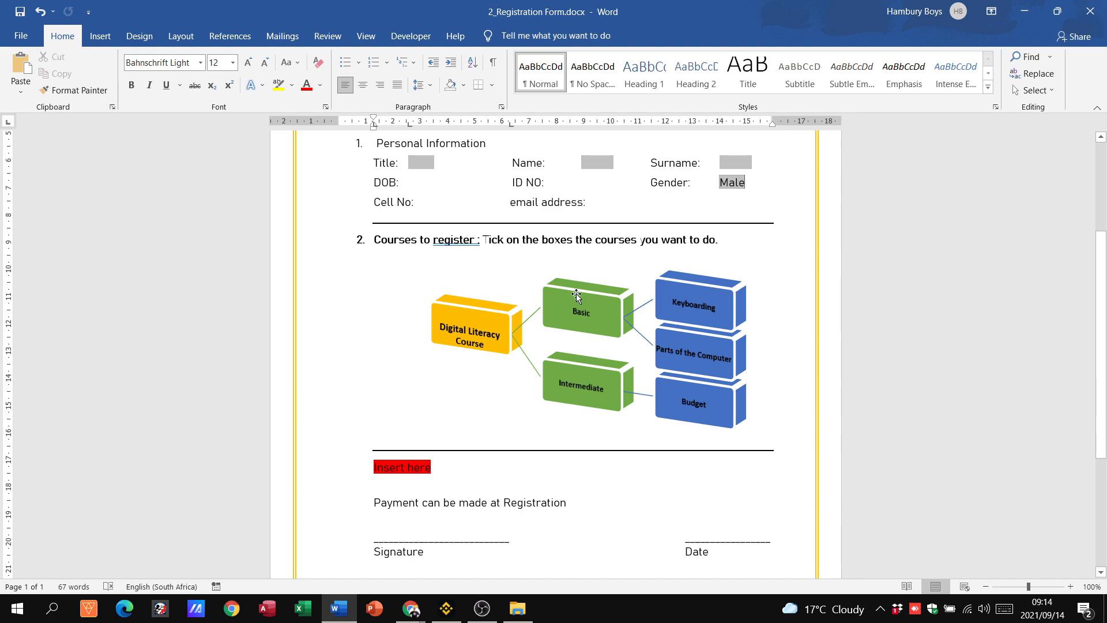
mouse_move(710, 333)
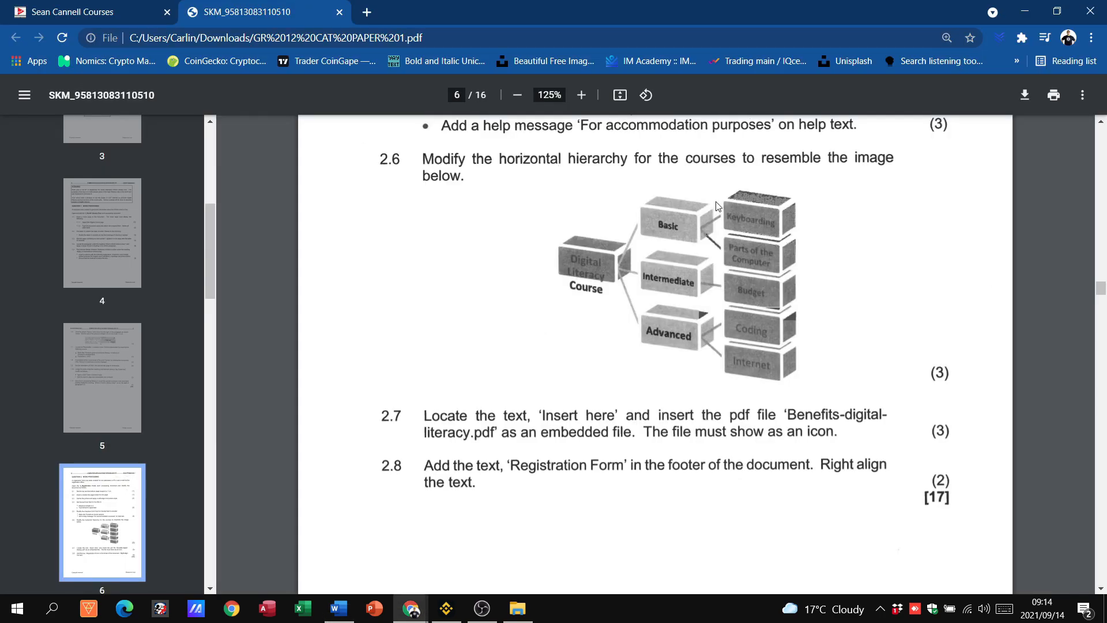
mouse_move(751, 242)
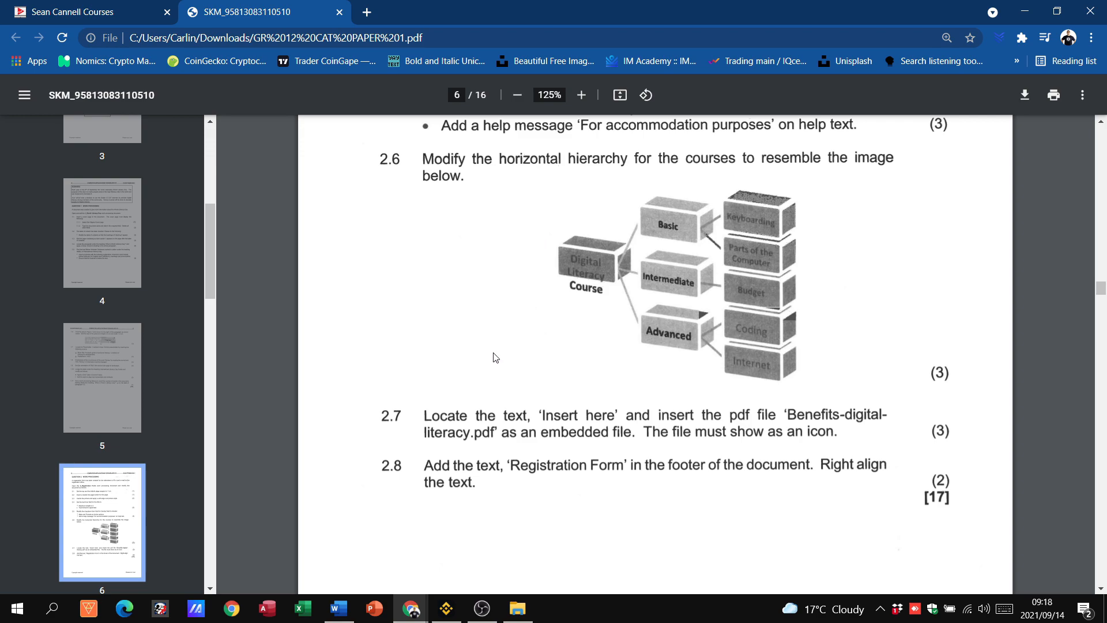
Step: After studying the reference hierarchy image, return to the Word registration form
click(339, 607)
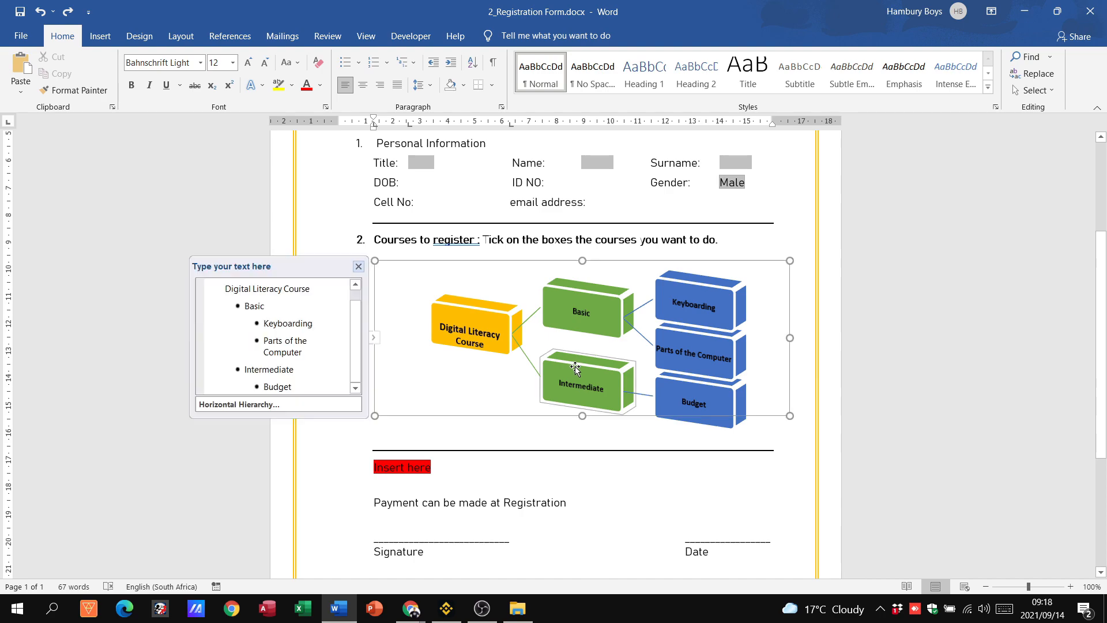
Step: Add an 'Advanced' entry after Intermediate in the SmartArt Text Pane, then close the pane
click(268, 369)
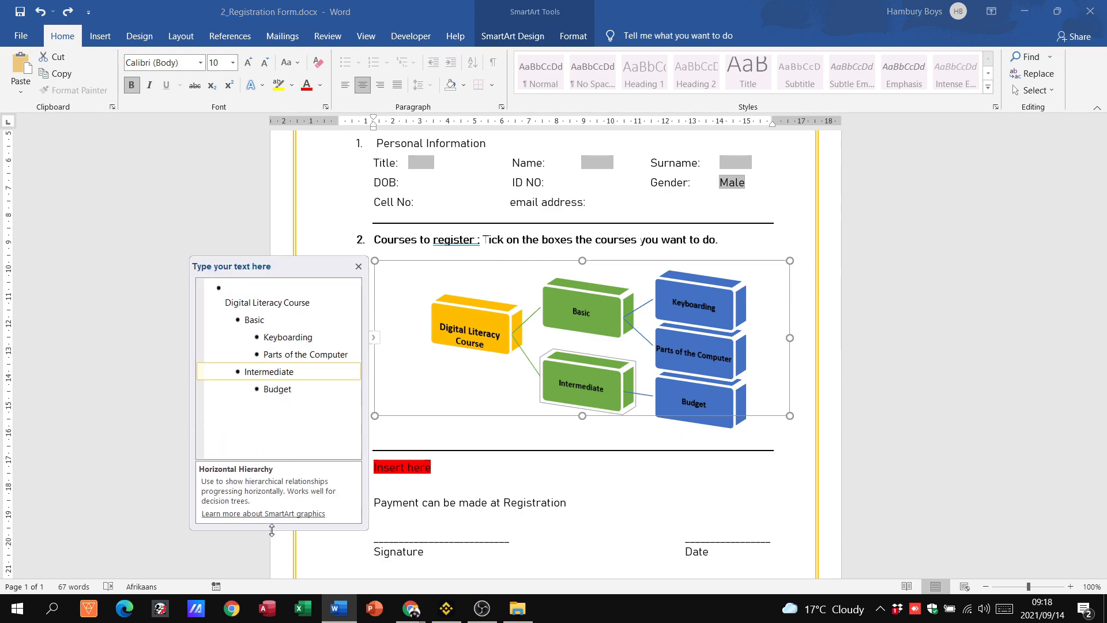
click(270, 372)
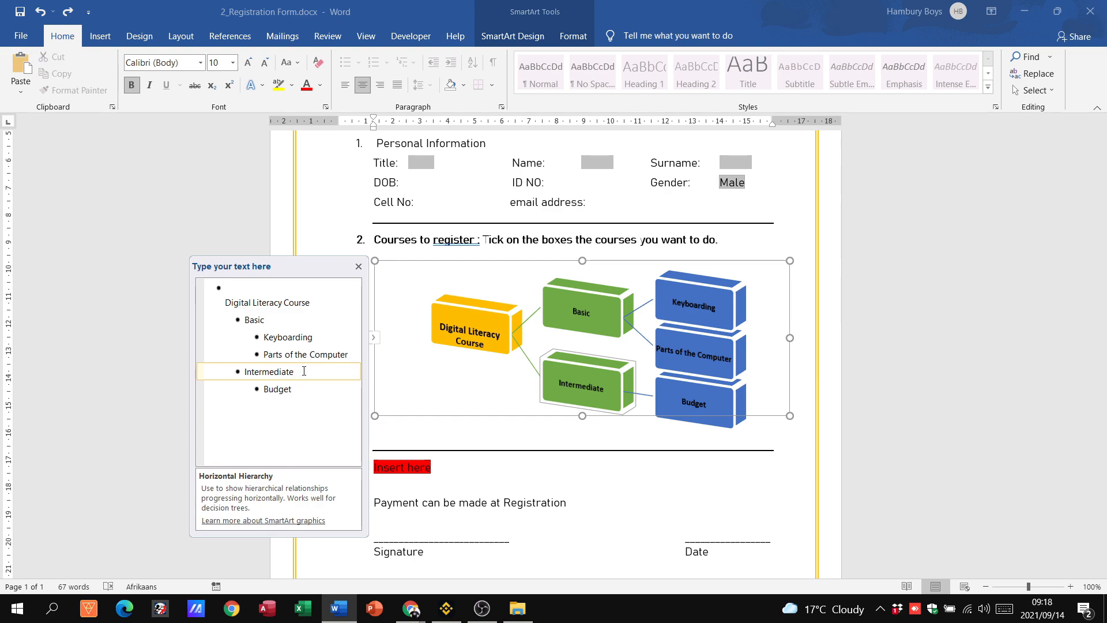
key(Enter)
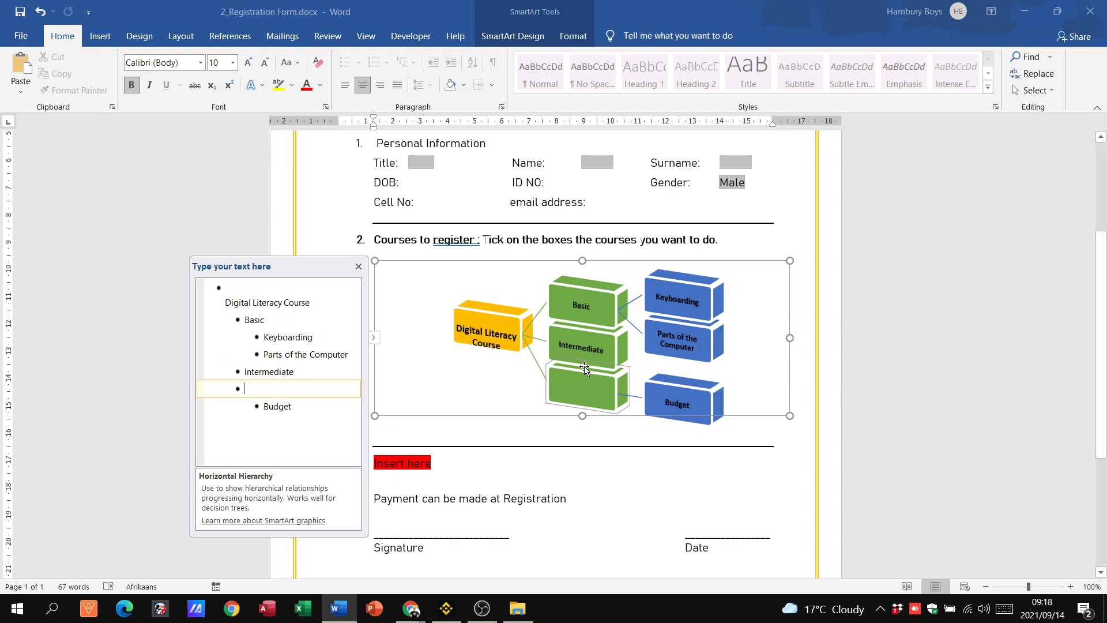
mouse_move(596, 402)
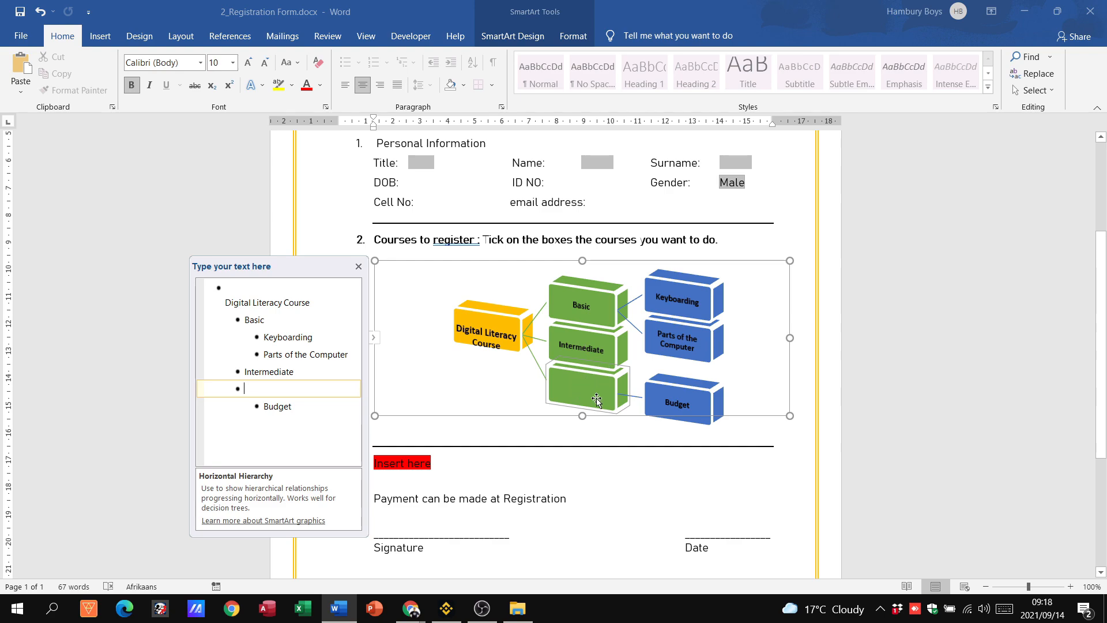
text(Adva)
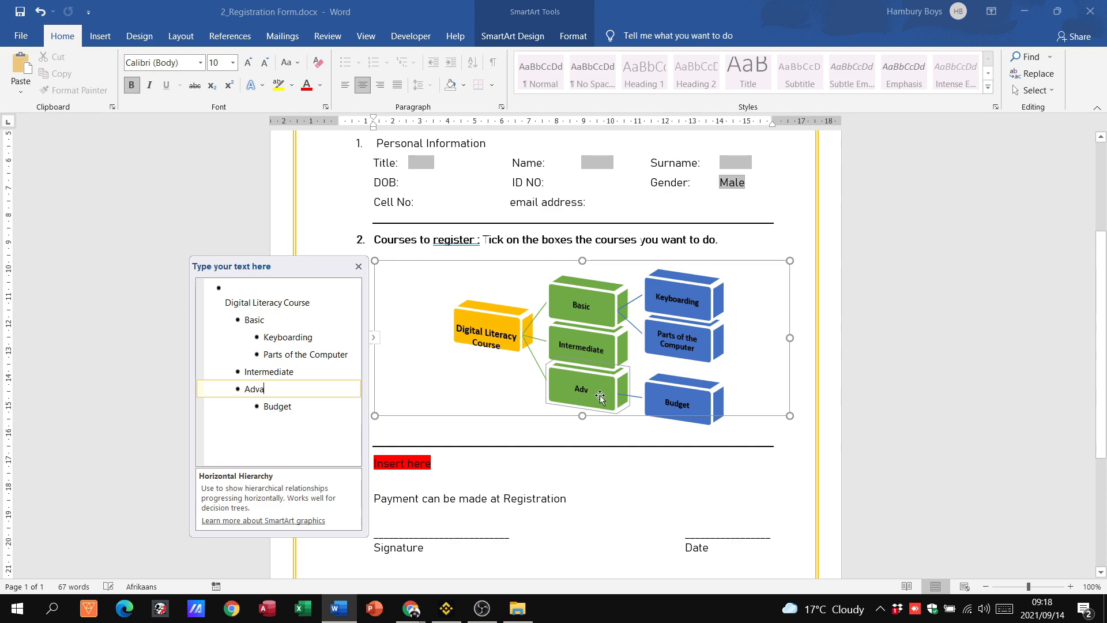
text(nced)
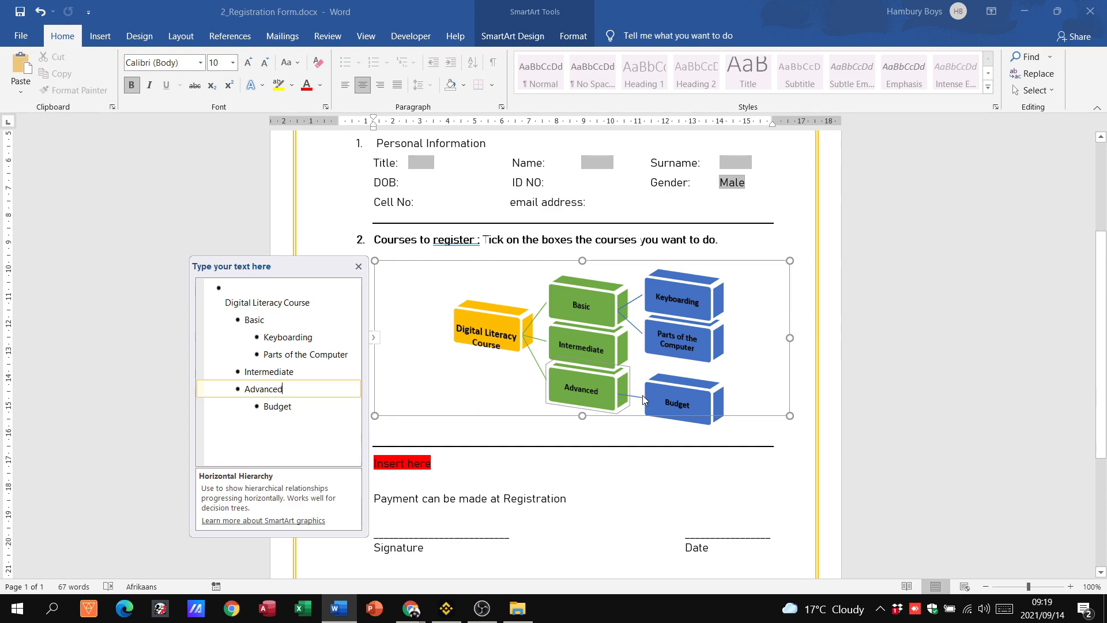
mouse_move(620, 394)
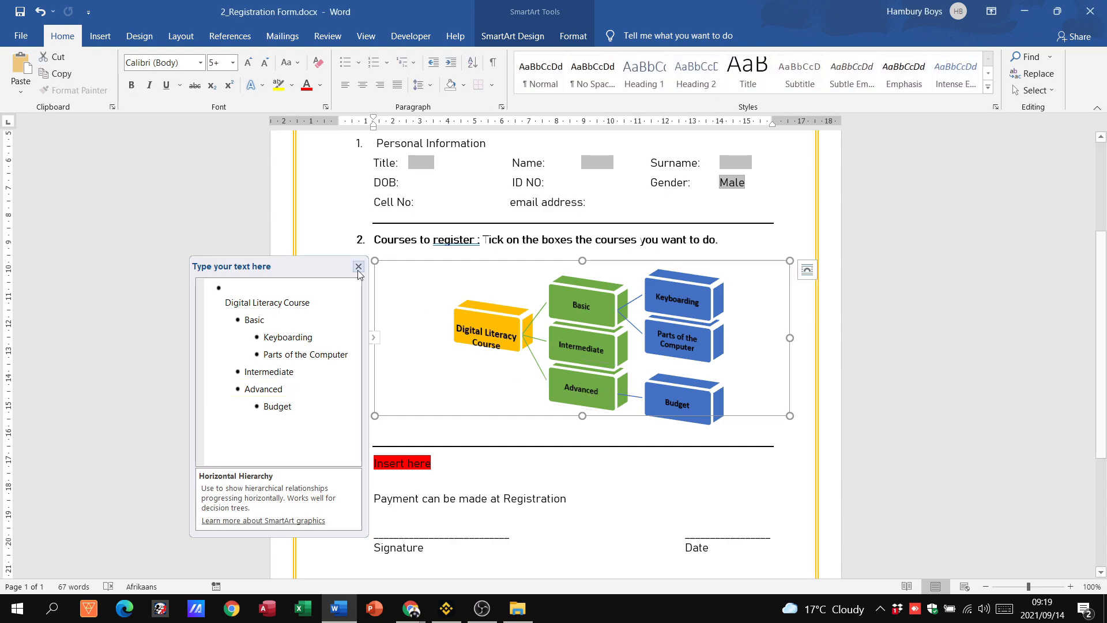
click(359, 267)
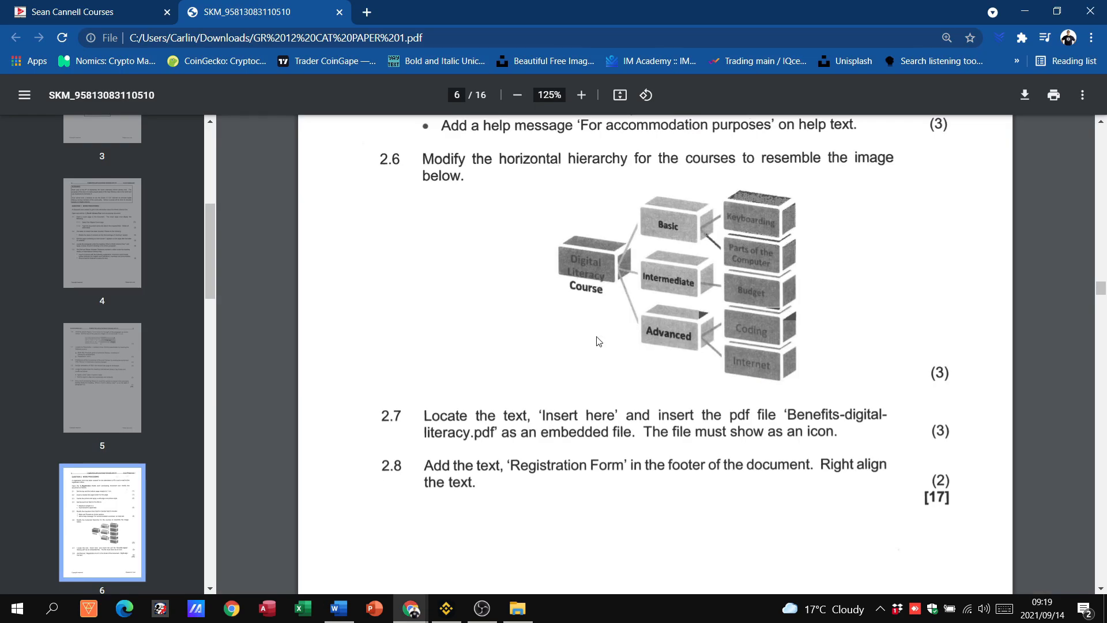
Step: Compare the course SmartArt with the reference image, then reopen its Text Pane
click(337, 607)
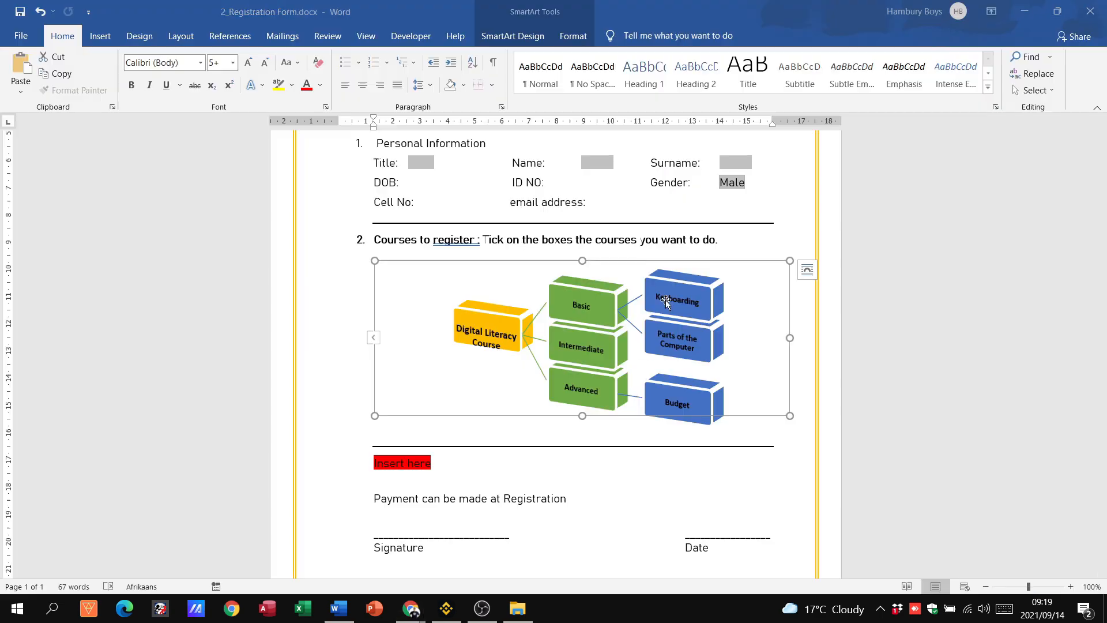
mouse_move(692, 374)
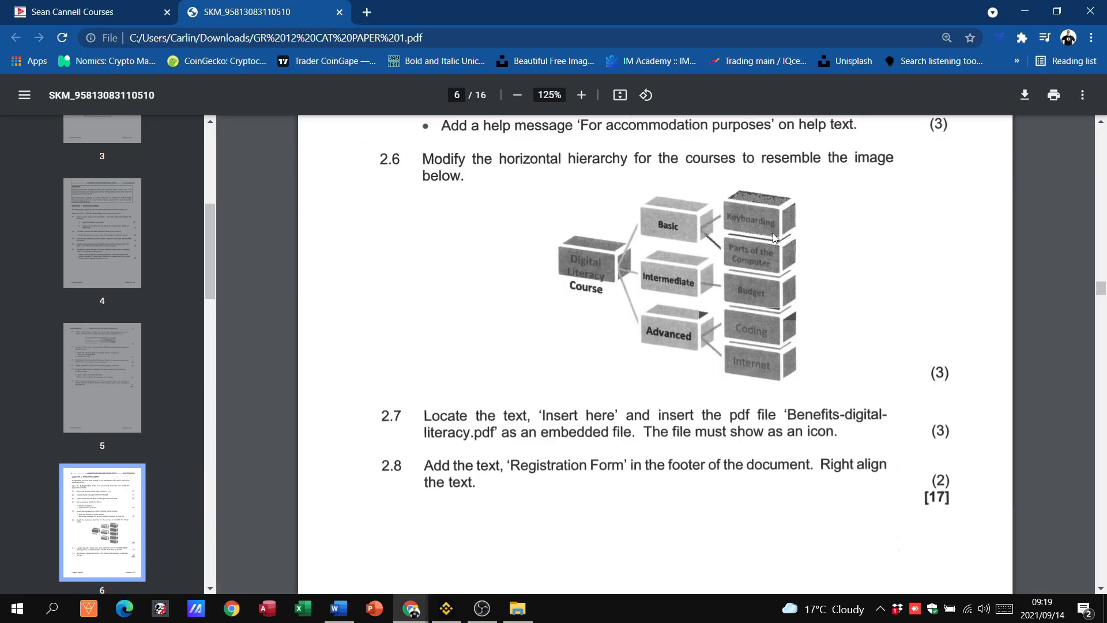
mouse_move(714, 255)
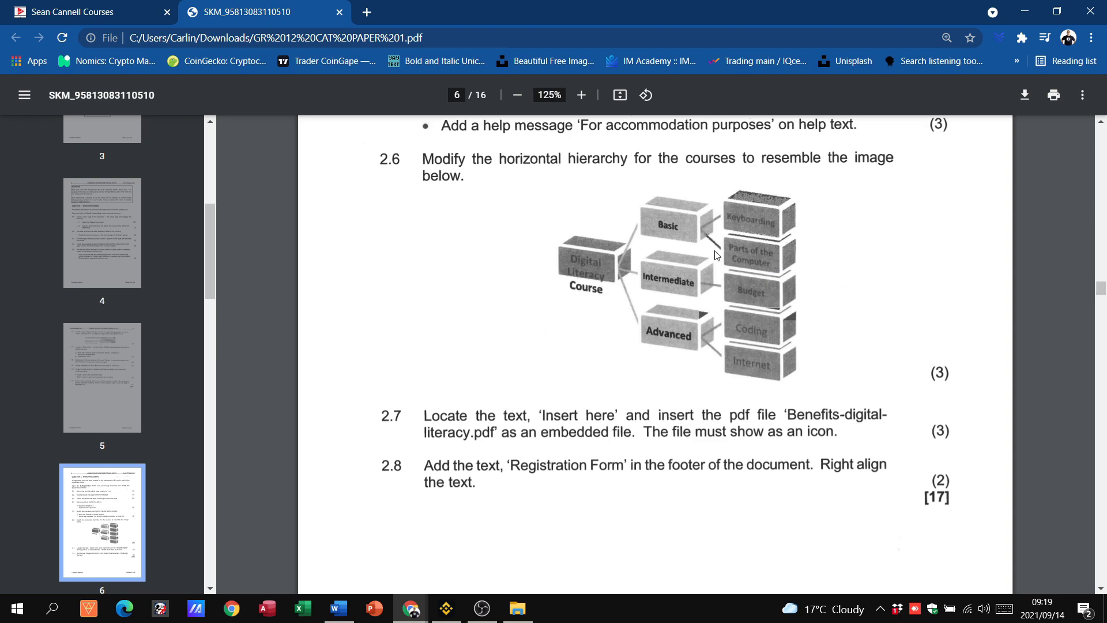
mouse_move(667, 239)
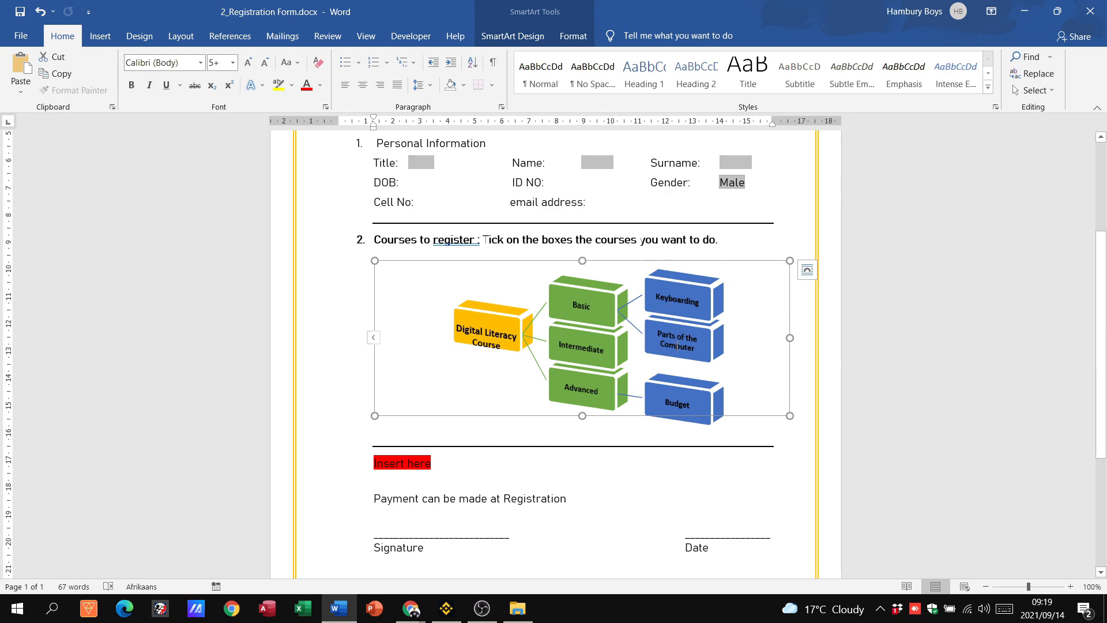
key(Alt+Tab)
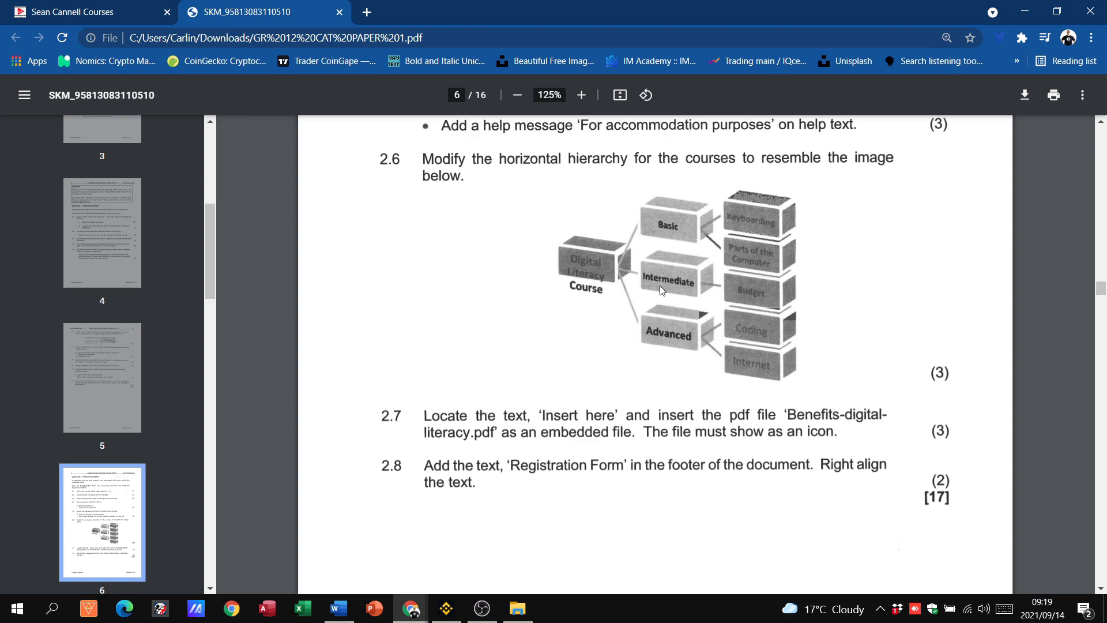
mouse_move(702, 317)
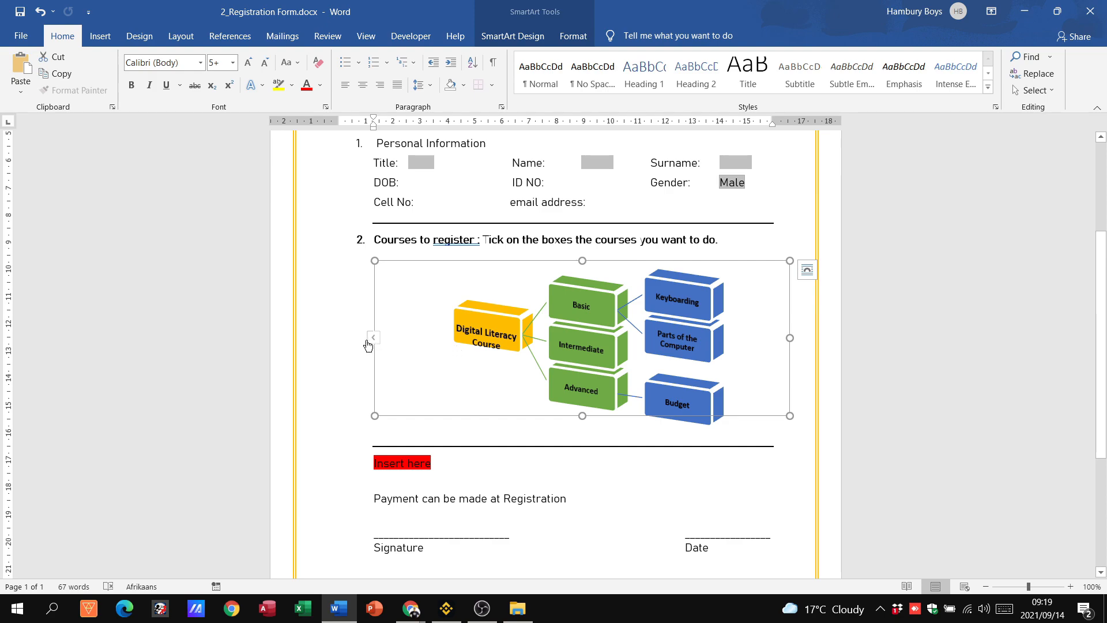
click(373, 337)
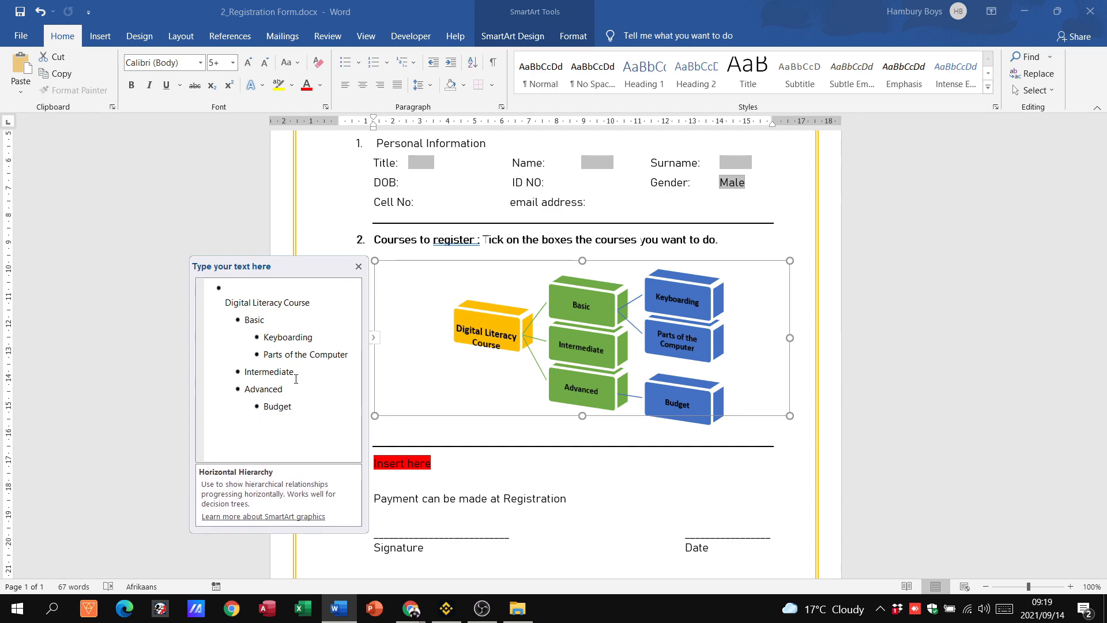
Step: Rename Budget under Advanced to 'Coding' and add 'Internet' beneath it
click(277, 406)
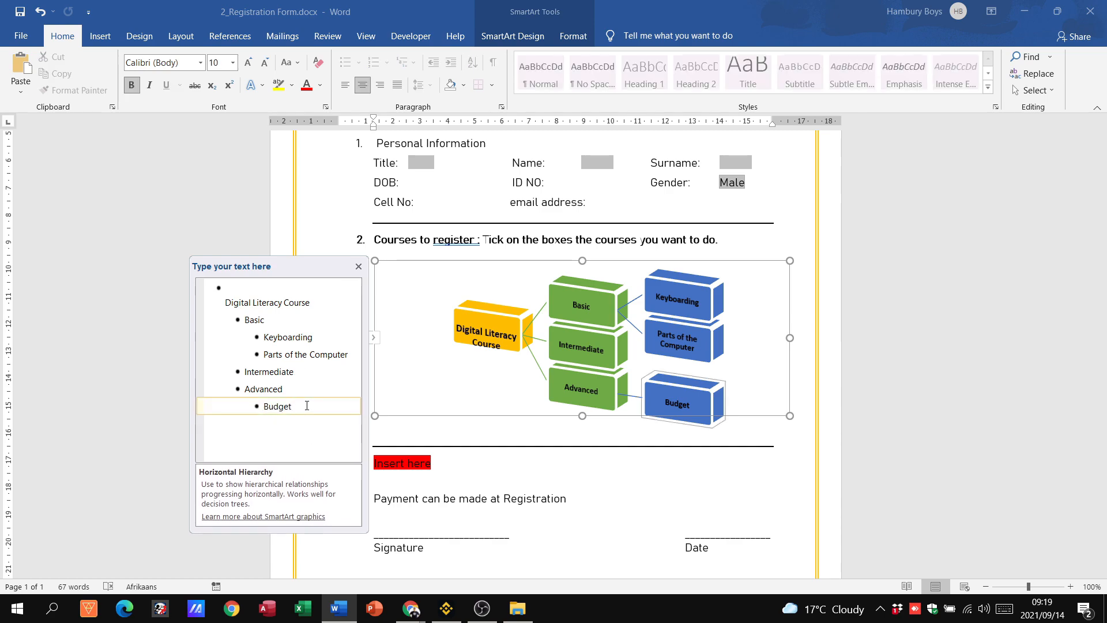
key(Backspace)
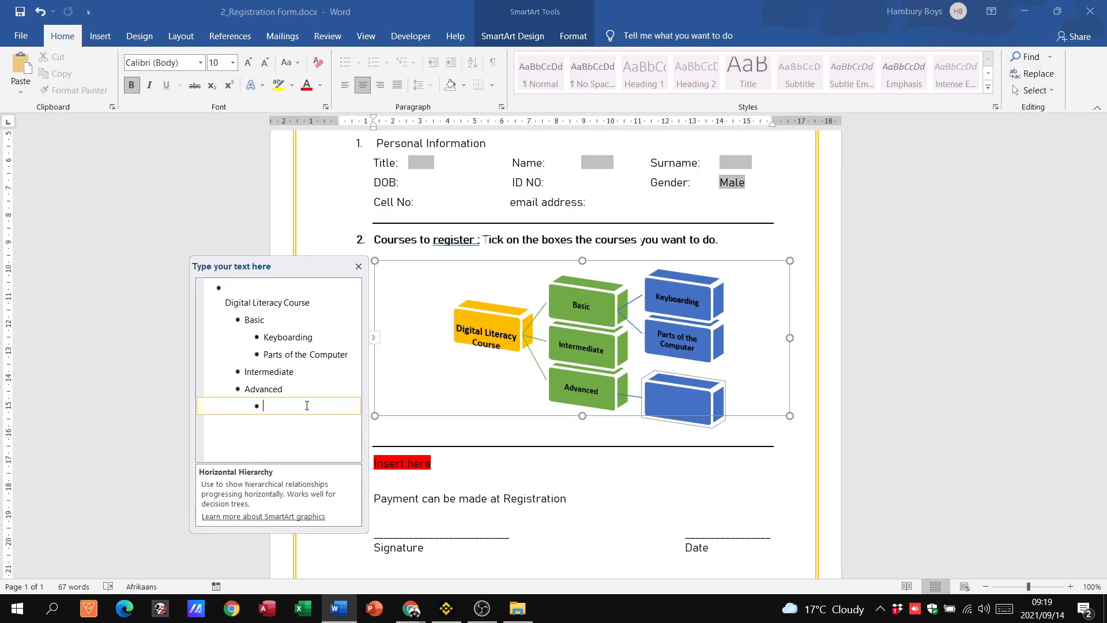
text(Coding)
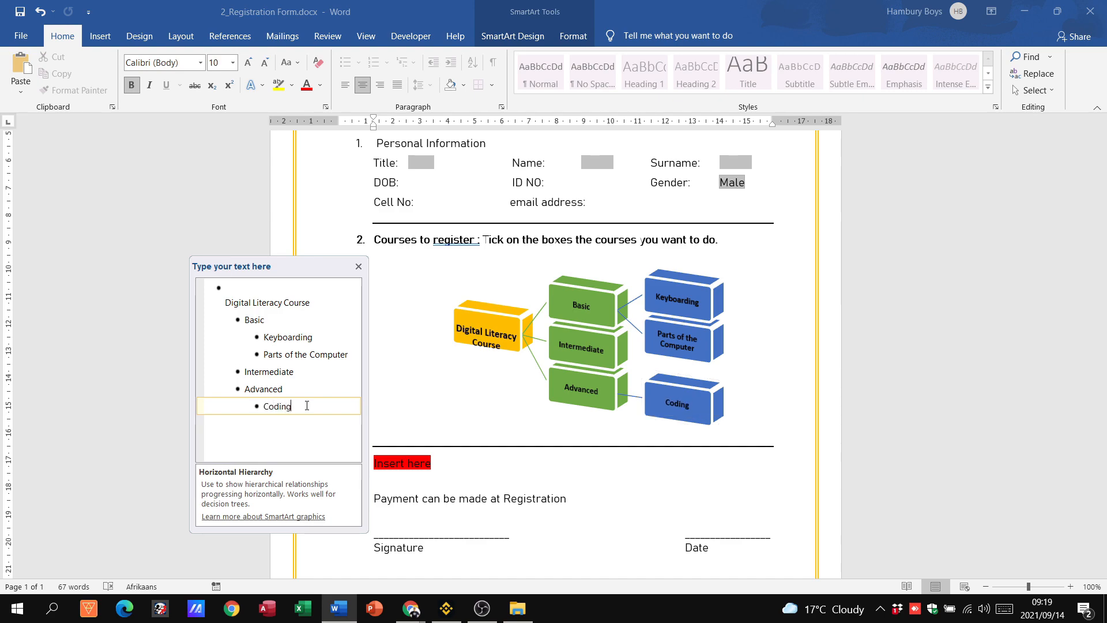
click(409, 607)
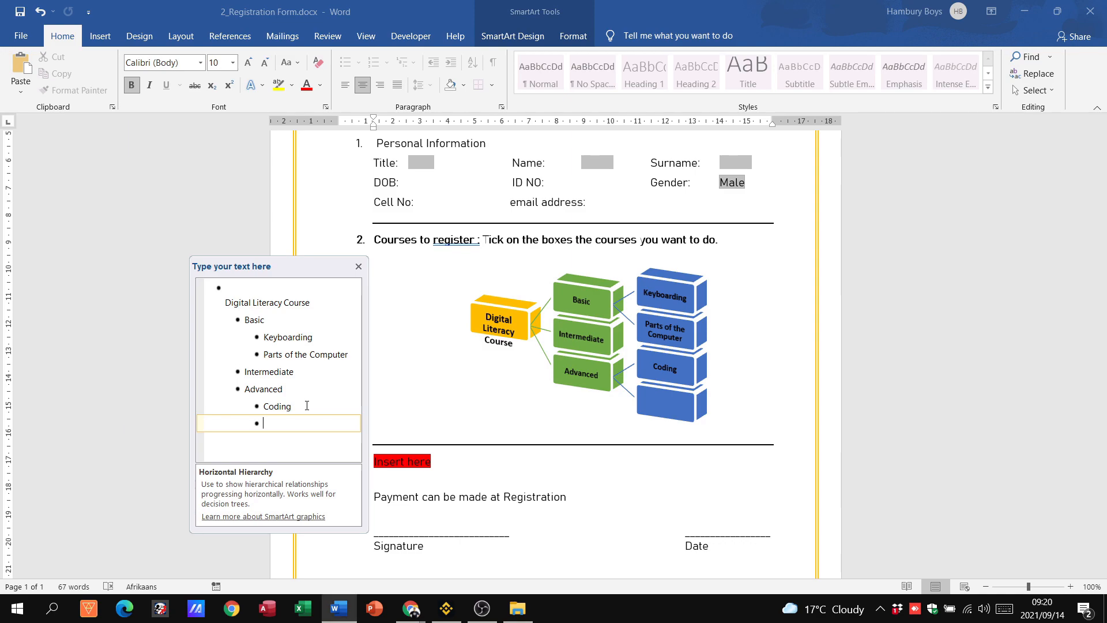
text(Internet)
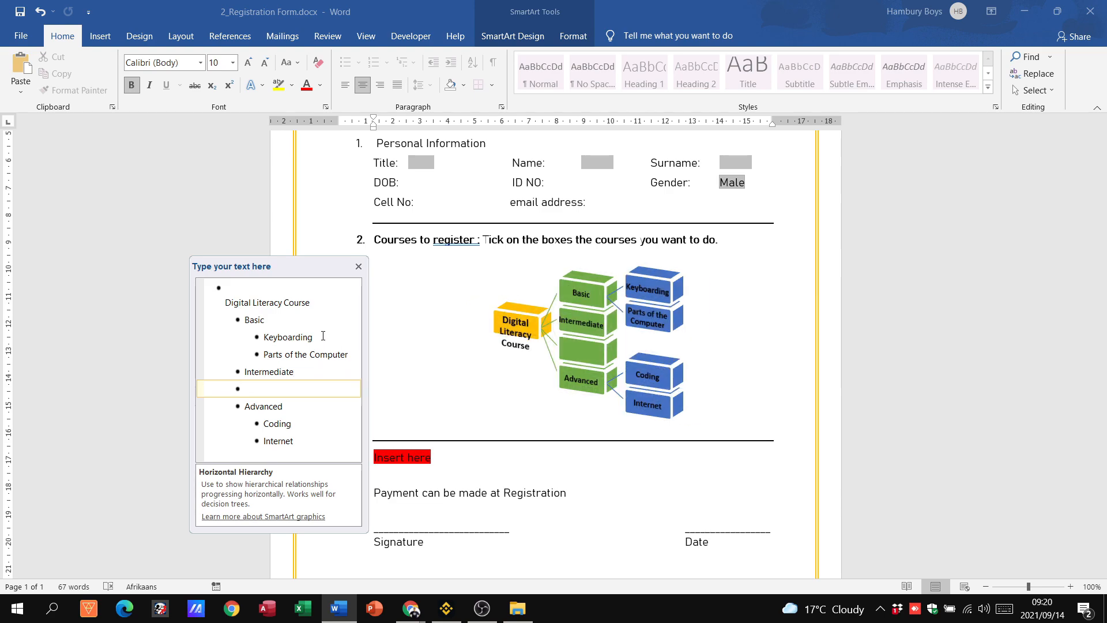
mouse_move(588, 352)
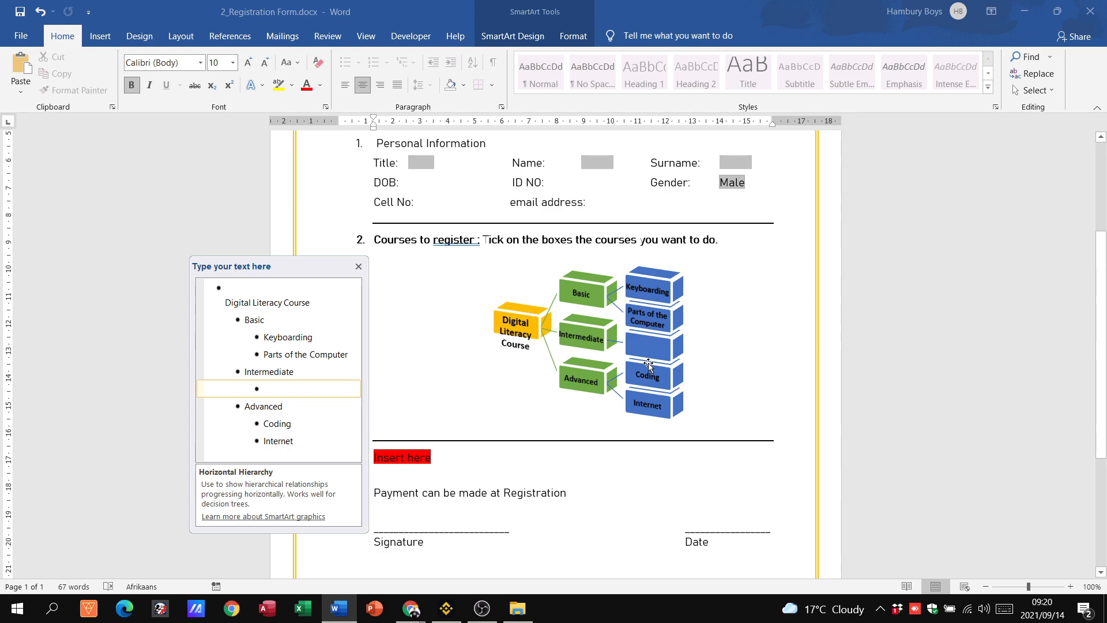
Step: Add 'Budget' under Intermediate and zoom in to check the diagram
text(Bud)
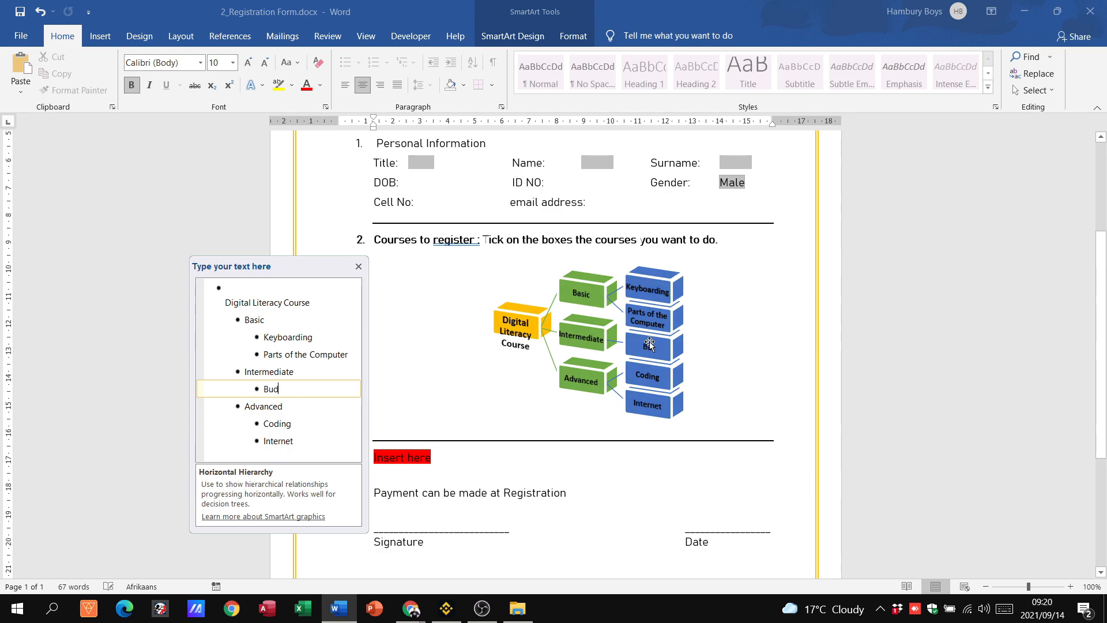
text(get)
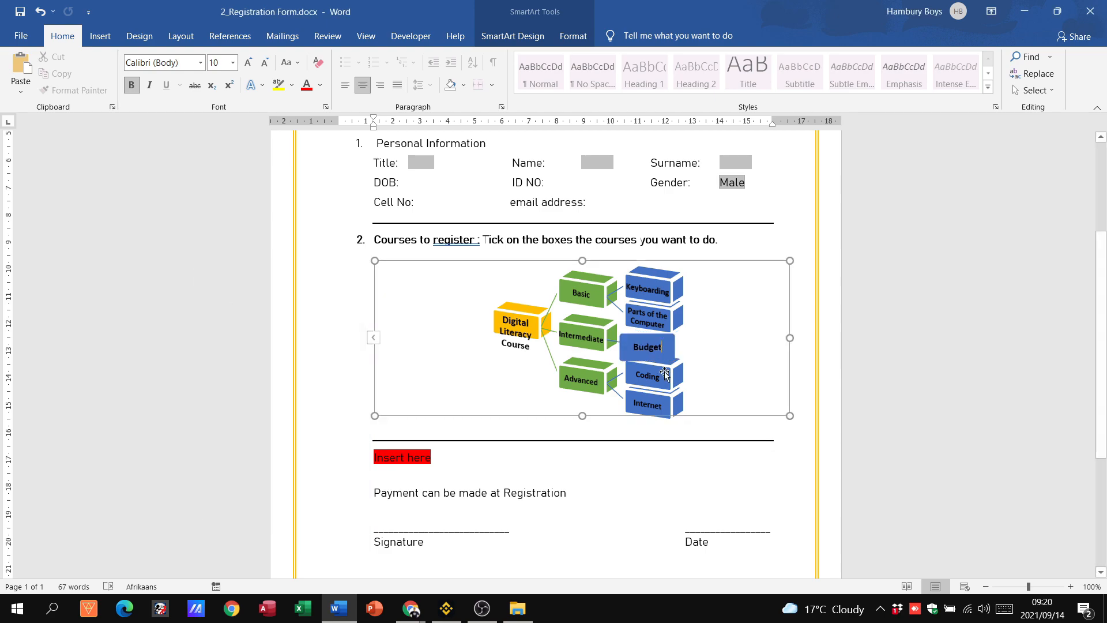
click(1072, 586)
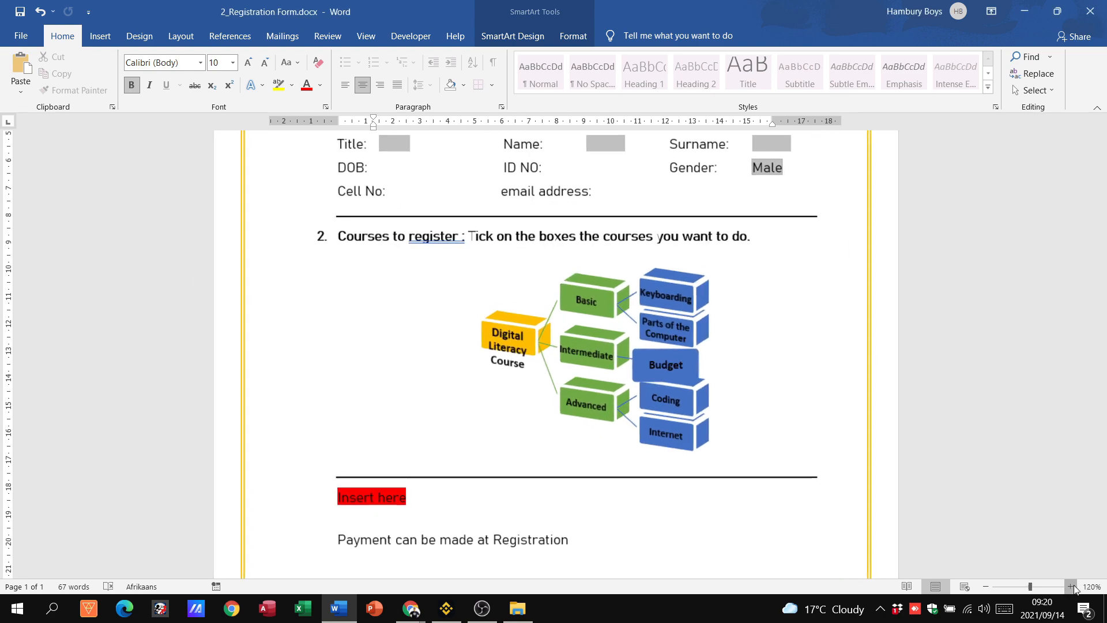
key(alt+tab)
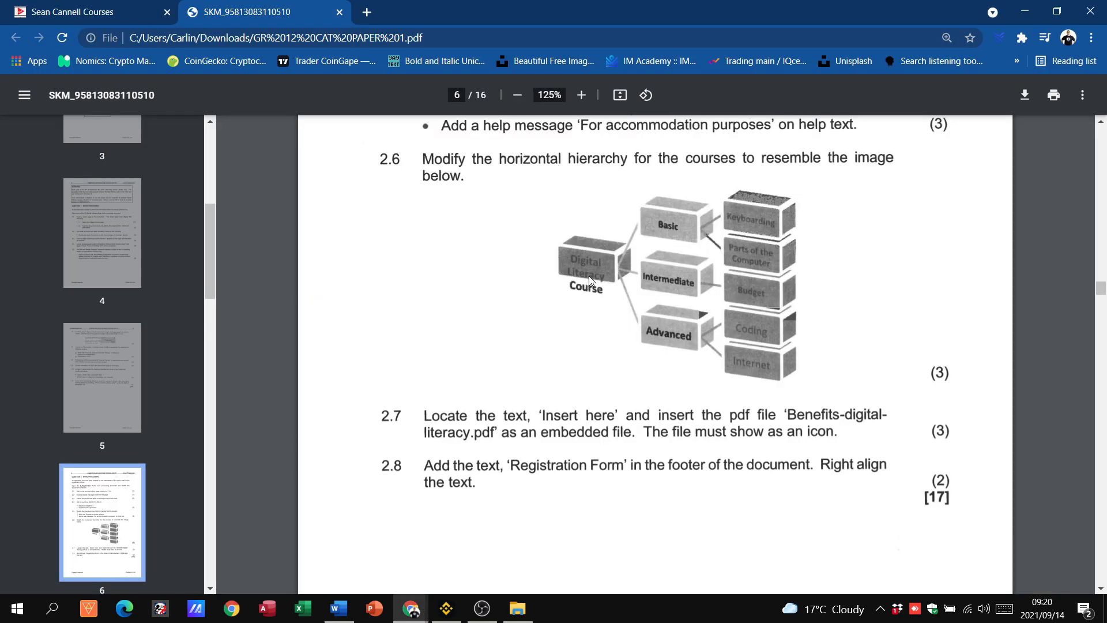
mouse_move(664, 334)
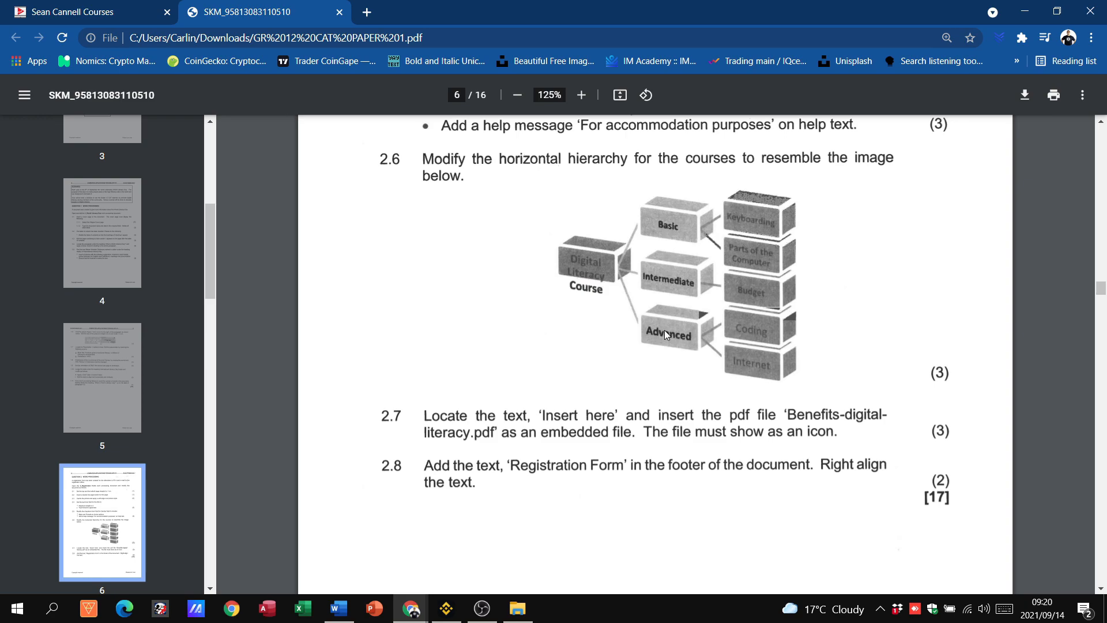
click(337, 608)
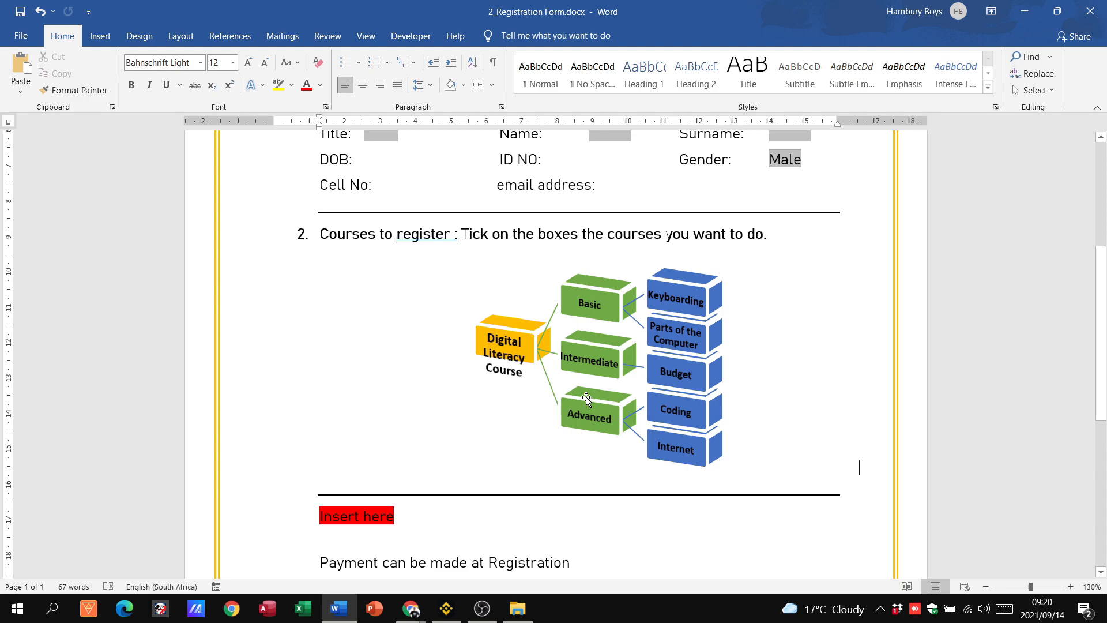
click(409, 608)
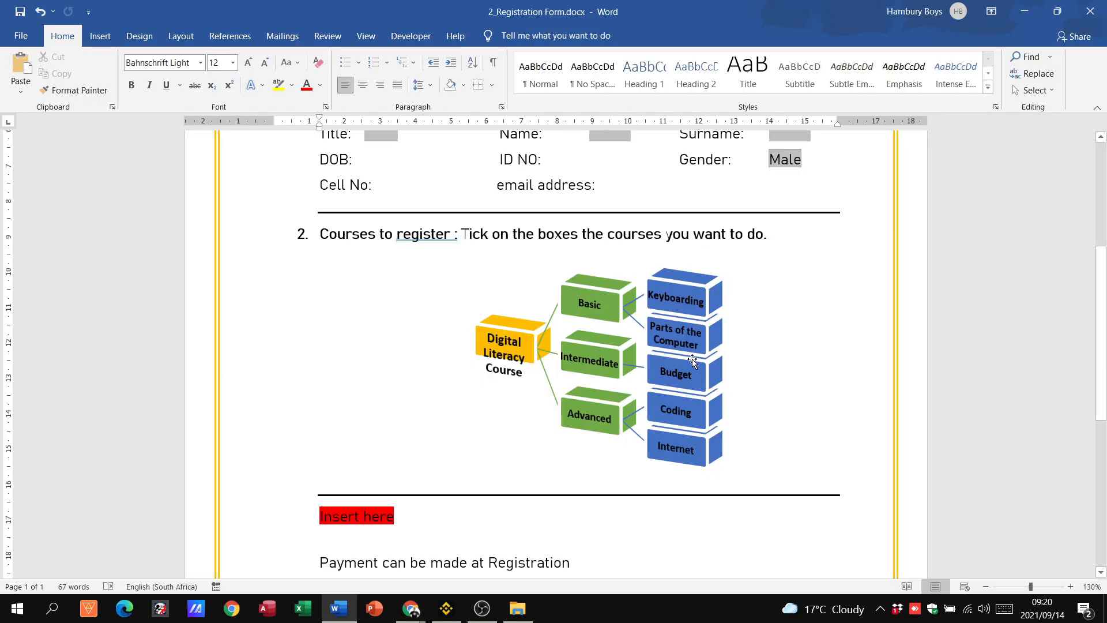
click(410, 607)
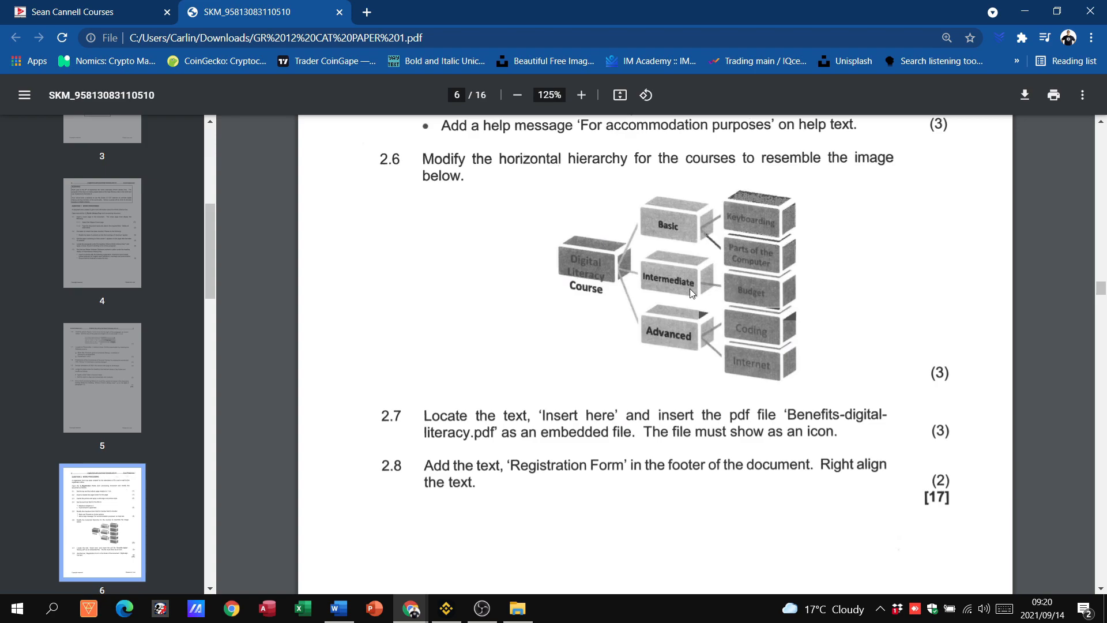
click(337, 608)
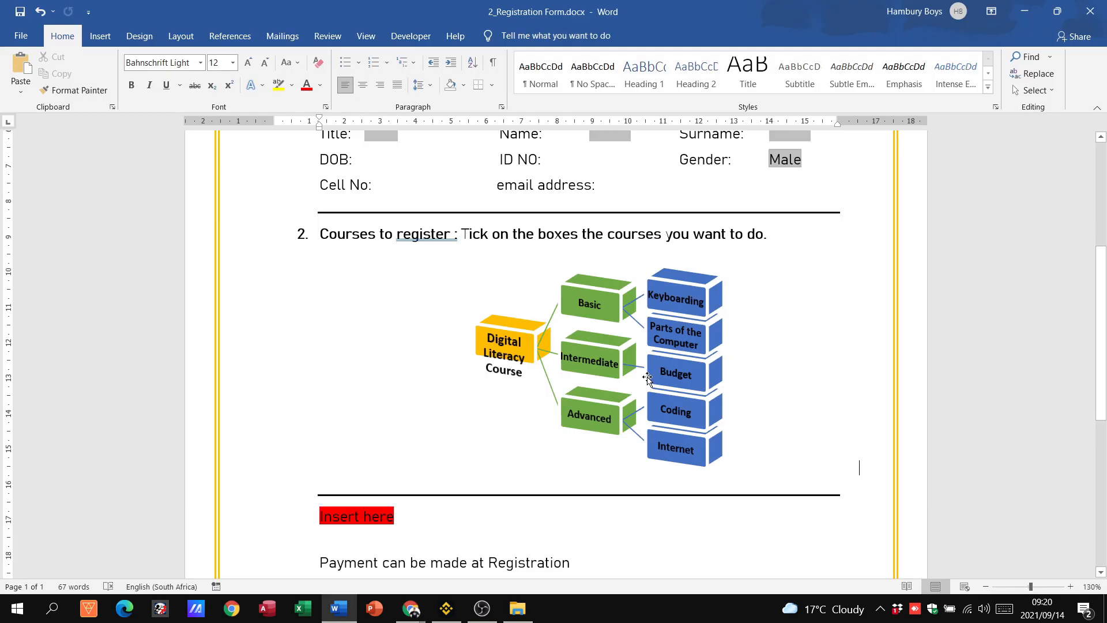
click(409, 608)
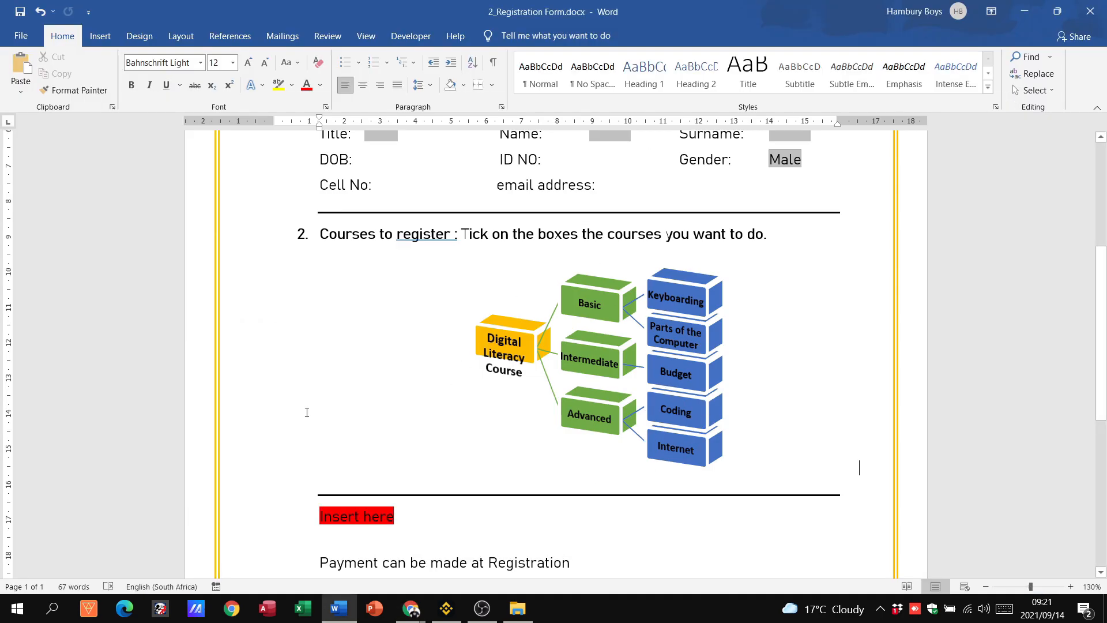
scroll(down, 3)
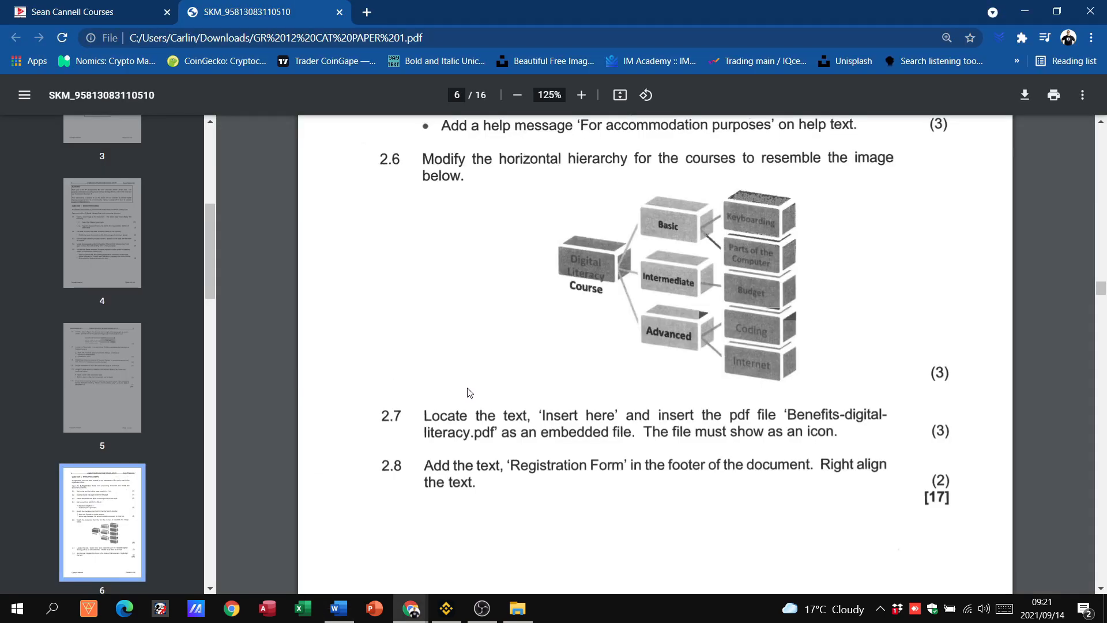
mouse_move(570, 431)
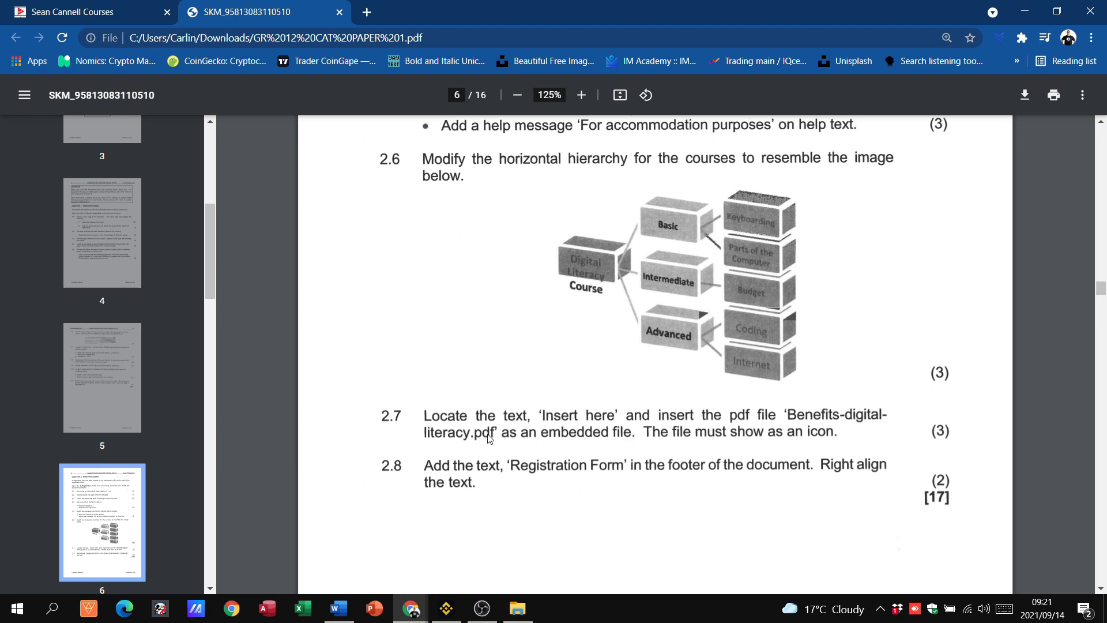
mouse_move(624, 446)
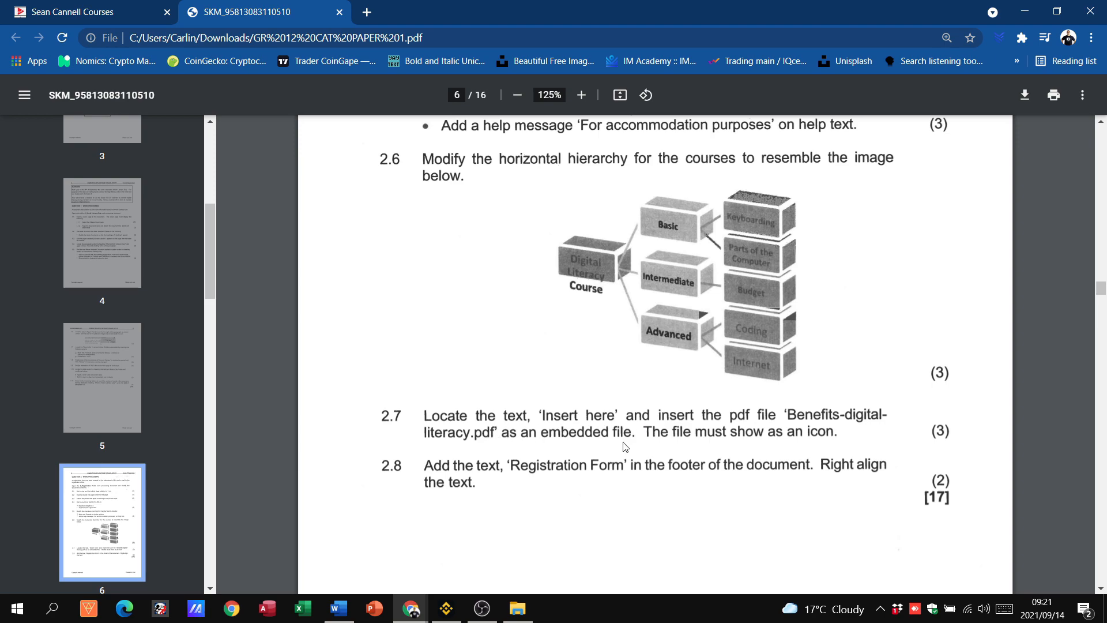
mouse_move(818, 447)
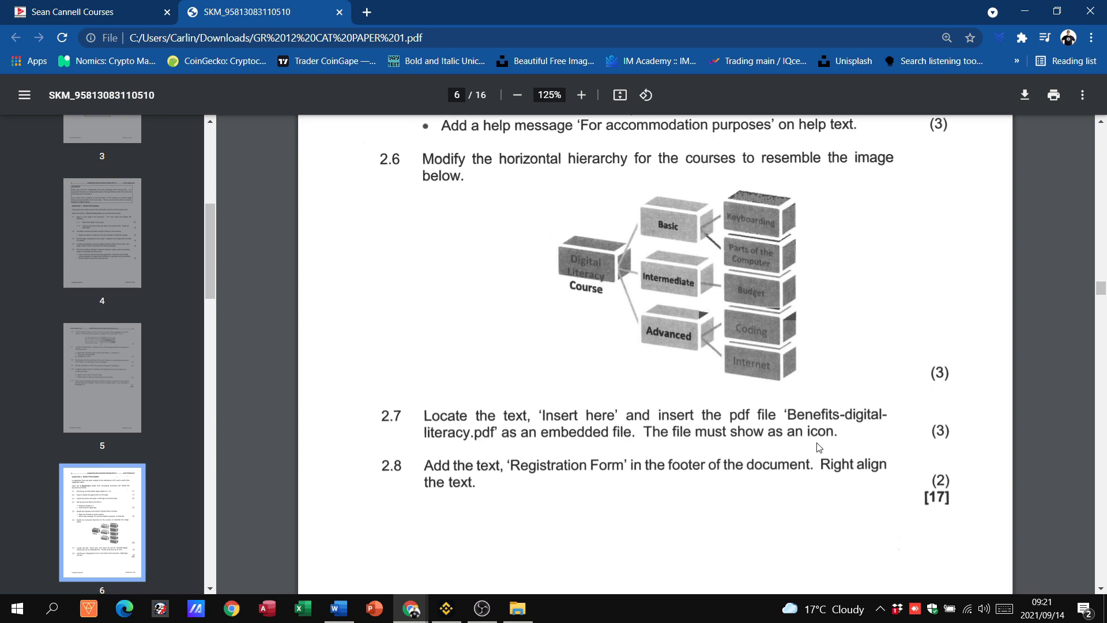
Step: Return to Word's 'Insert here' placeholder after reading question 2.7
click(337, 609)
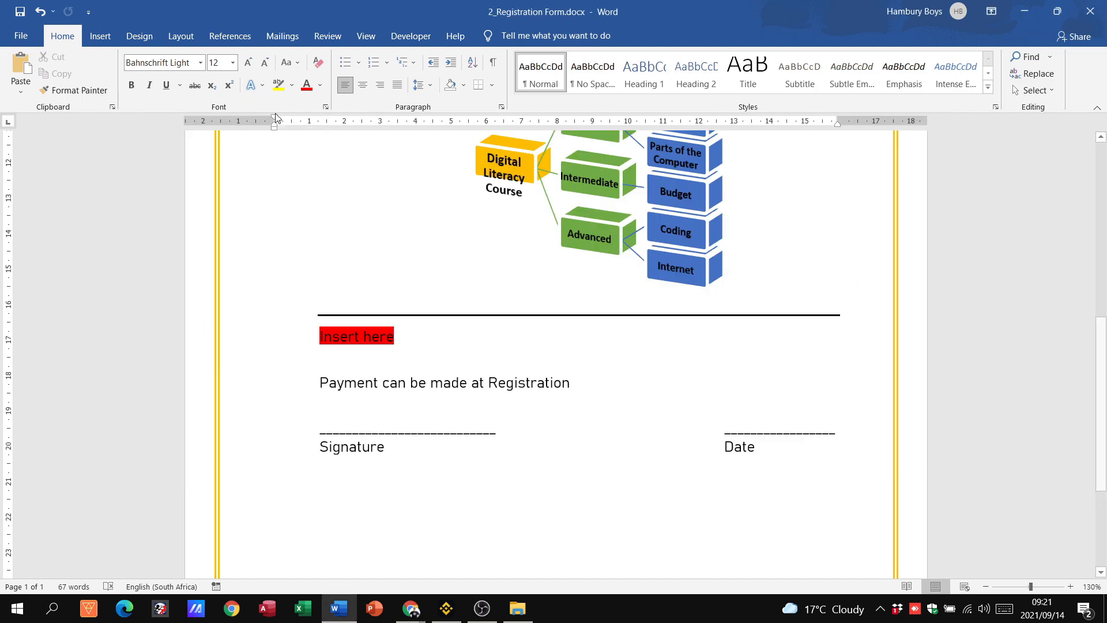
Step: Open the Object dialog from the Insert tab's Object drop-down
click(100, 35)
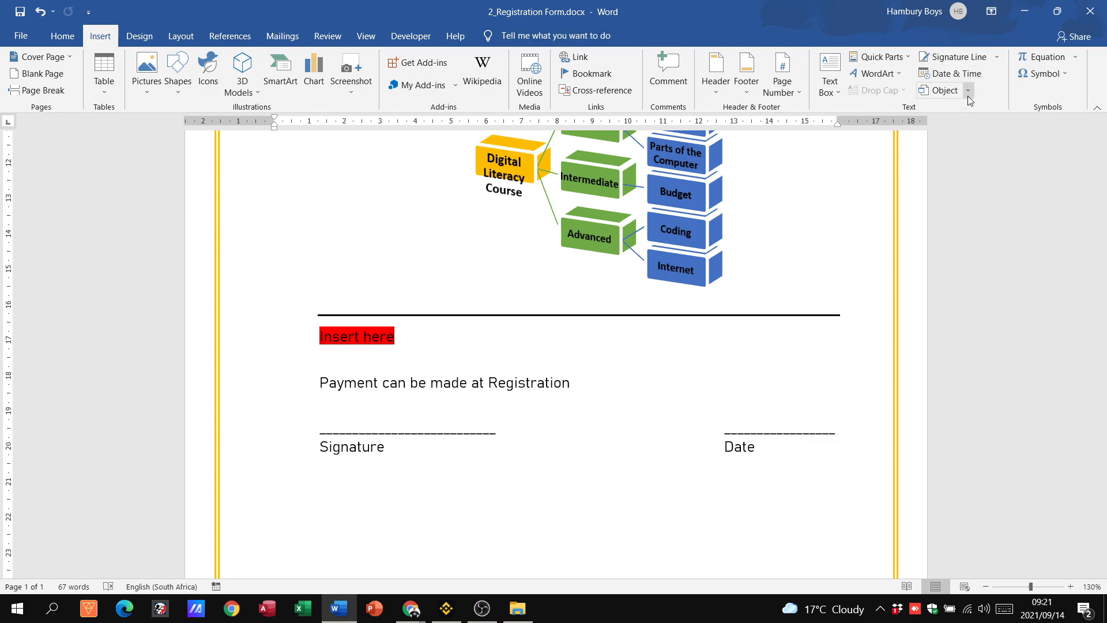
click(967, 90)
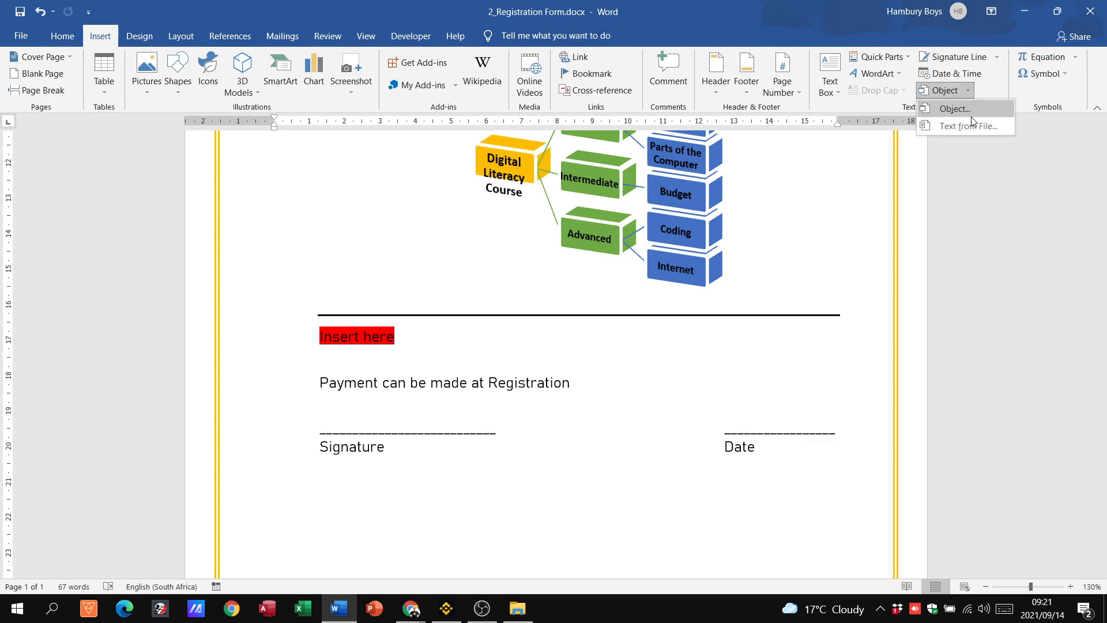
click(954, 107)
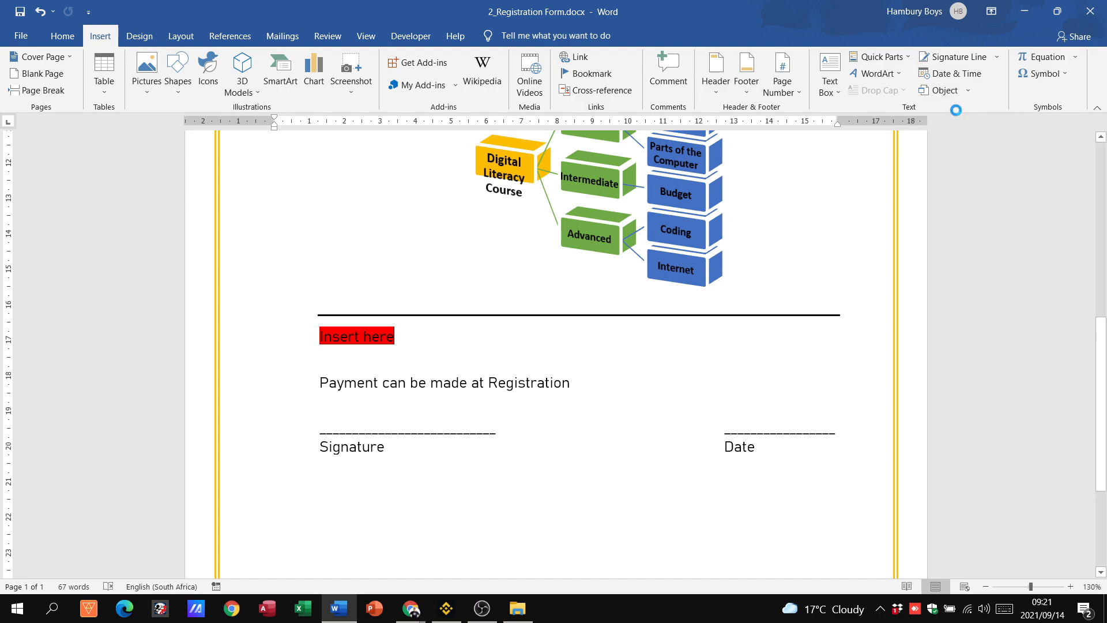
click(942, 90)
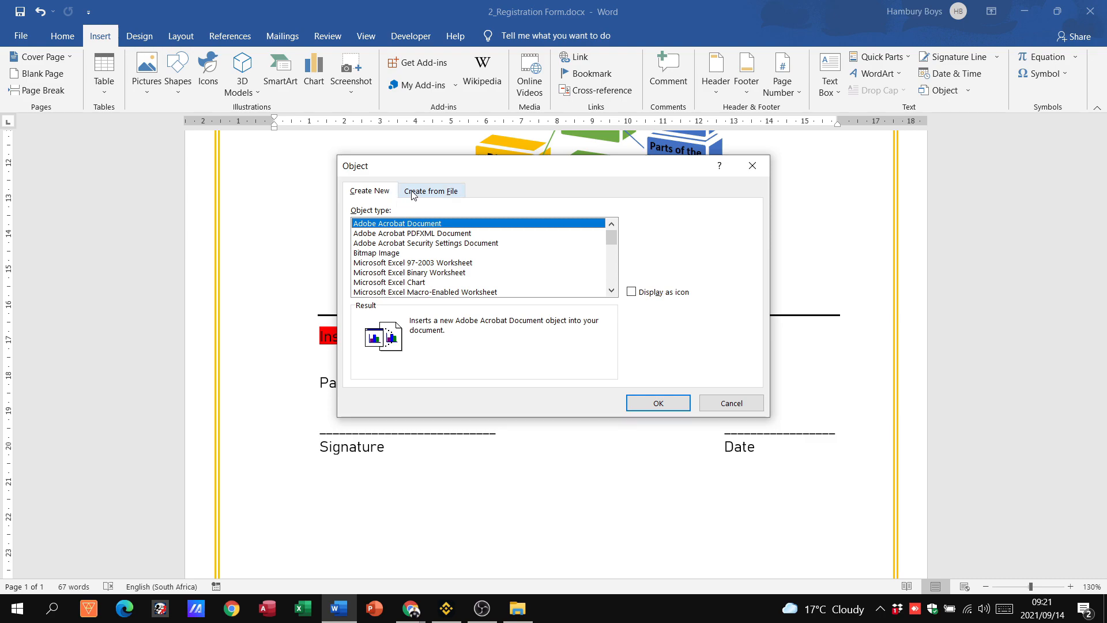
Step: Insert Benefits-digital-literacy.pdf from file, linked and displayed as an icon
click(430, 191)
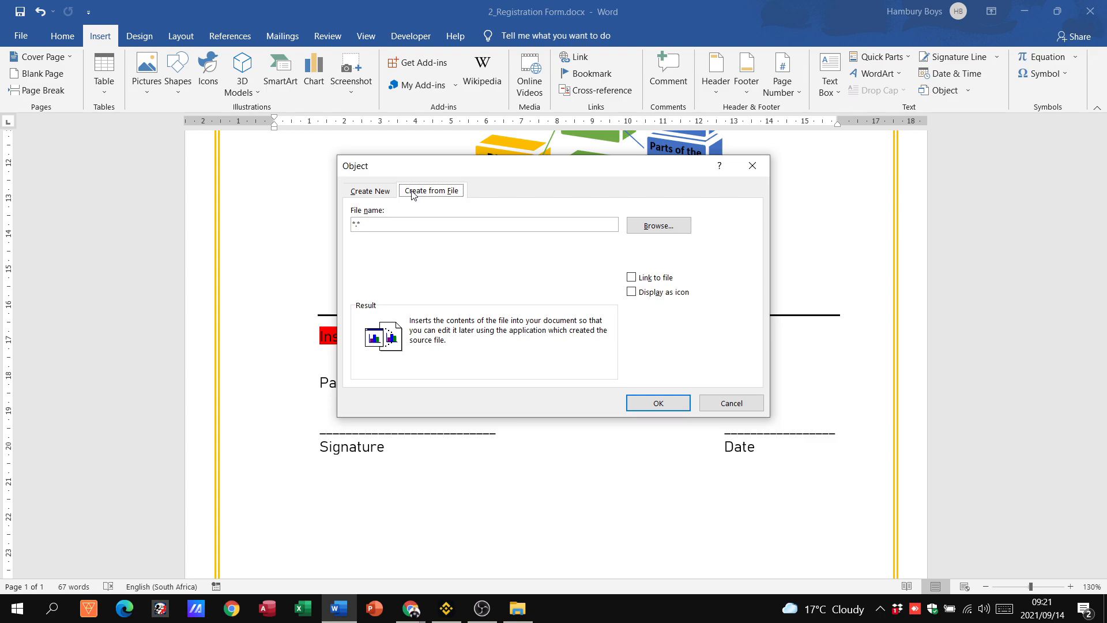
click(658, 224)
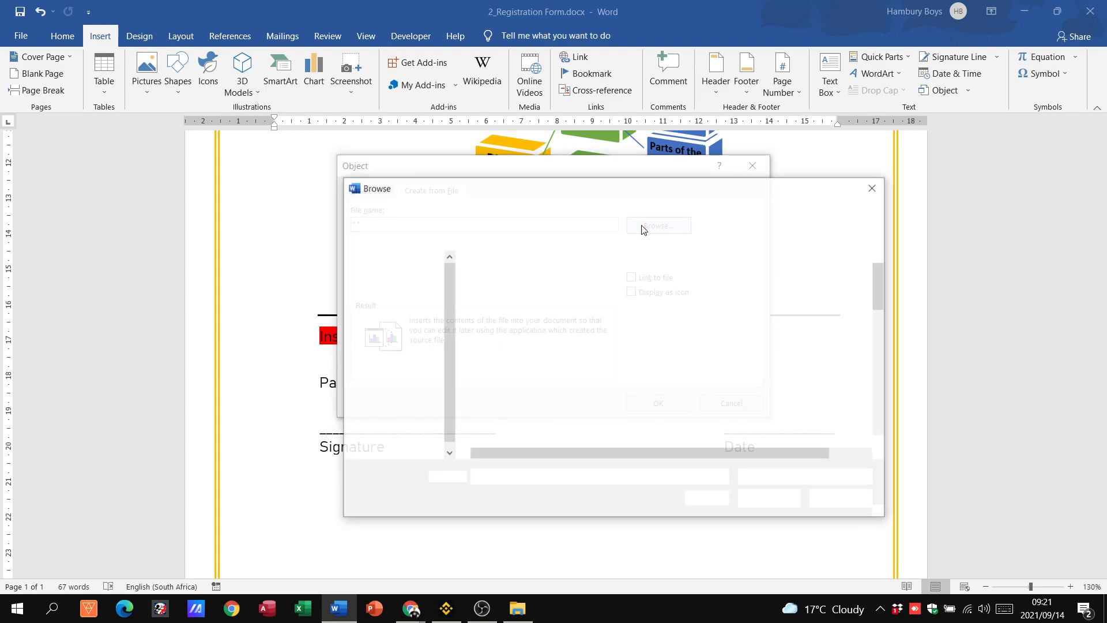
click(657, 224)
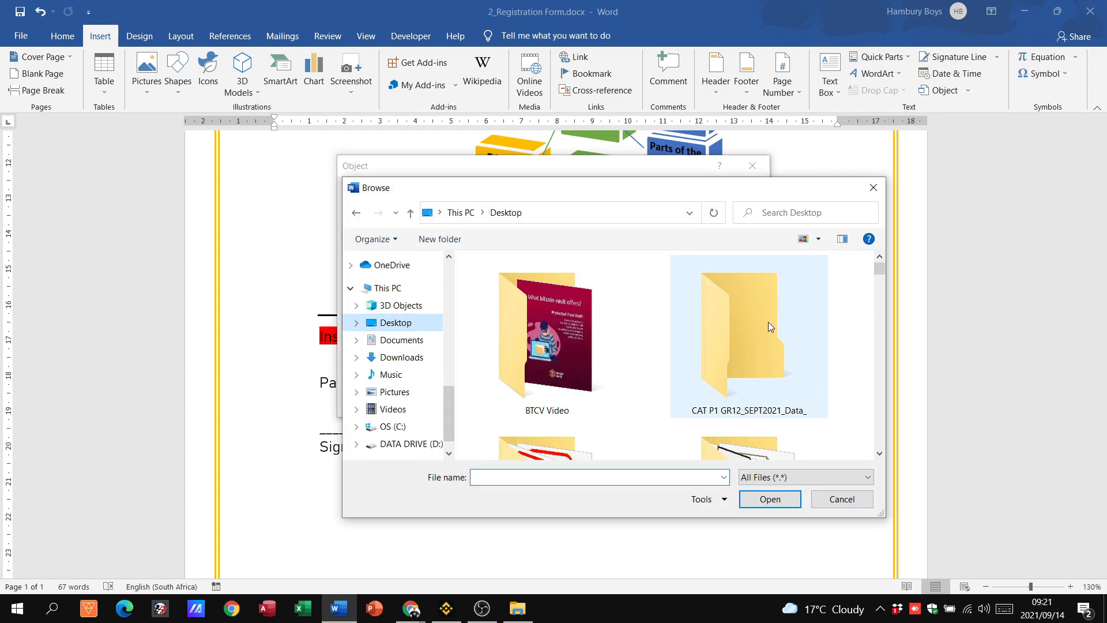
double_click(749, 335)
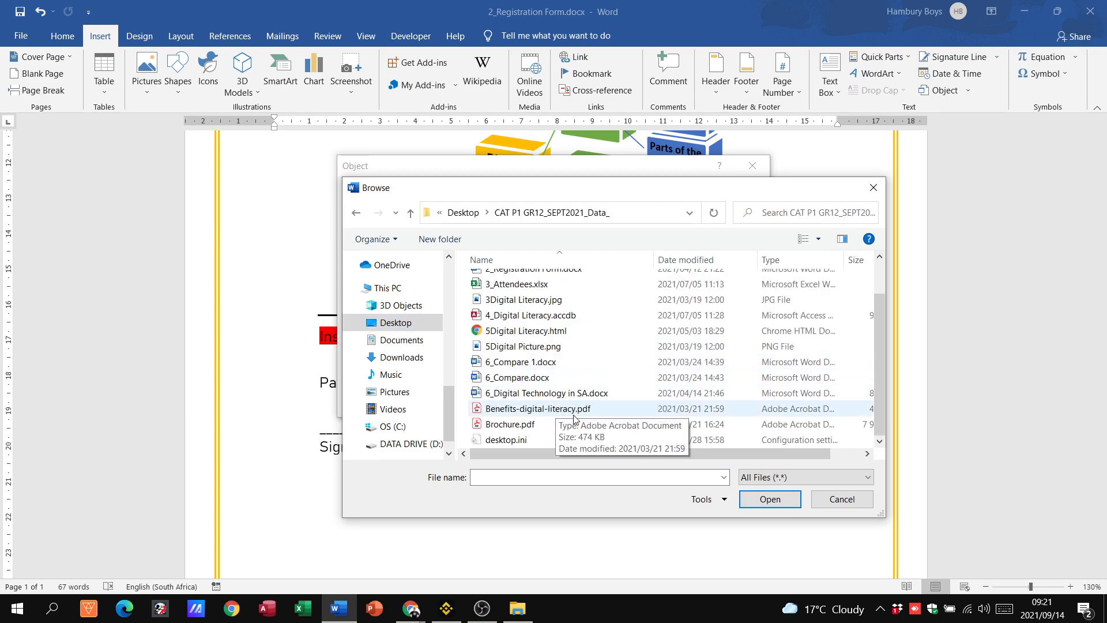
click(768, 500)
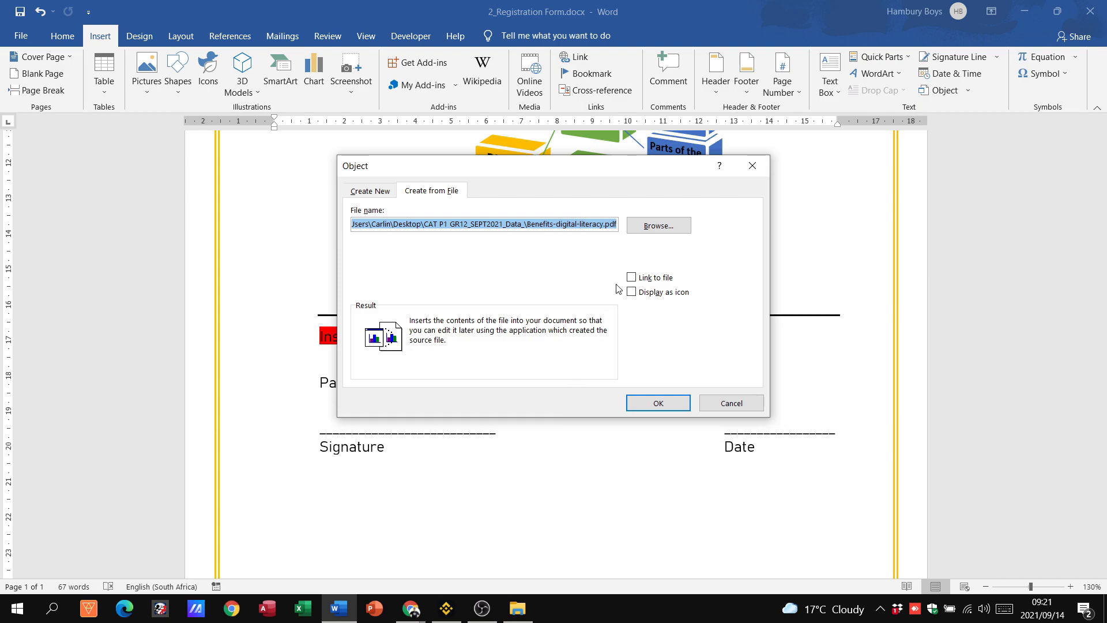
click(632, 277)
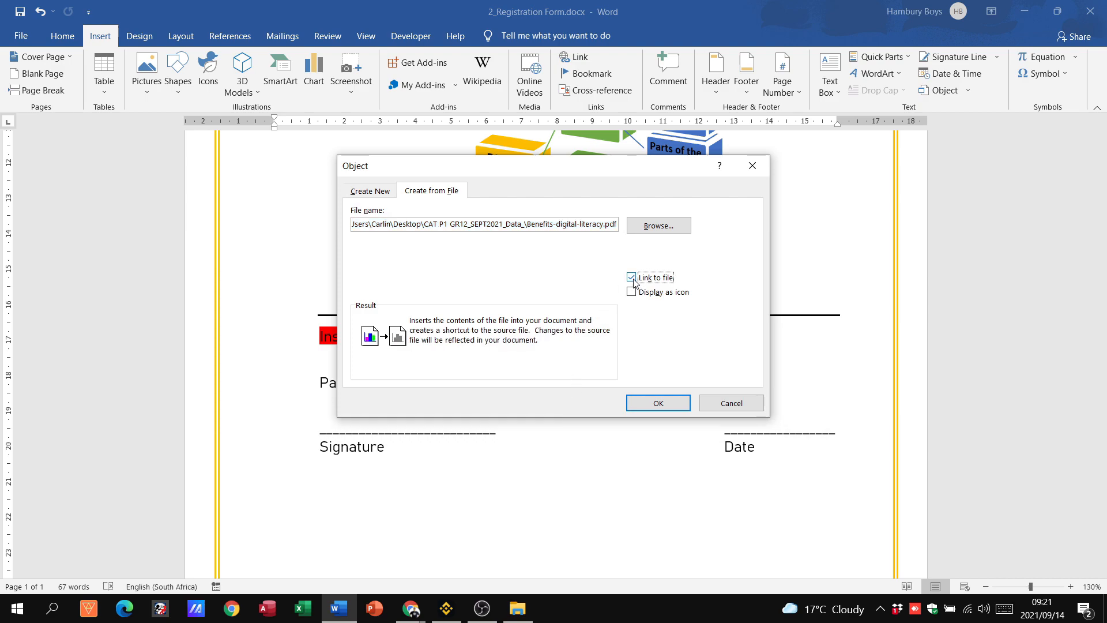
mouse_move(632, 291)
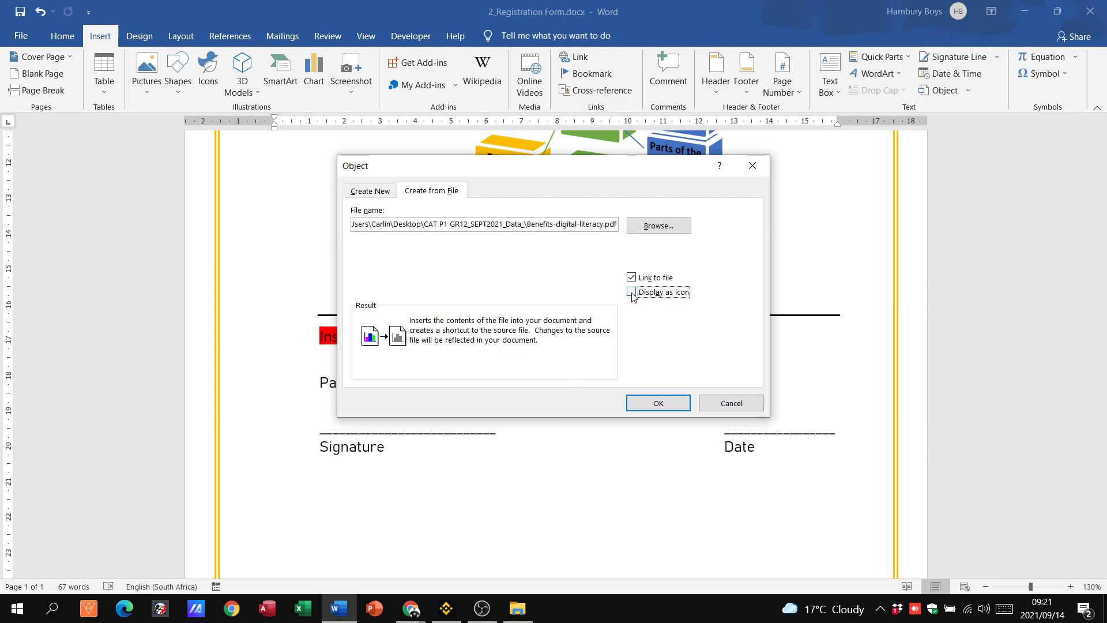
click(632, 291)
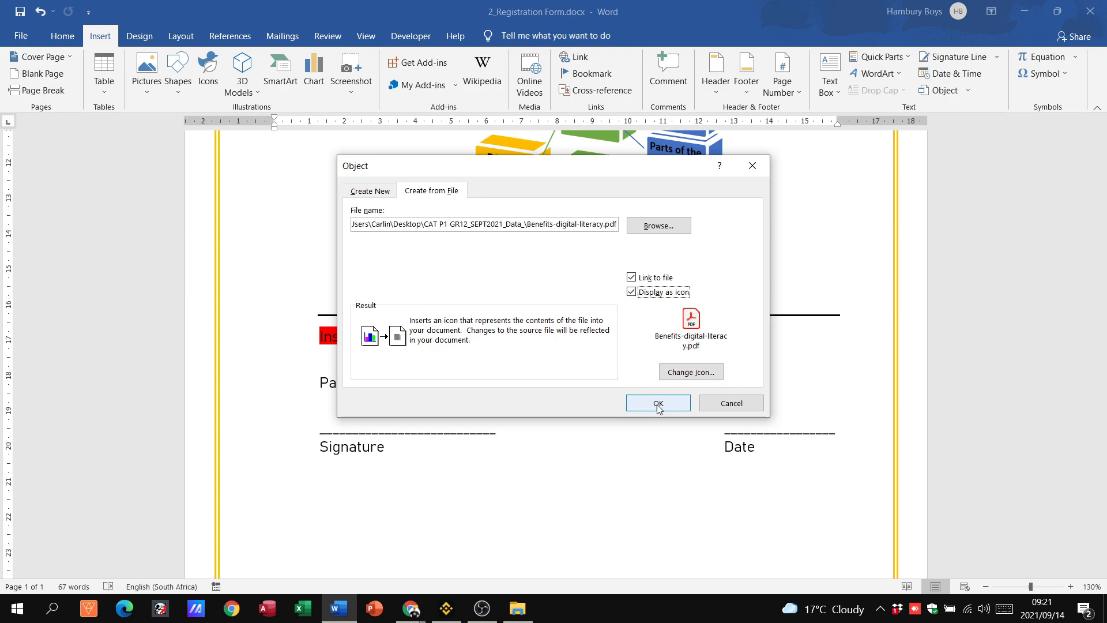
click(656, 403)
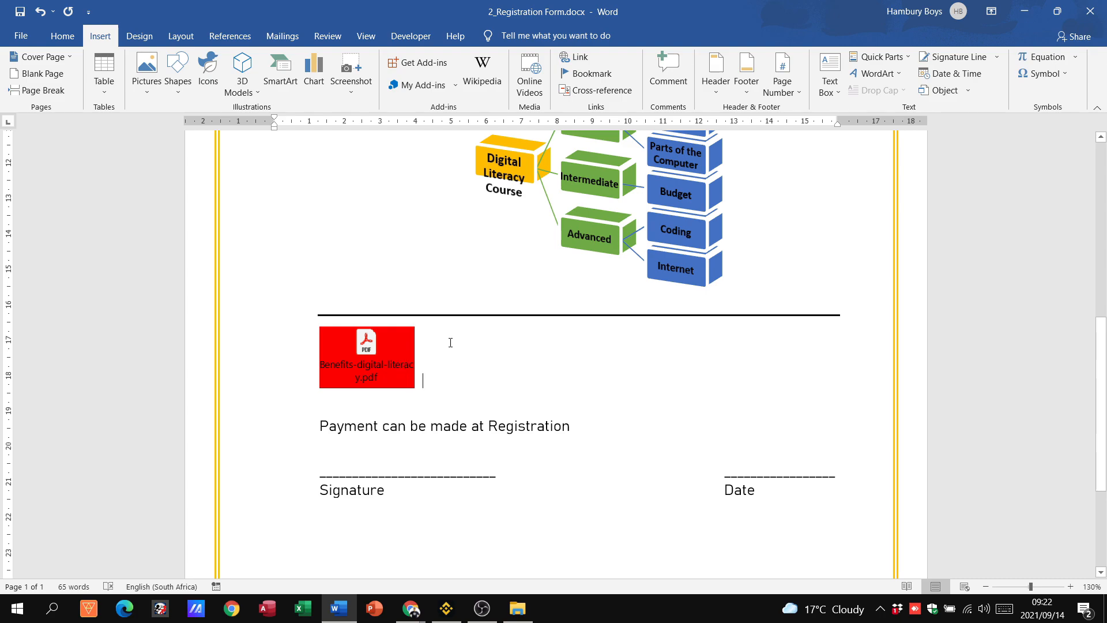
Step: Open the PDF icon to verify it shows the Benefits of Digital Literacy document
click(367, 357)
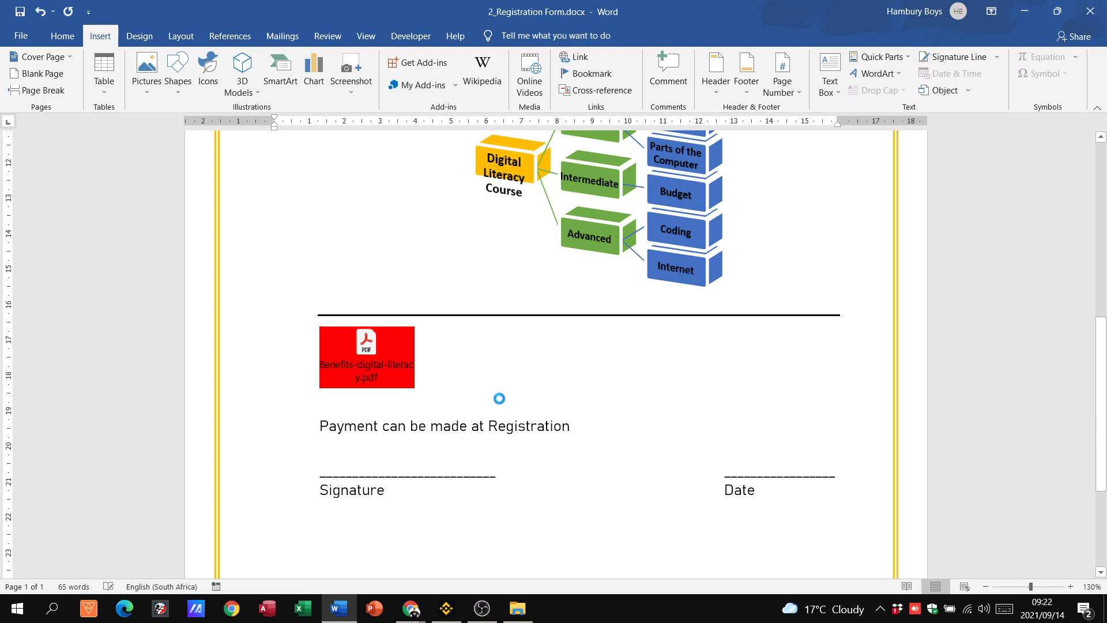
double_click(365, 346)
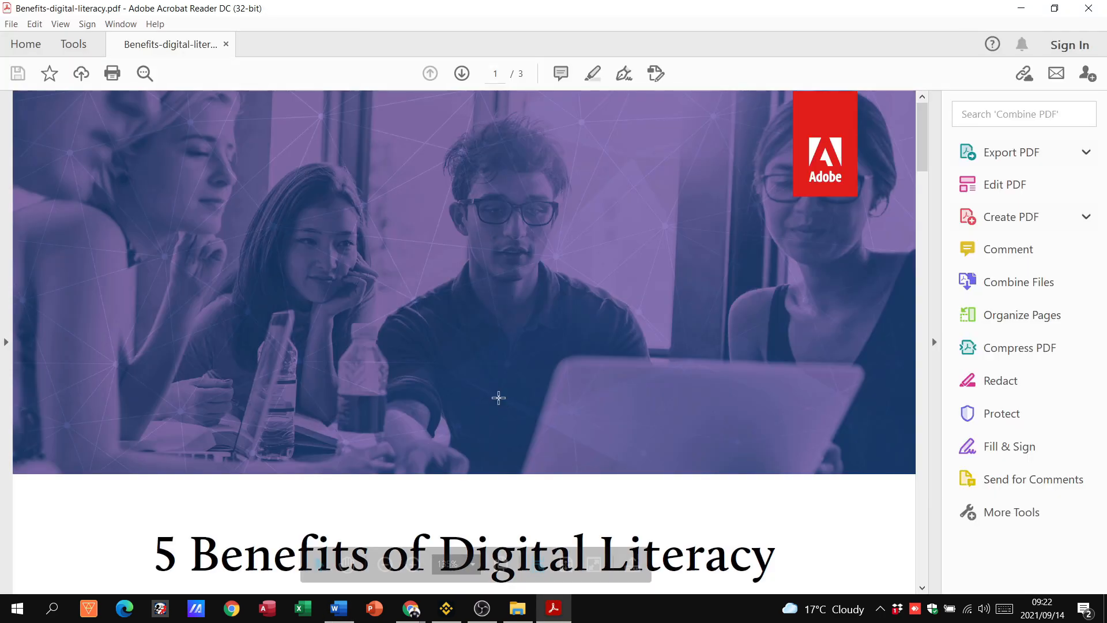
scroll(down, 3)
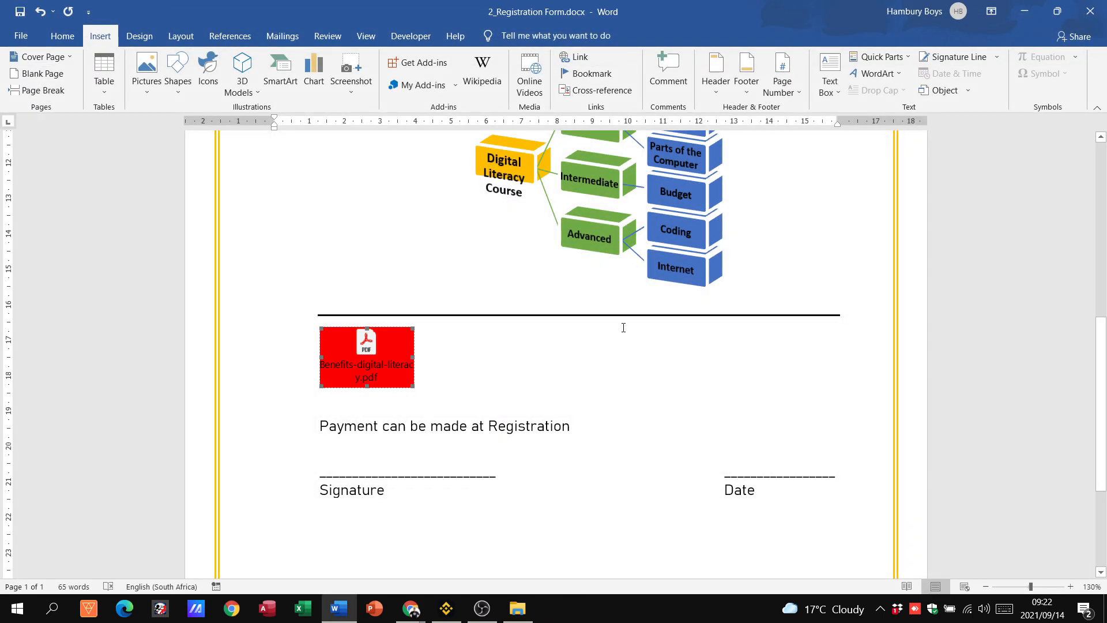
click(409, 607)
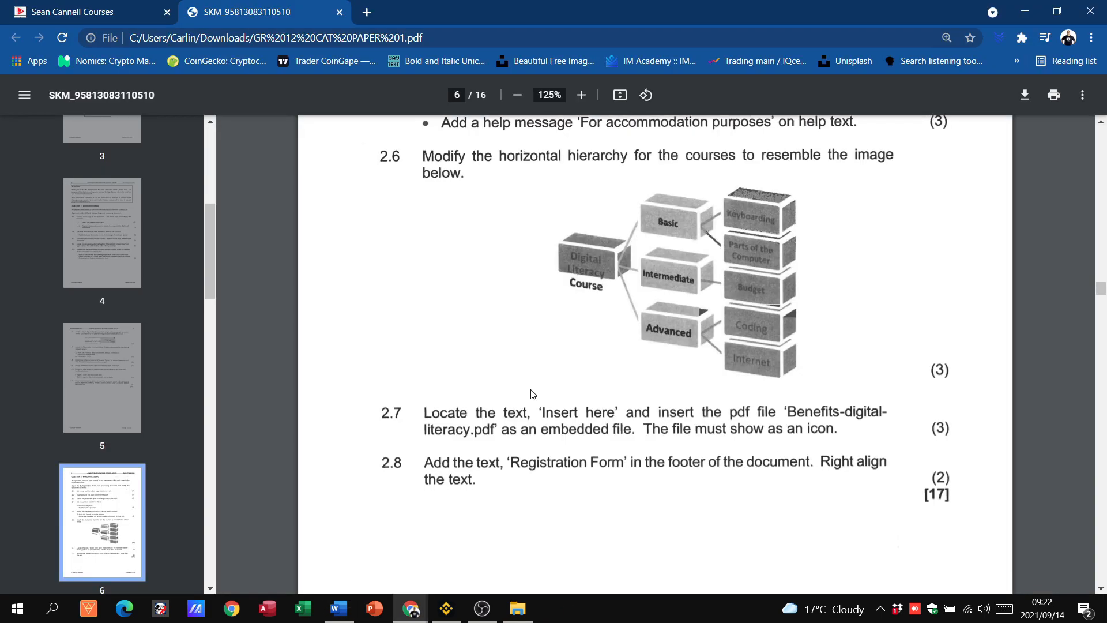
Step: Scroll the exam paper to question 2.8 on the right-aligned 'Registration Form' footer
scroll(down, 3)
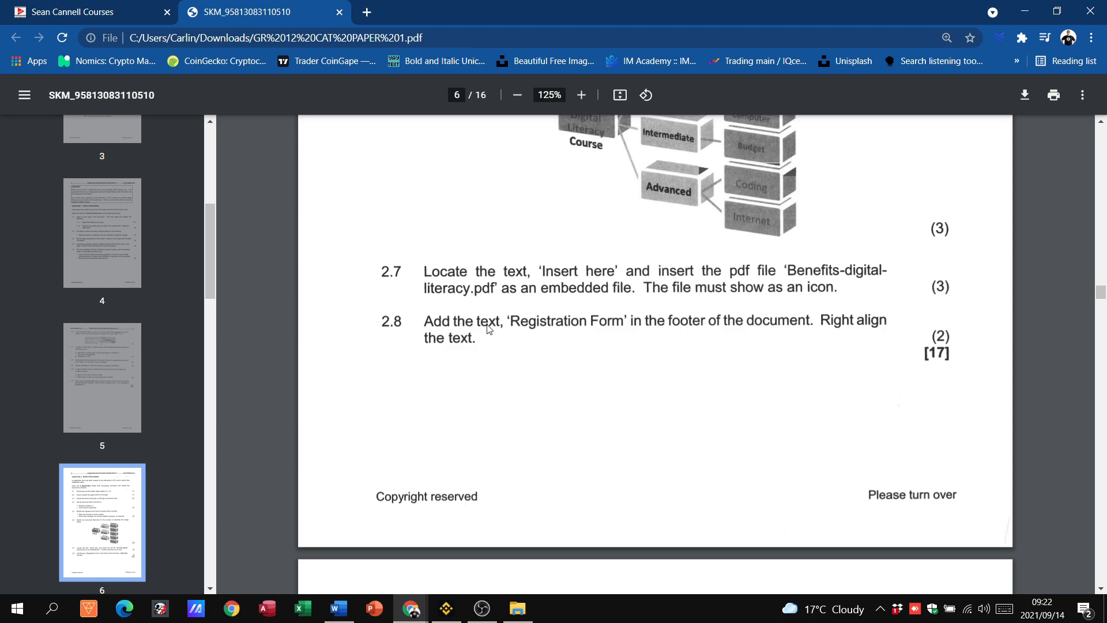
mouse_move(764, 330)
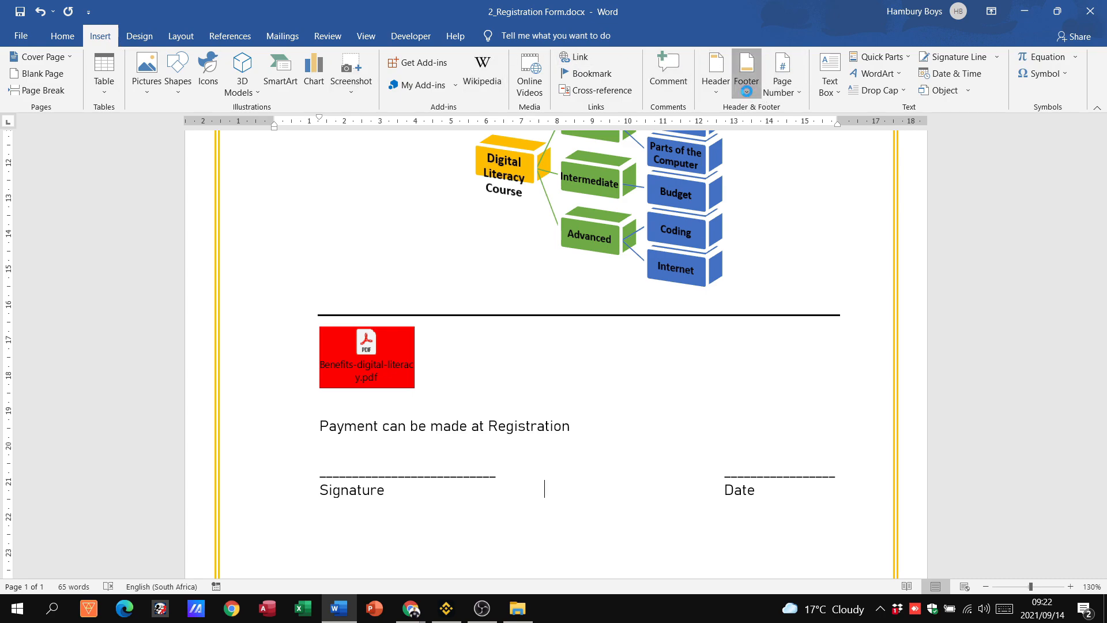
Step: Insert the right-aligned Grid footer design and place the cursor in its text
click(746, 73)
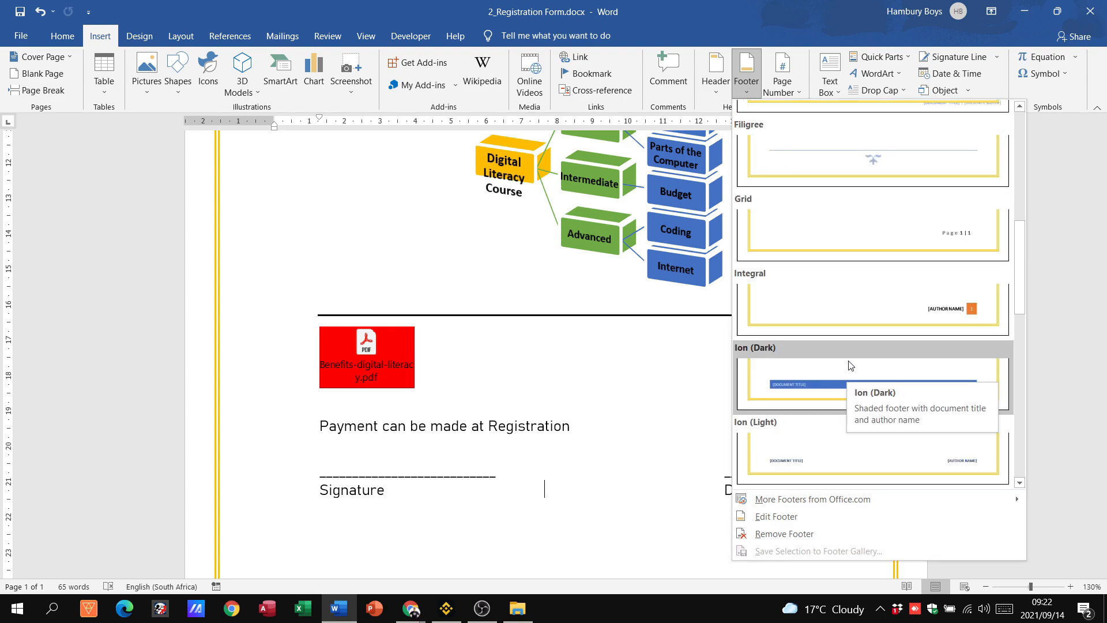
mouse_move(851, 235)
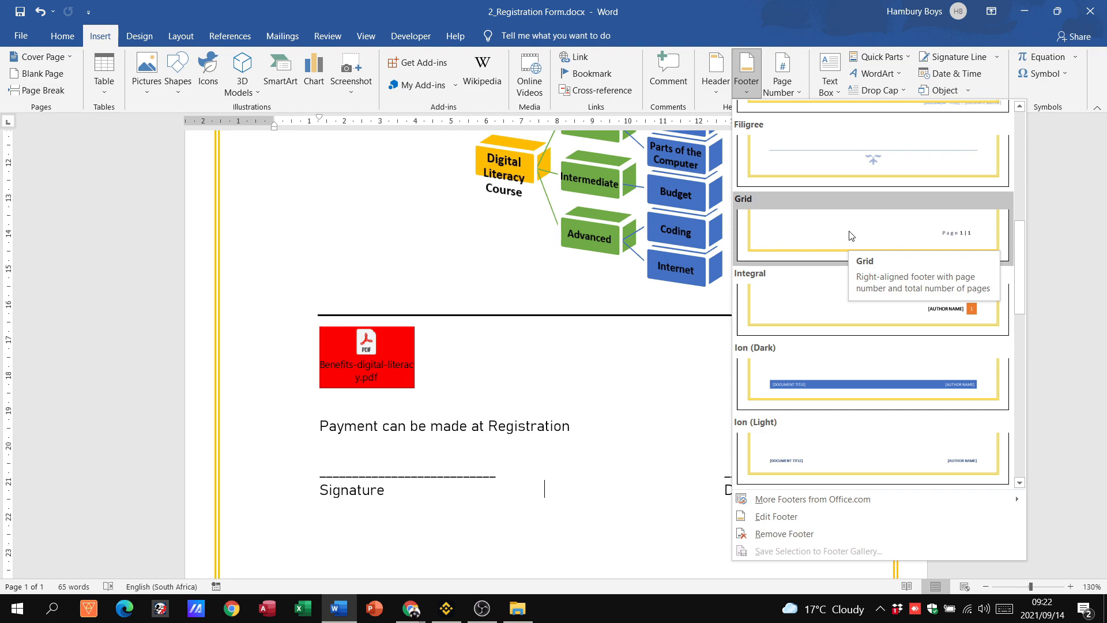
click(871, 230)
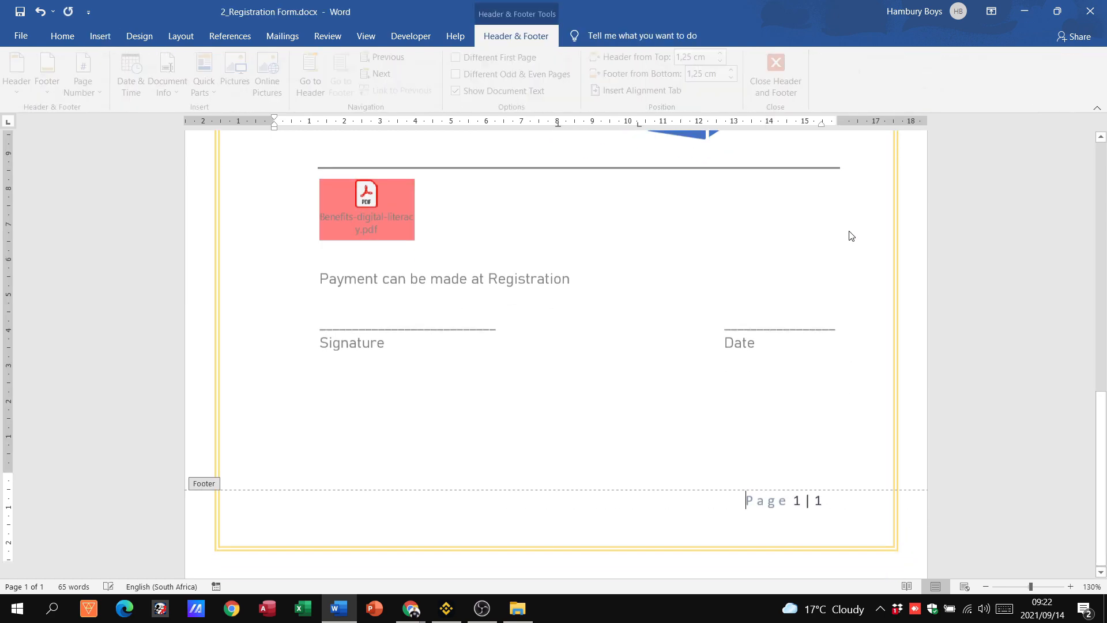
click(410, 608)
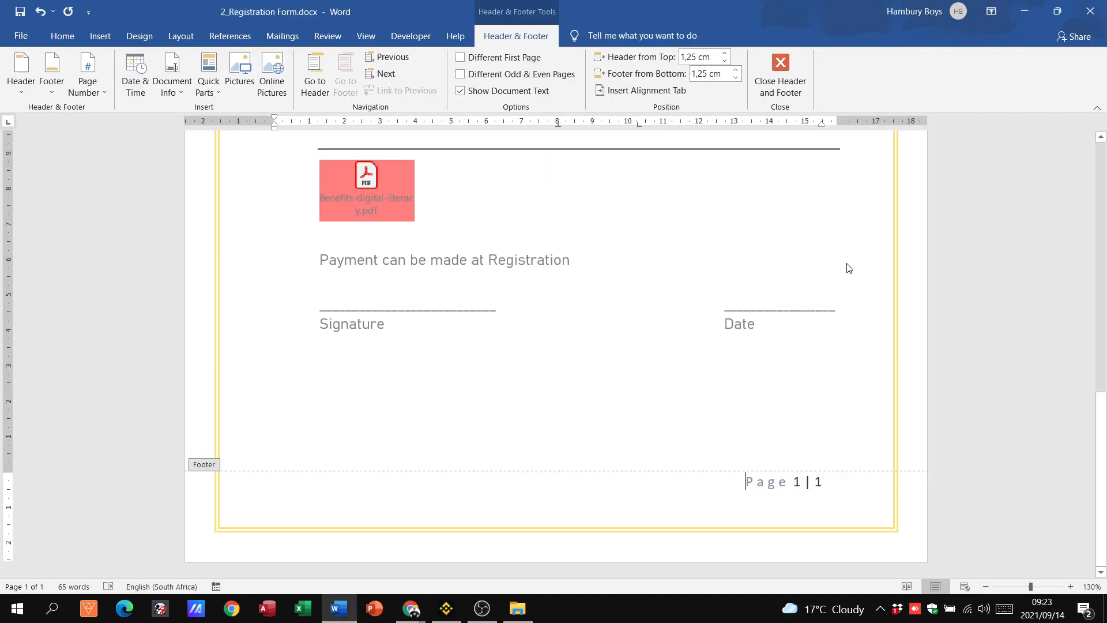
Step: Enter 'Registration Form' as the footer text, remove the page number, and close footer editing
text(R)
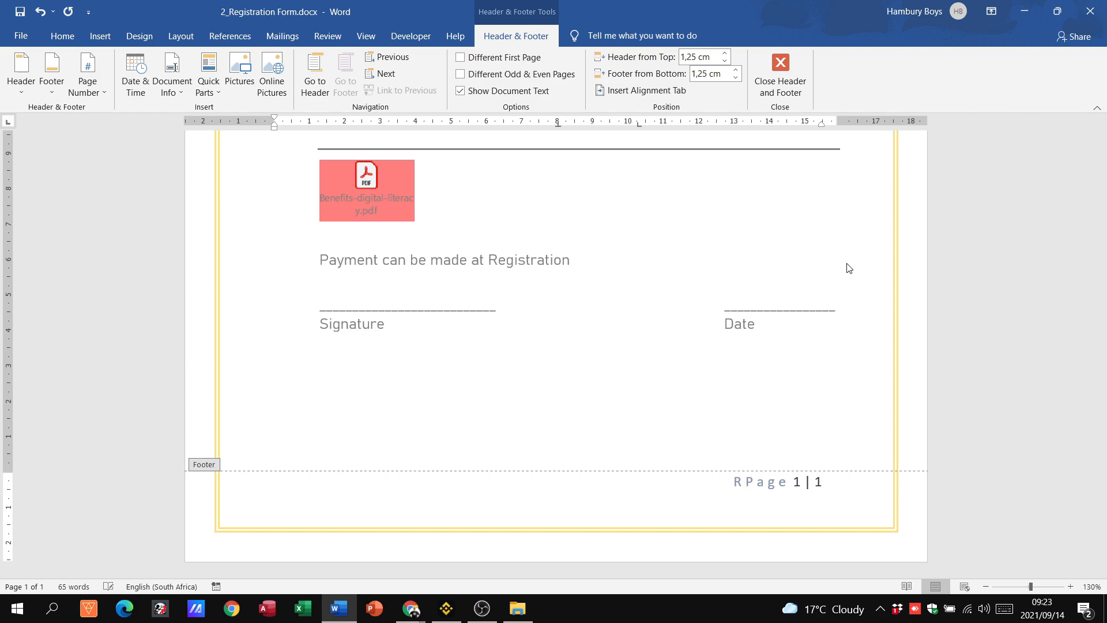
text(Registration Form1)
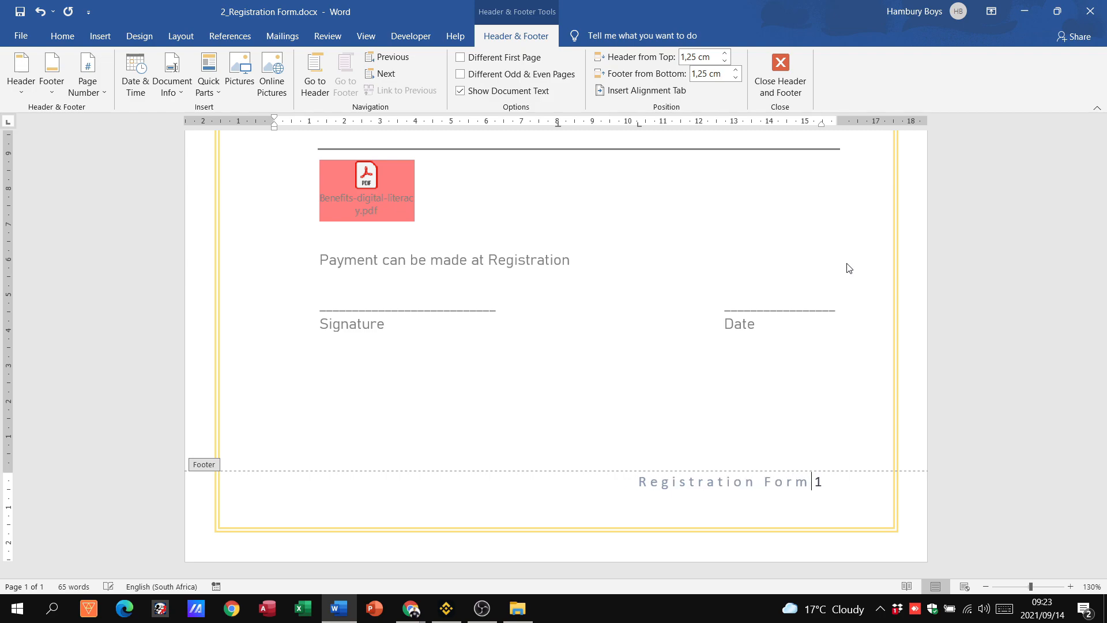
key(Backspace)
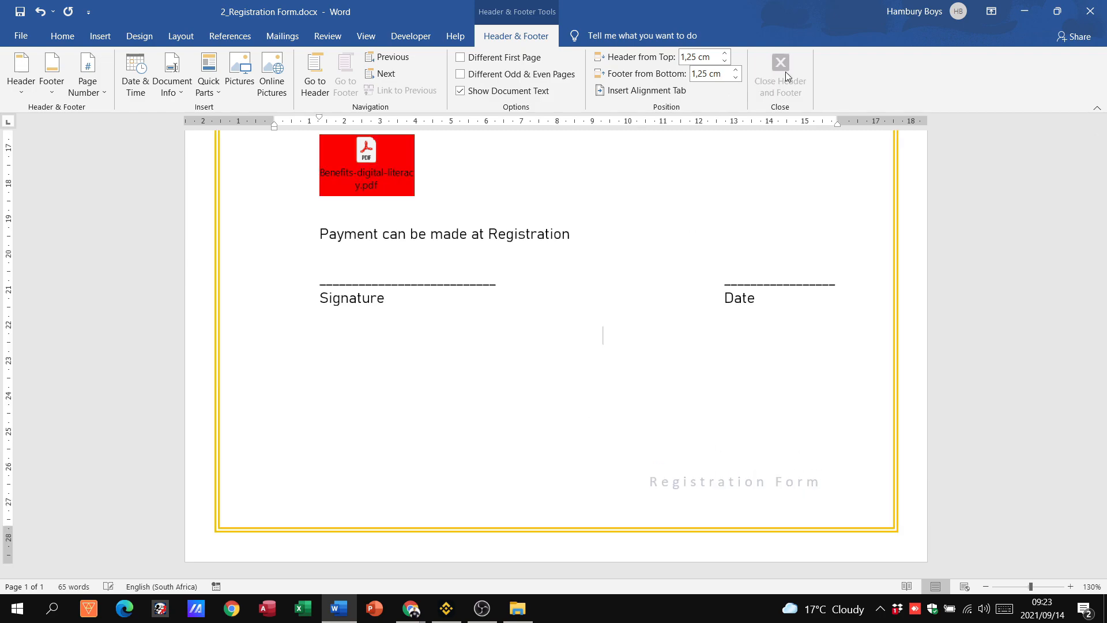
click(779, 73)
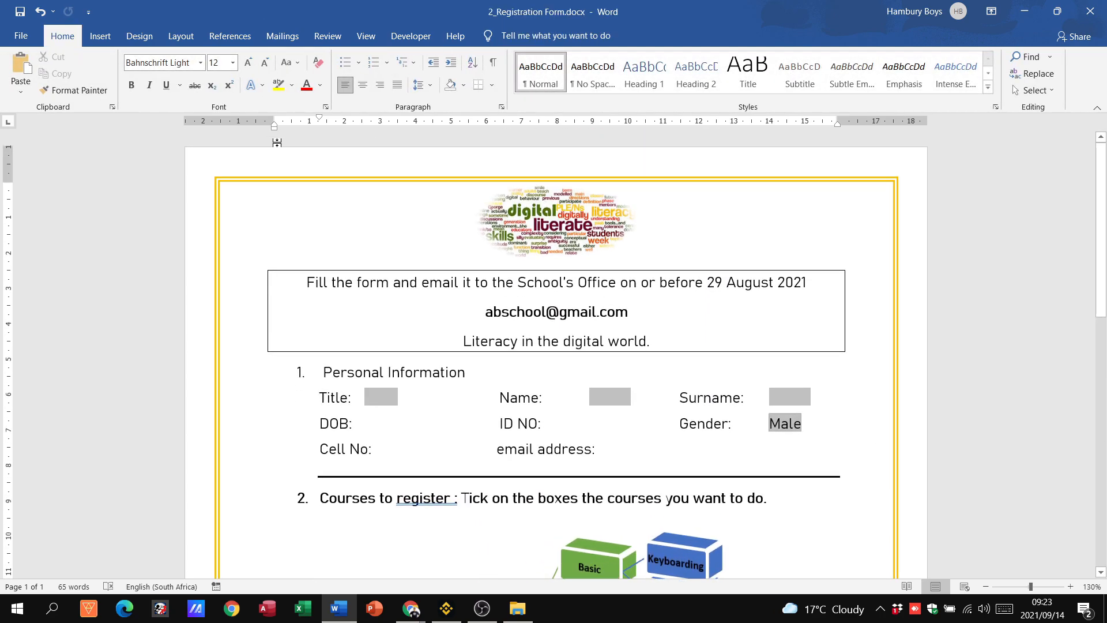
mouse_move(573, 248)
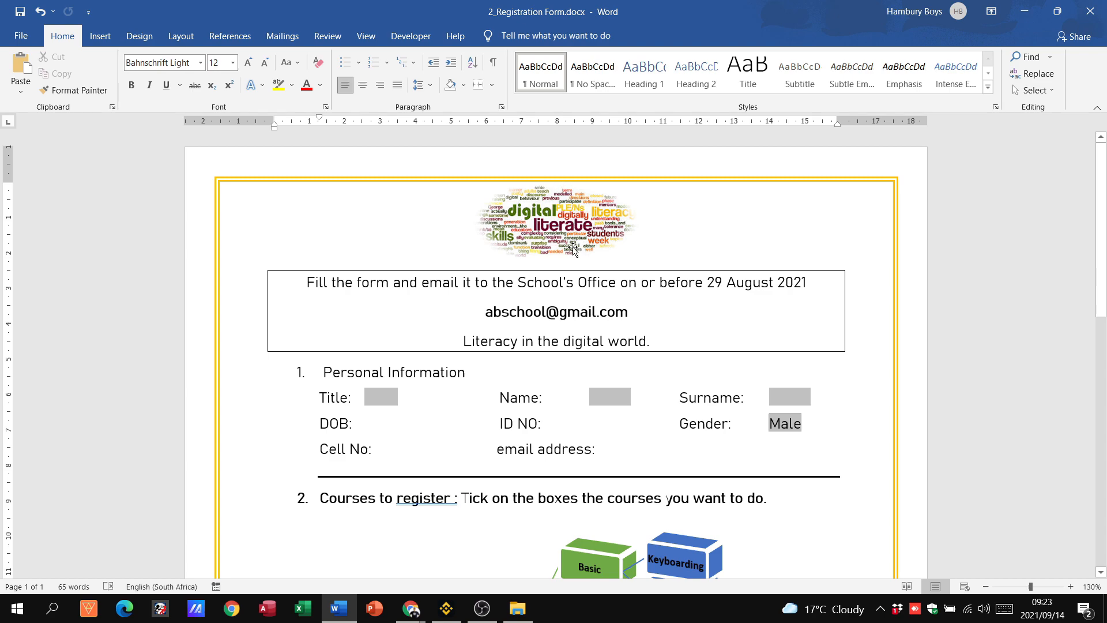
scroll(down, 3)
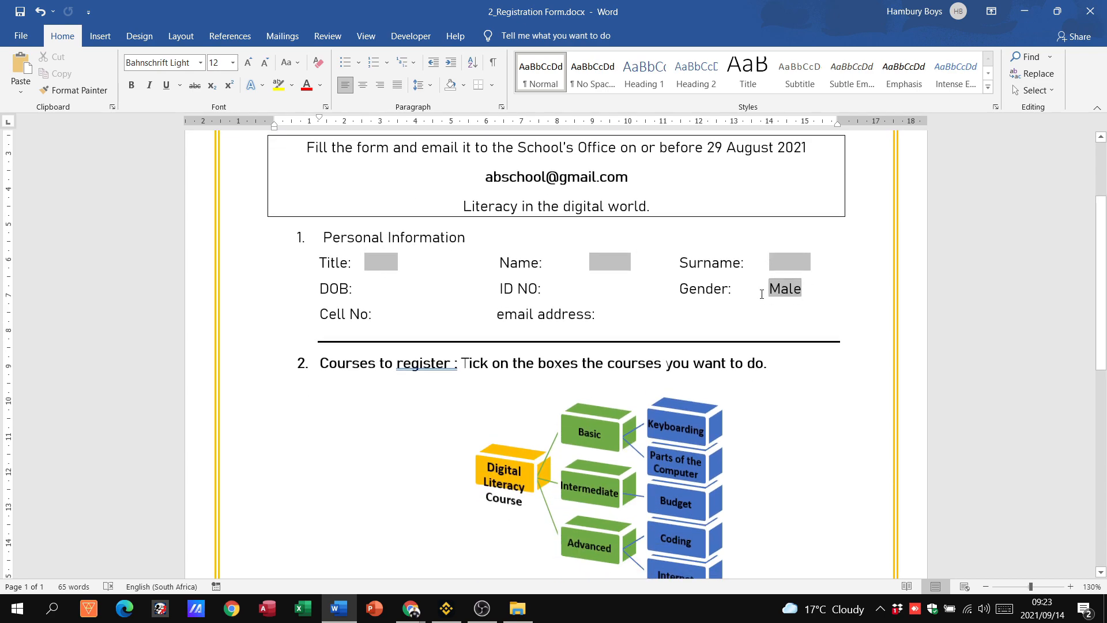
scroll(down, 3)
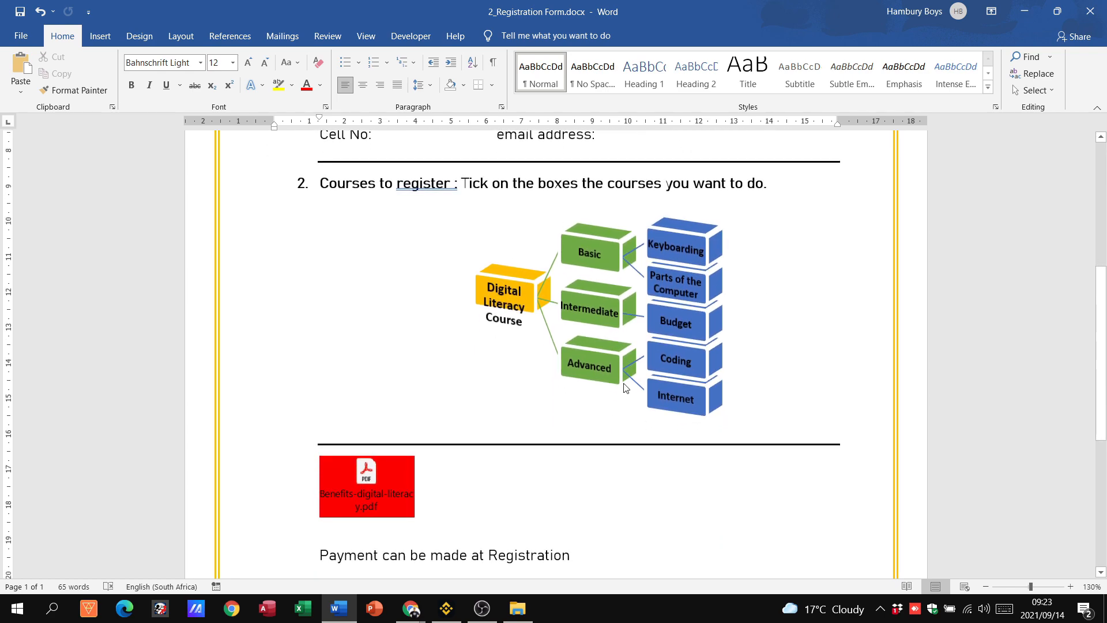
scroll(down, 3)
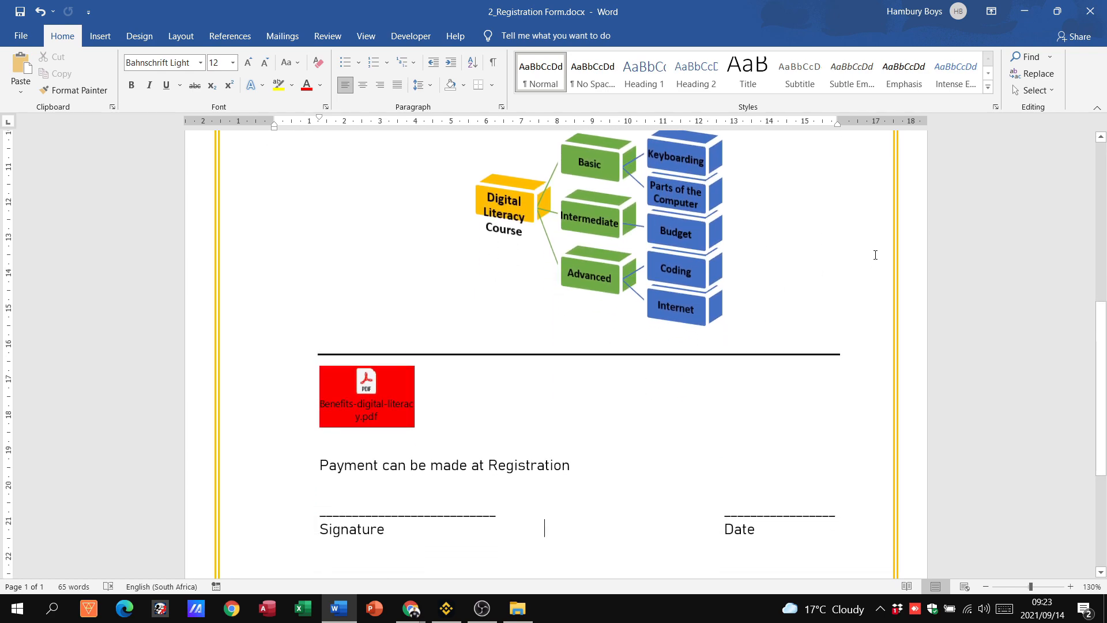
scroll(down, 3)
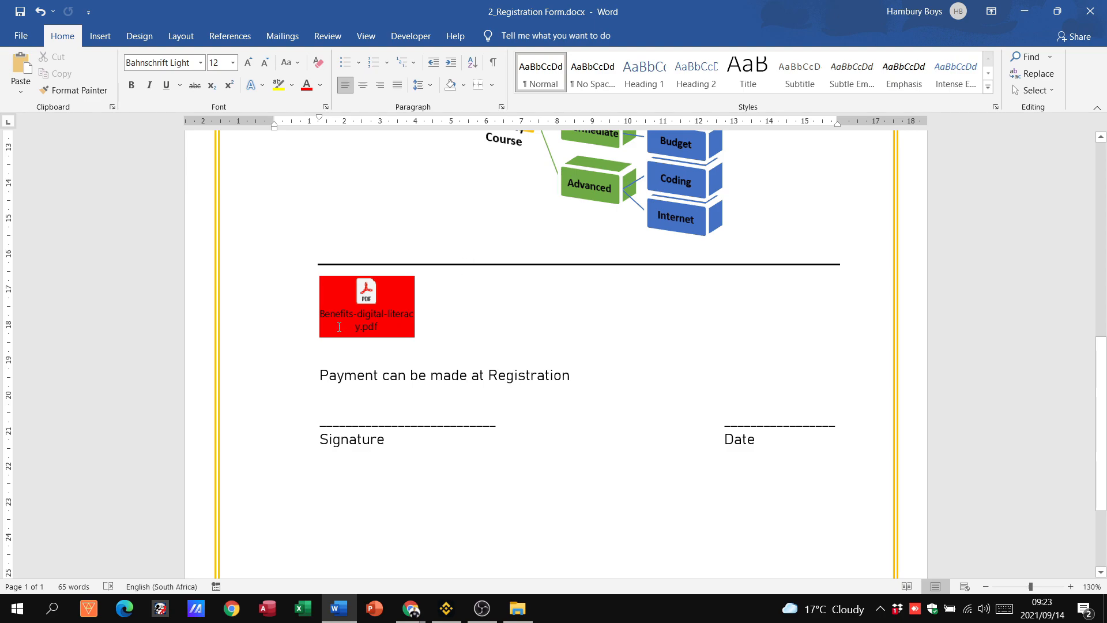
scroll(down, 3)
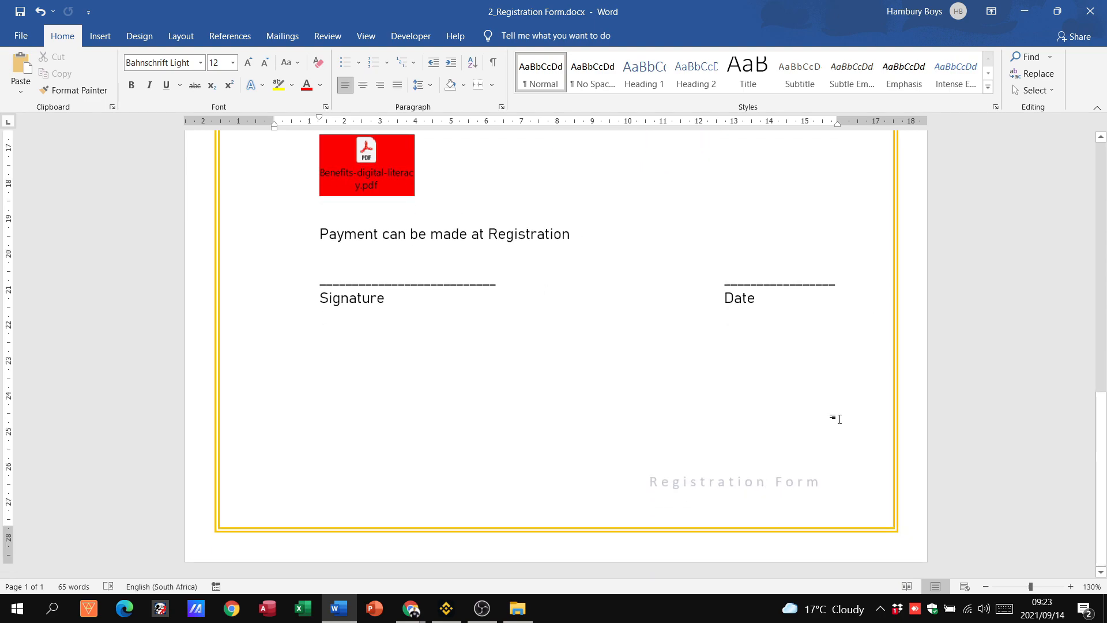